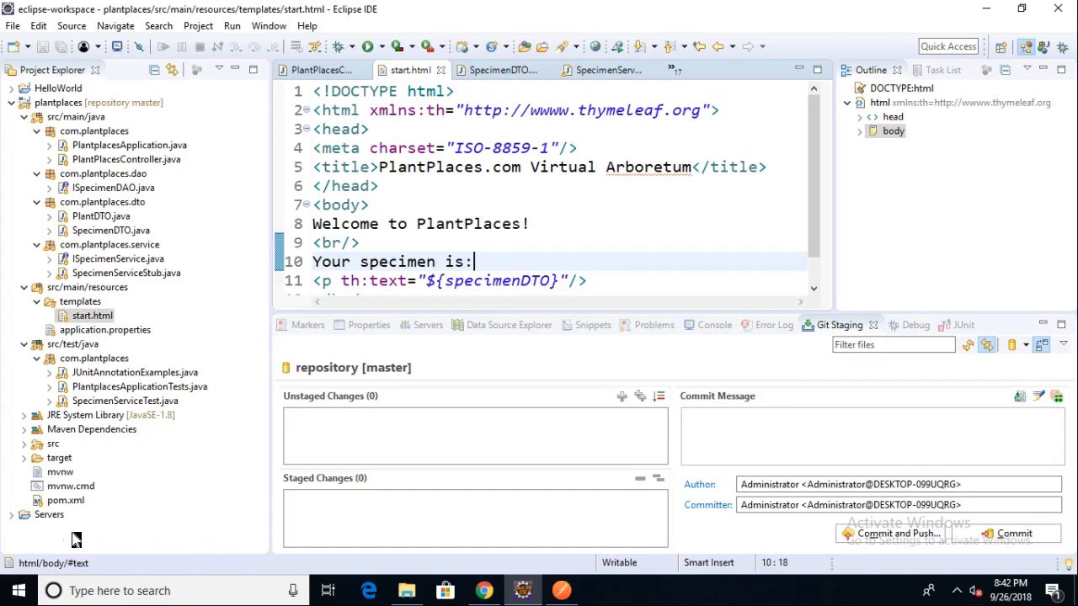
{"action": "mouse_move", "coordinate": [261, 461]}
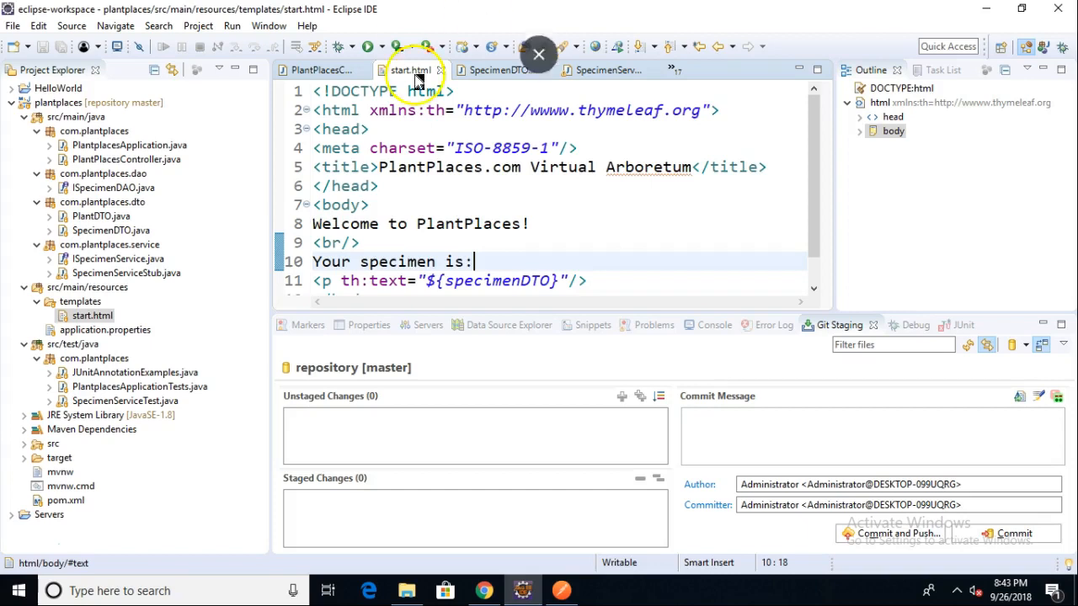
Step: Copy SpecimenDTO's five private field declarations and scroll through the rest of the class
{"action": "left_click", "coordinate": [499, 70]}
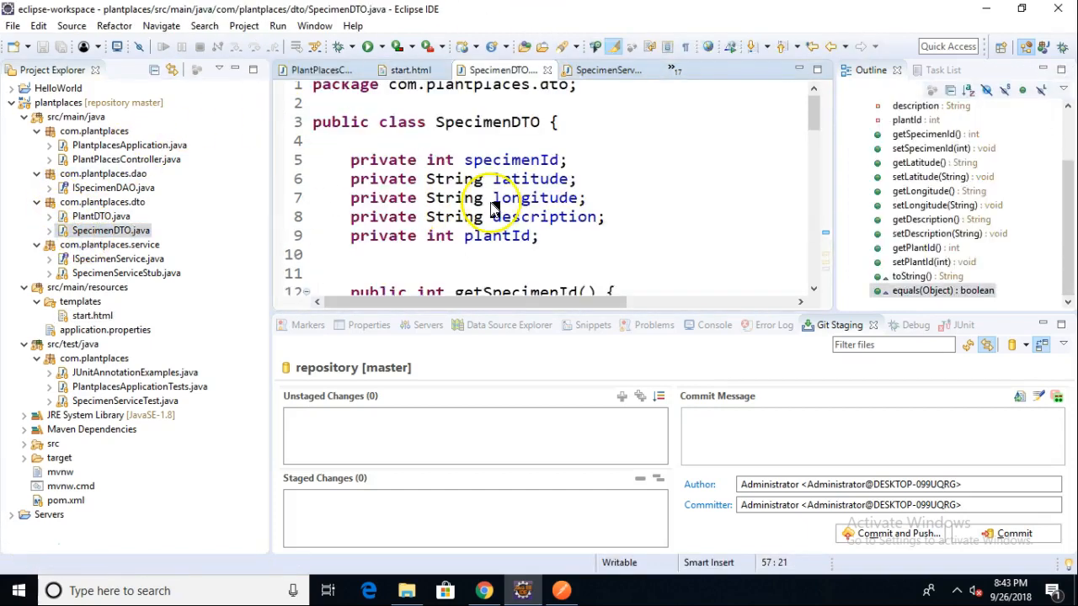
{"action": "mouse_move", "coordinate": [795, 108]}
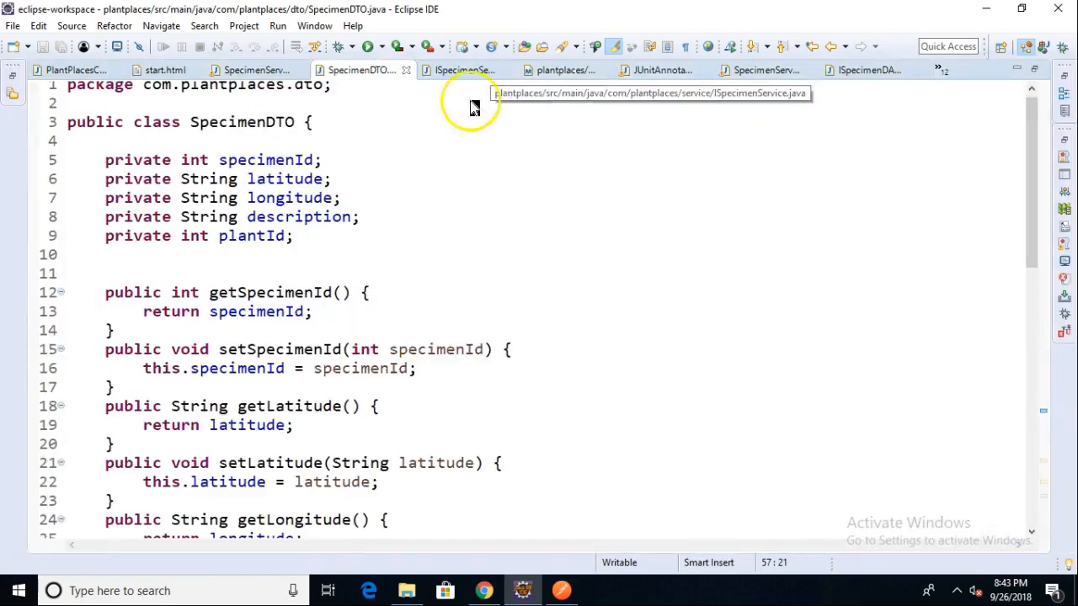
{"action": "mouse_move", "coordinate": [262, 150]}
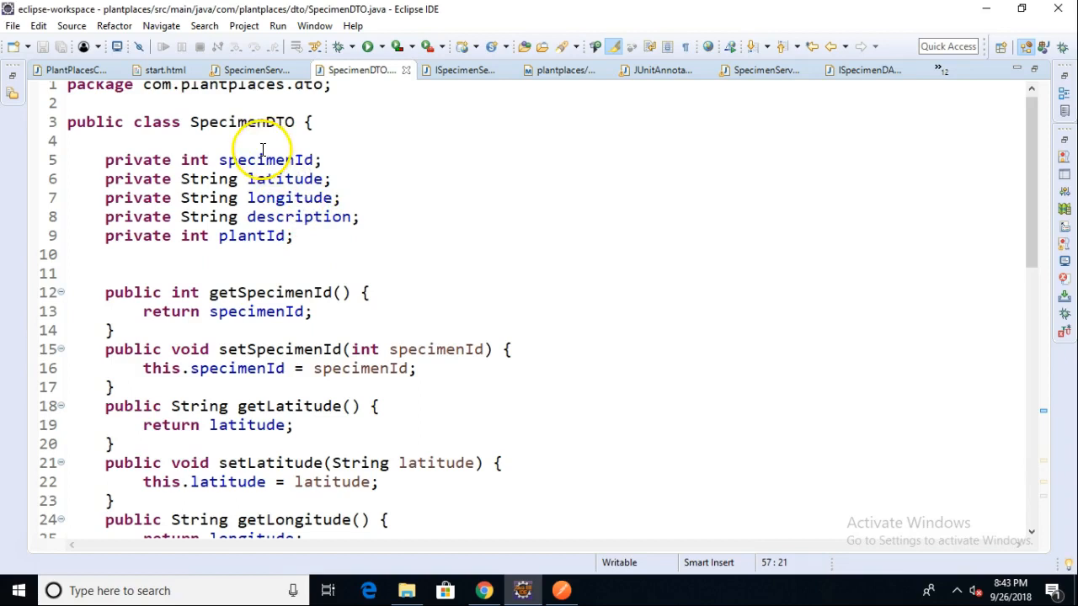
{"action": "left_click_drag", "start_coordinate": [105, 159], "coordinate": [293, 236]}
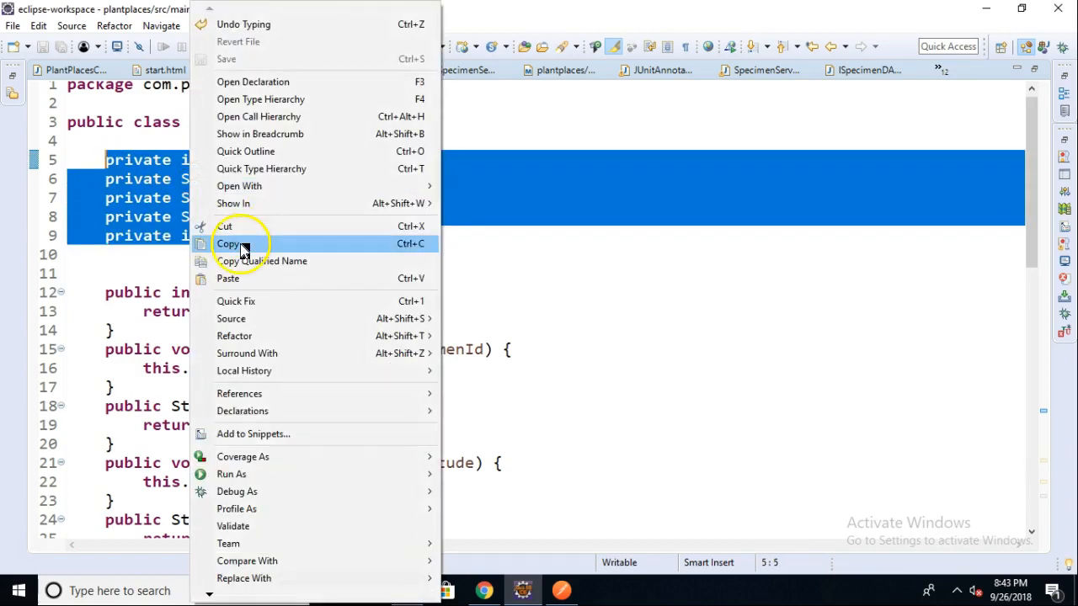
{"action": "left_click", "coordinate": [229, 242]}
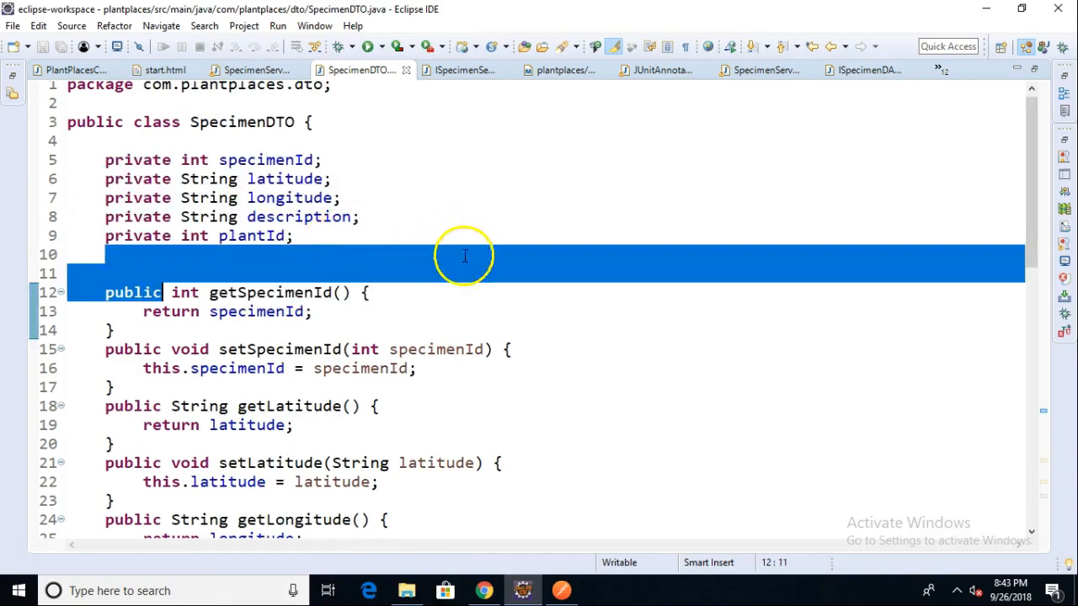
{"action": "scroll", "scroll_direction": "down", "scroll_amount": 3}
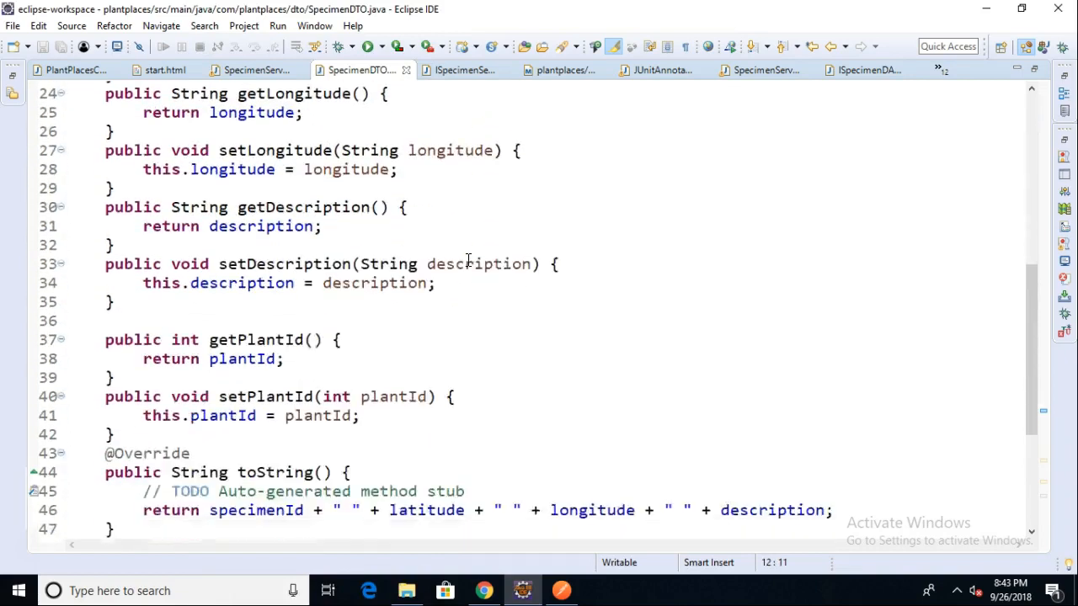
{"action": "scroll", "scroll_direction": "down", "scroll_amount": 3}
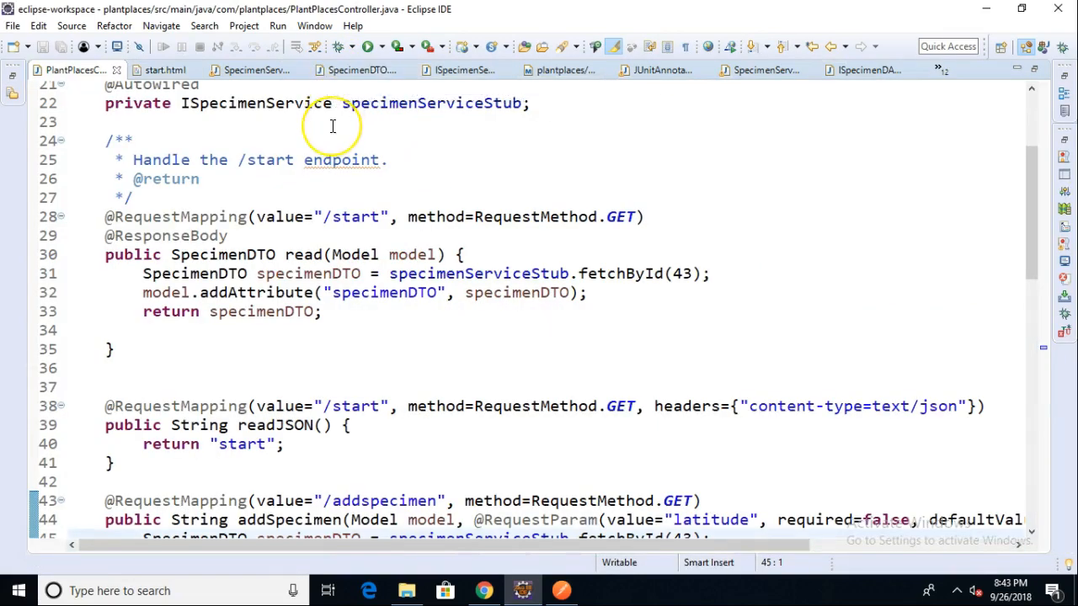
{"action": "mouse_move", "coordinate": [332, 126]}
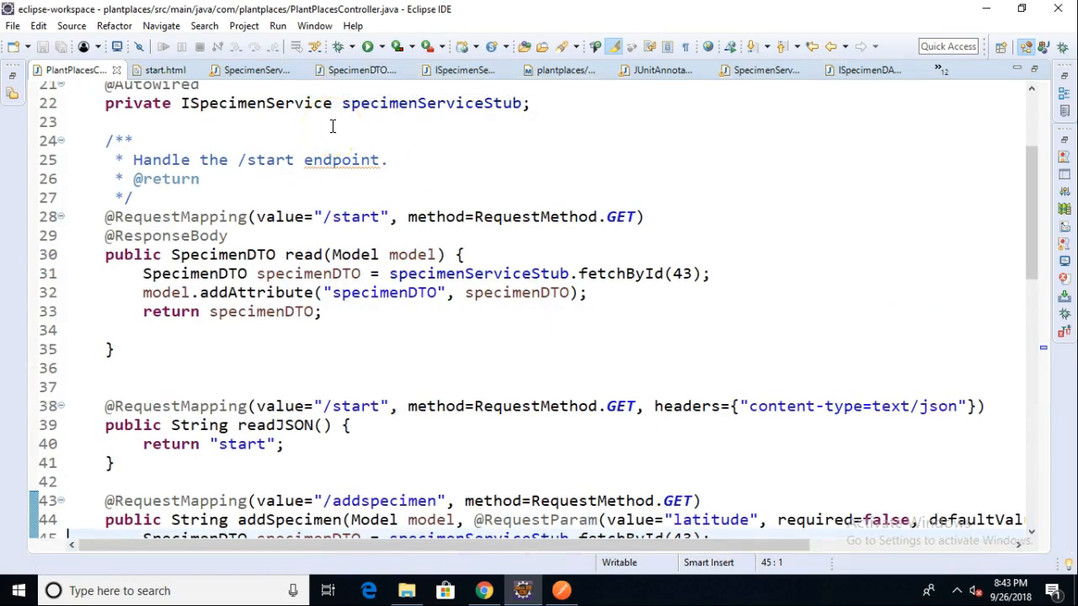
{"action": "mouse_move", "coordinate": [30, 347]}
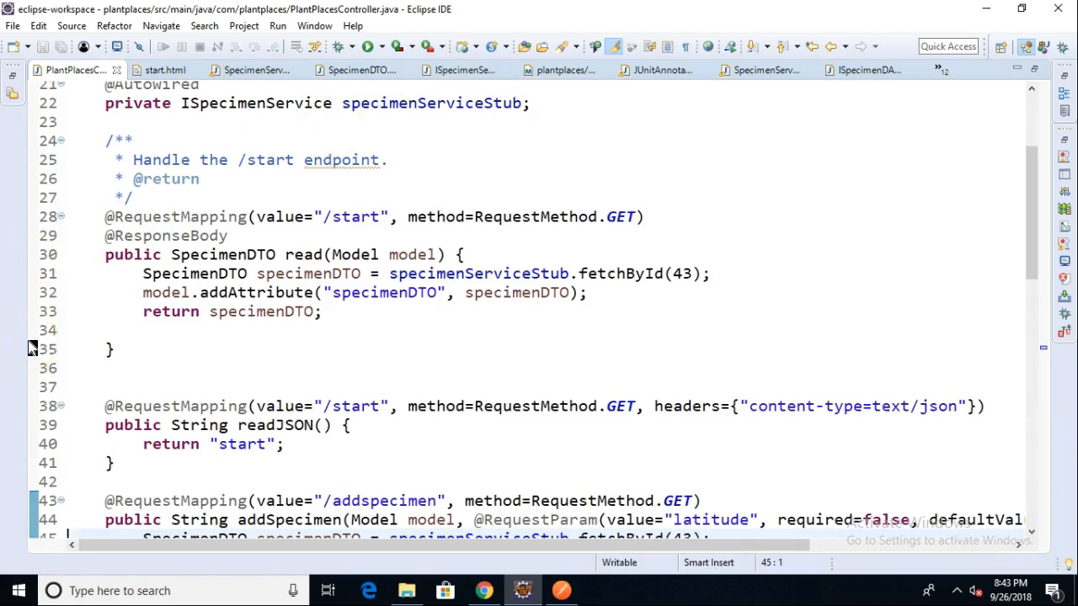
Step: Show PlantPlacesController and SpecimenDTO with the Console view logging the running application
{"action": "left_click", "coordinate": [345, 71]}
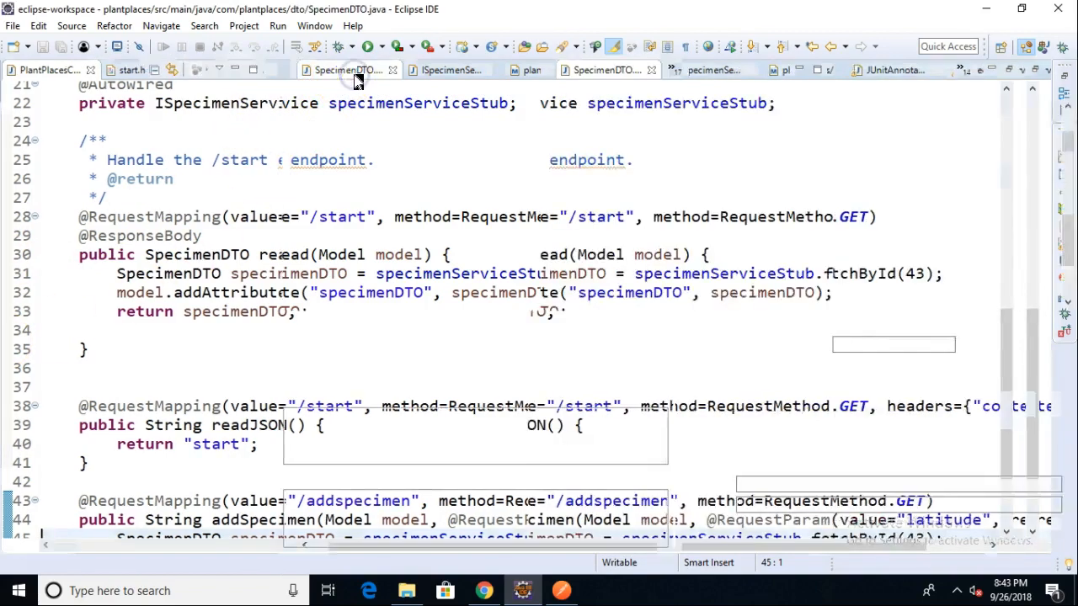
{"action": "left_click", "coordinate": [506, 71]}
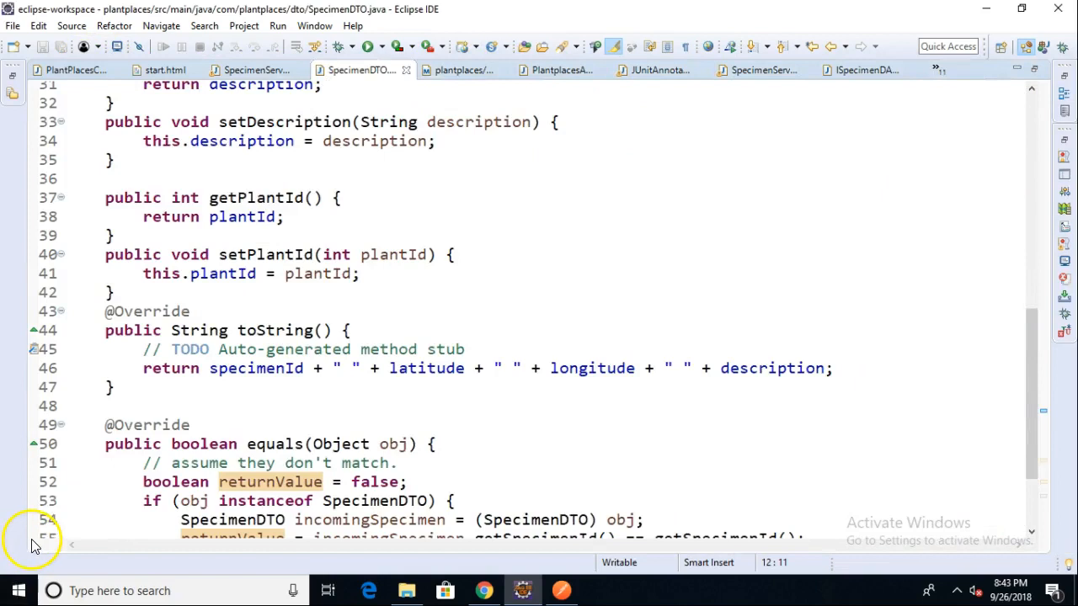
{"action": "left_click", "coordinate": [482, 590]}
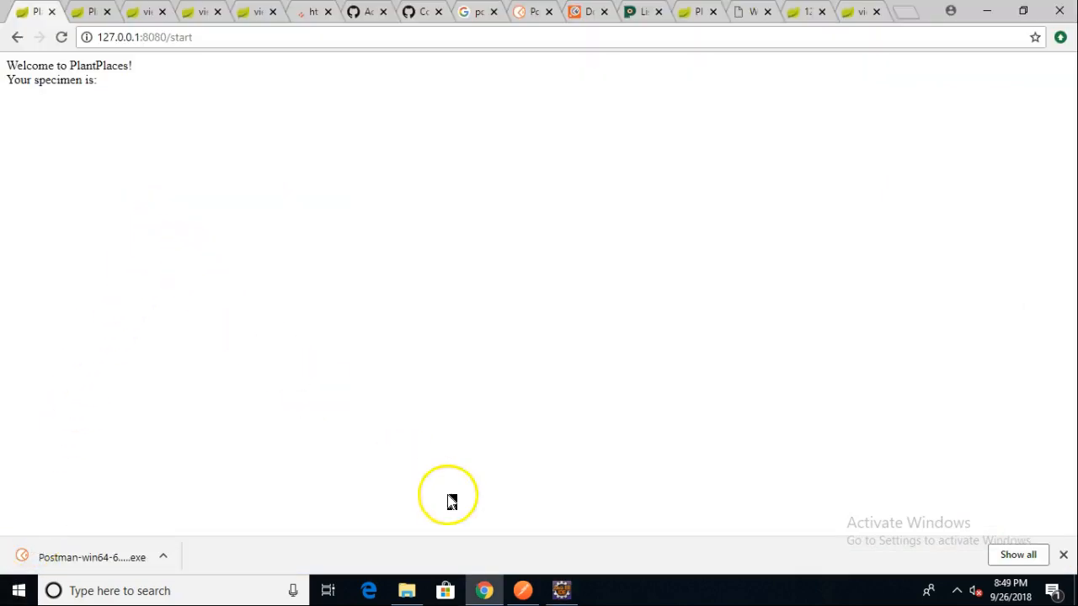
{"action": "left_click", "coordinate": [561, 590]}
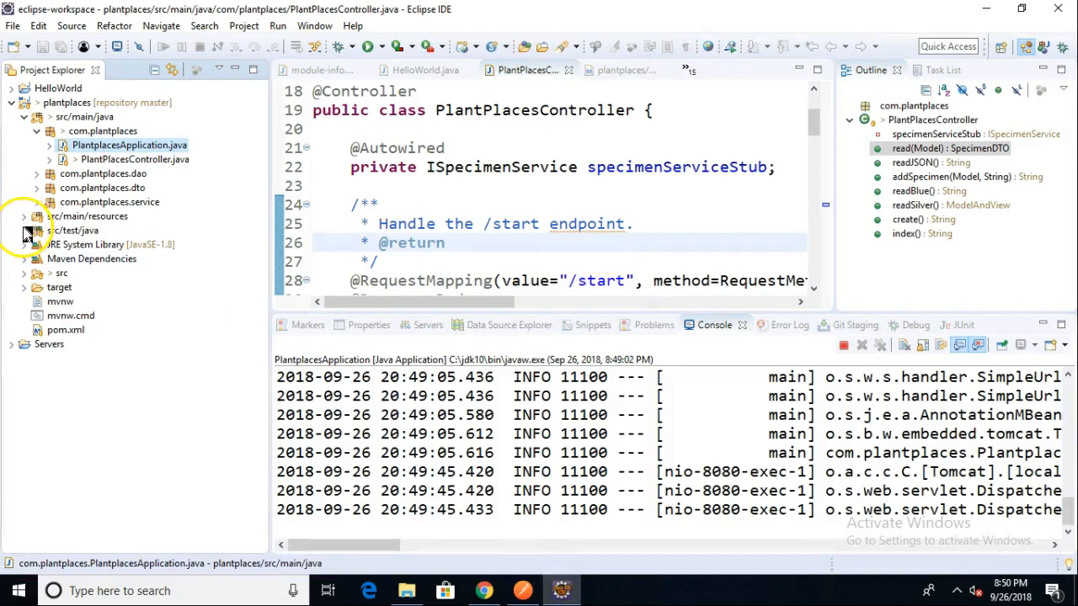
Step: Open start.html from src/main/resources/templates and place the caret on blank line 13
{"action": "left_click", "coordinate": [24, 215]}
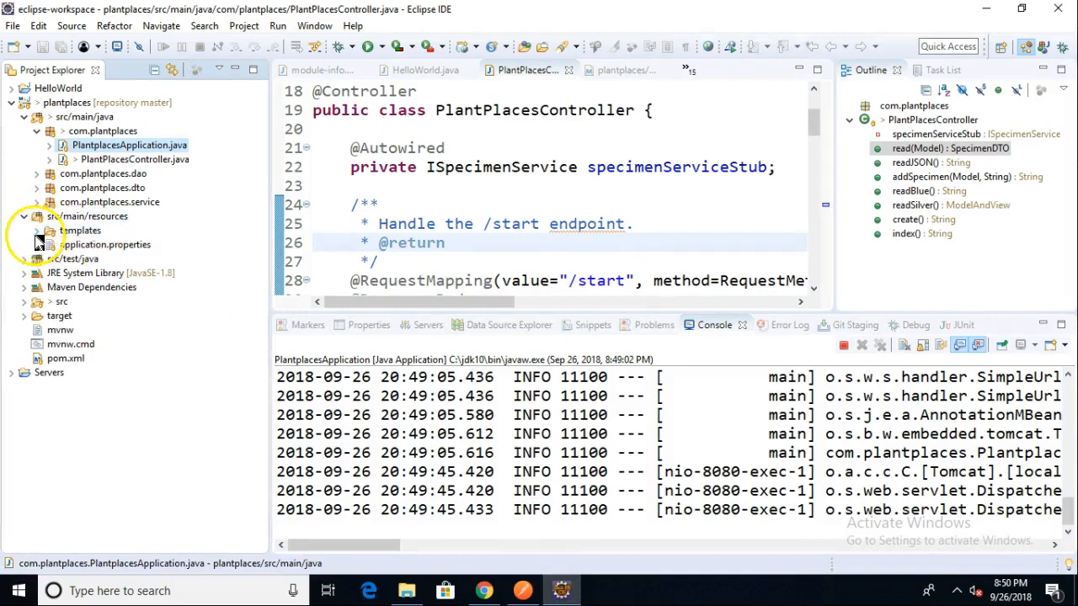
{"action": "double_click", "coordinate": [85, 229]}
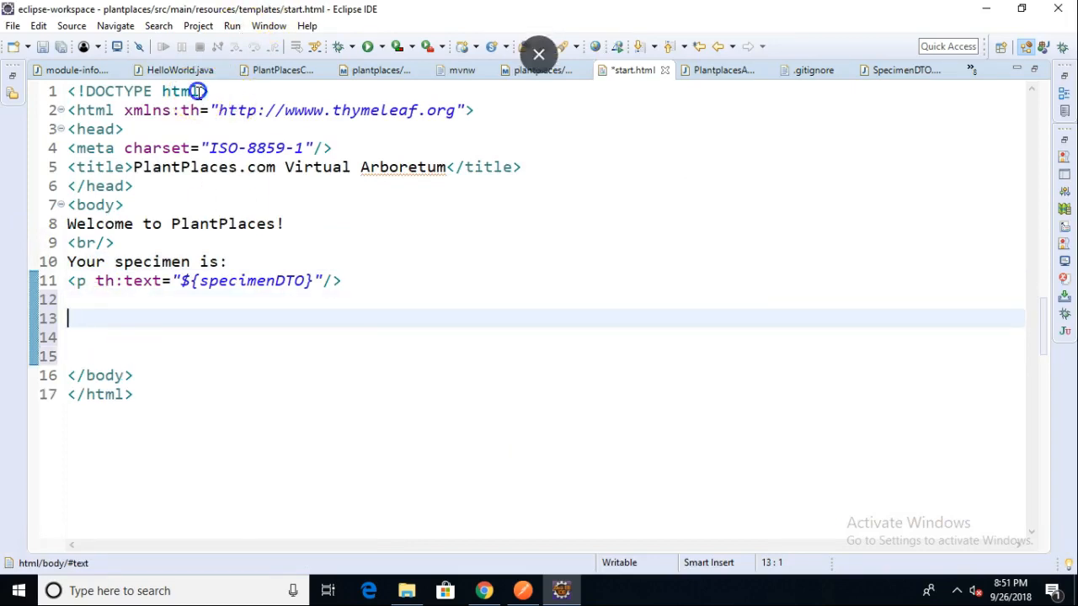
{"action": "left_click", "coordinate": [169, 91]}
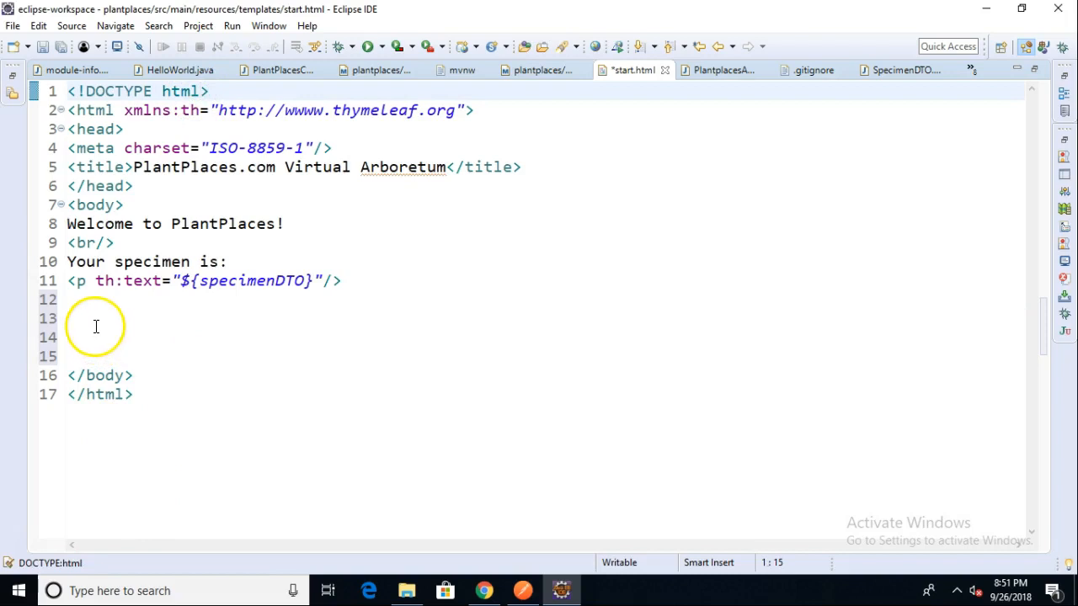
{"action": "left_click", "coordinate": [95, 318]}
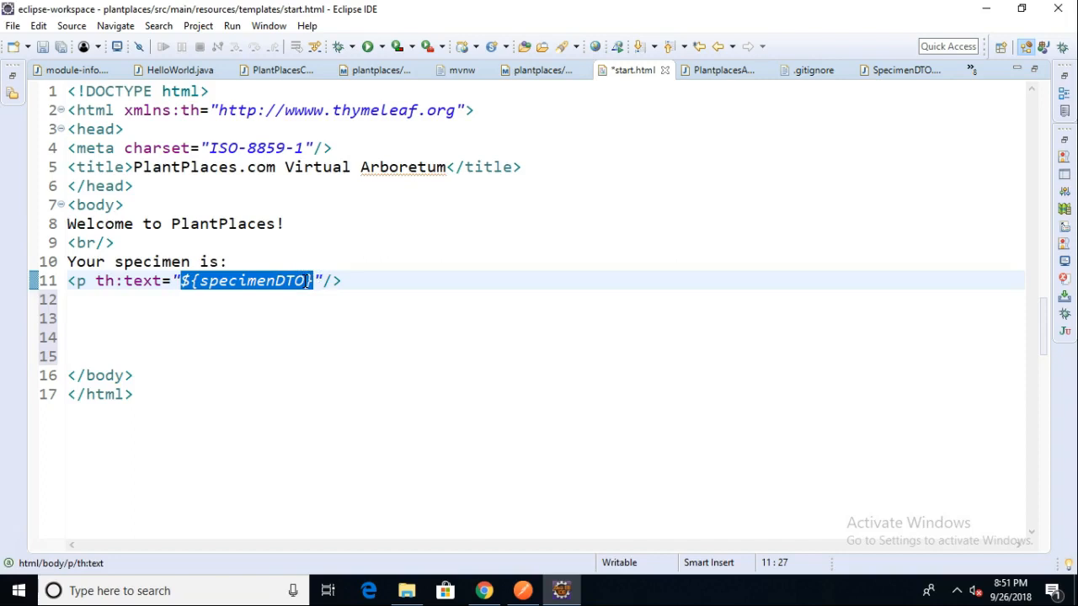
{"action": "mouse_move", "coordinate": [160, 310]}
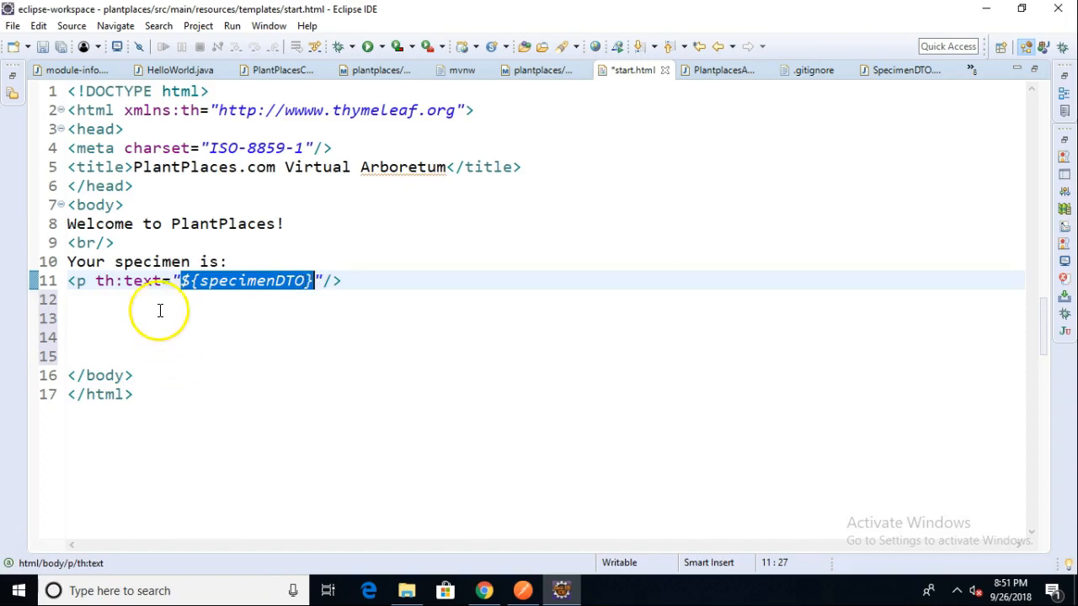
{"action": "left_click", "coordinate": [114, 318]}
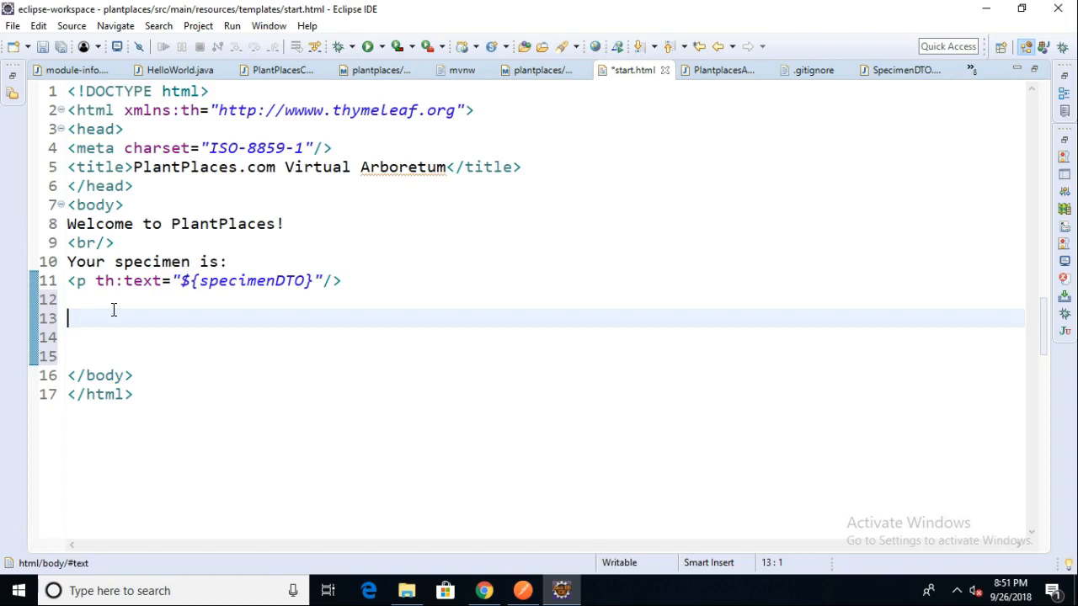
Step: Begin a form tag on line 13 with action="#" and a th:action attribute
{"action": "type", "text": "<"}
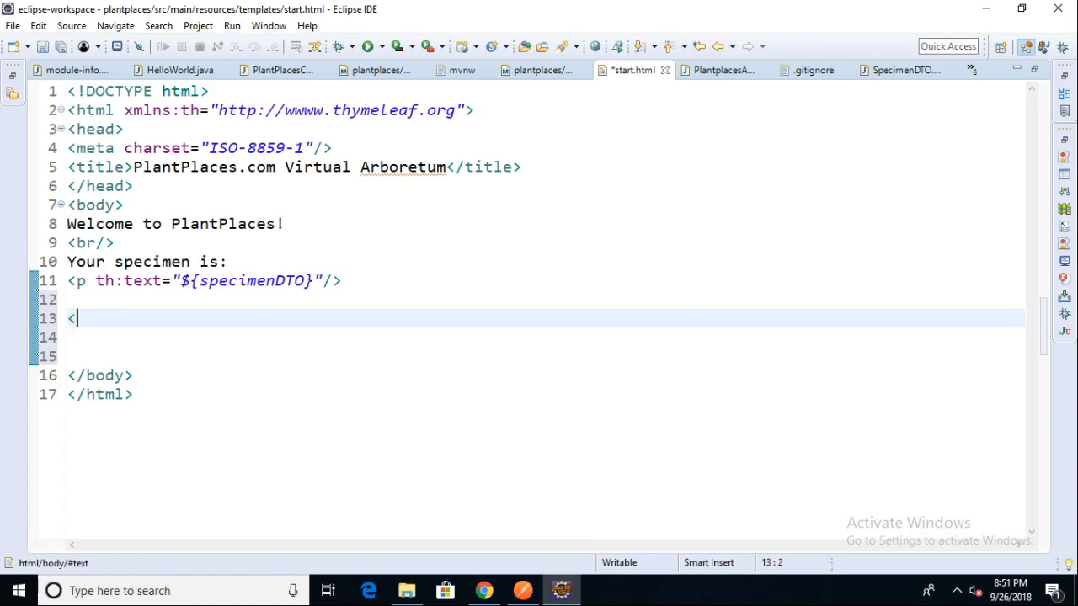
{"action": "type", "text": "form"}
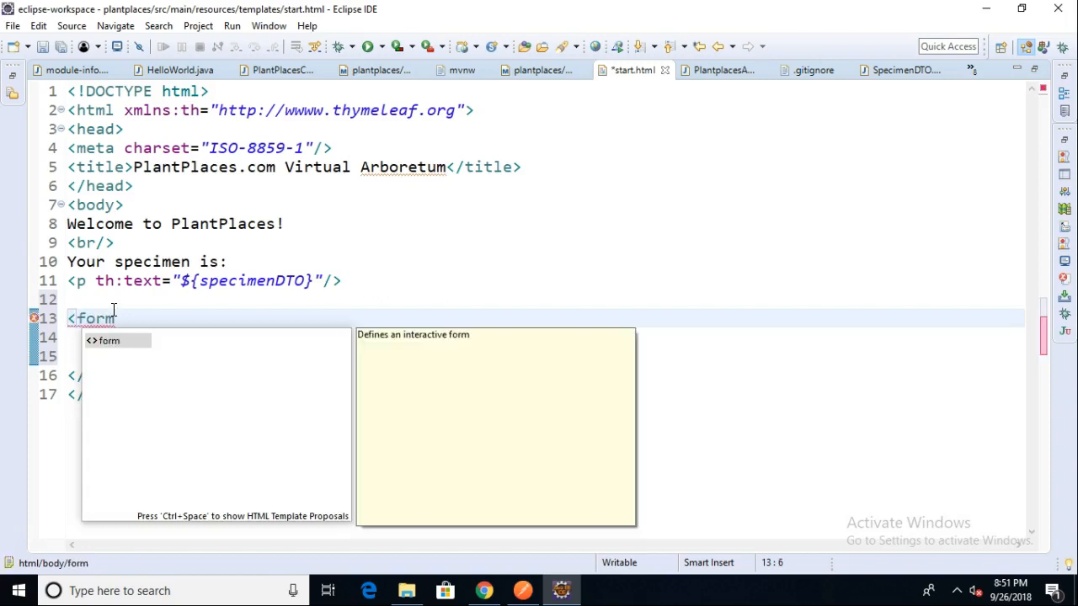
{"action": "type", "text": "action"}
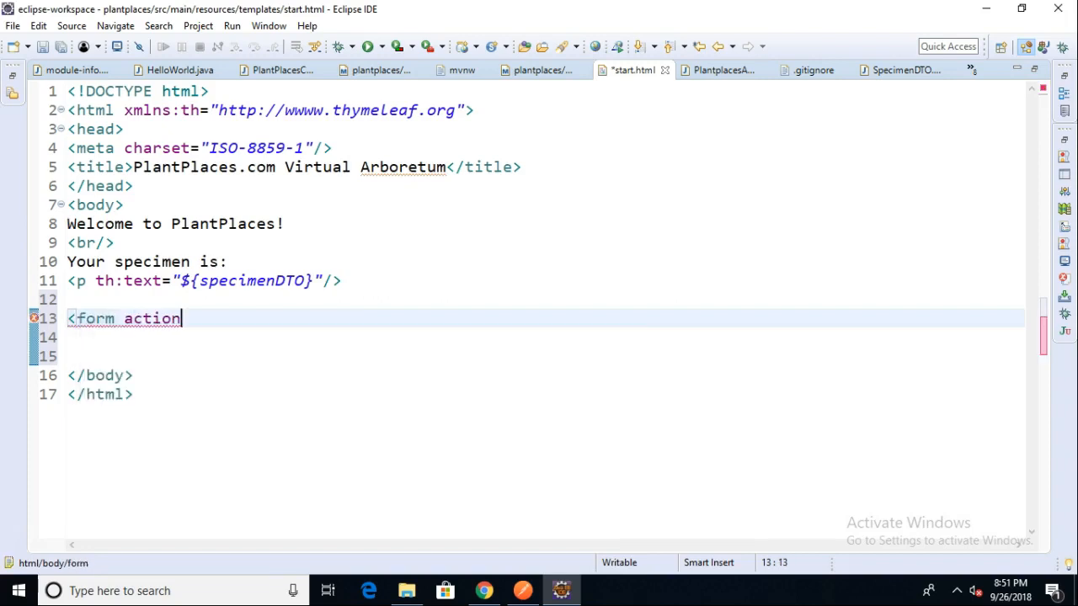
{"action": "type", "text": "=\"#'"}
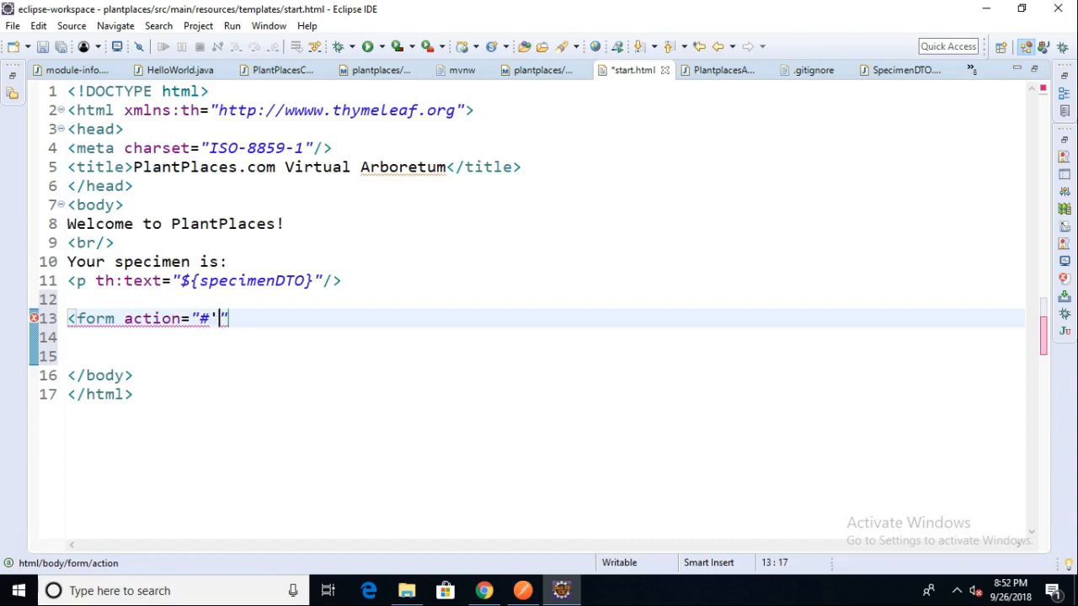
{"action": "key", "text": "BackSpace"}
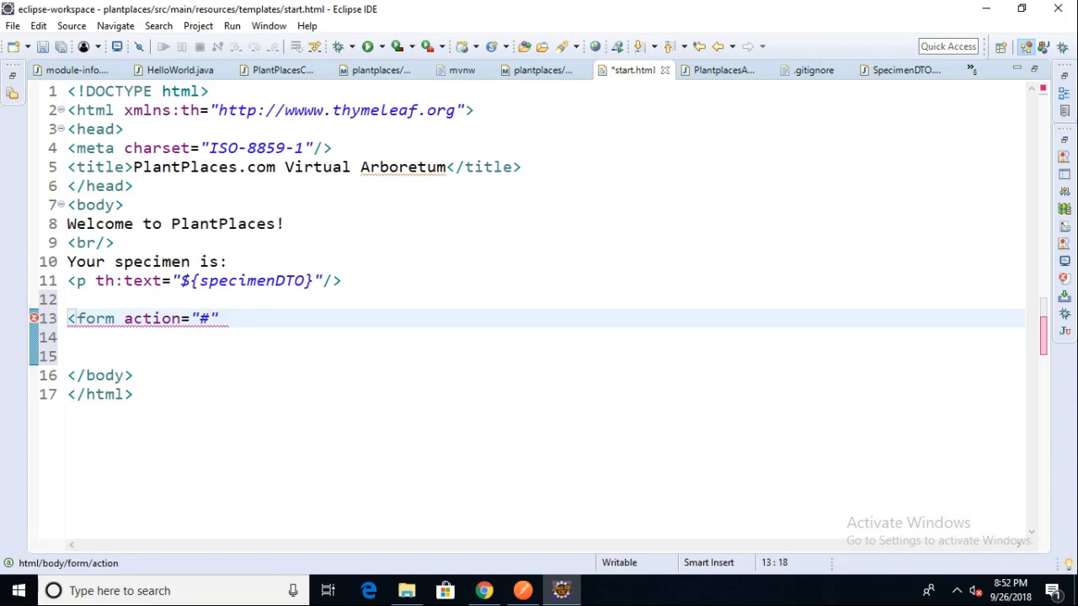
{"action": "type", "text": "th"}
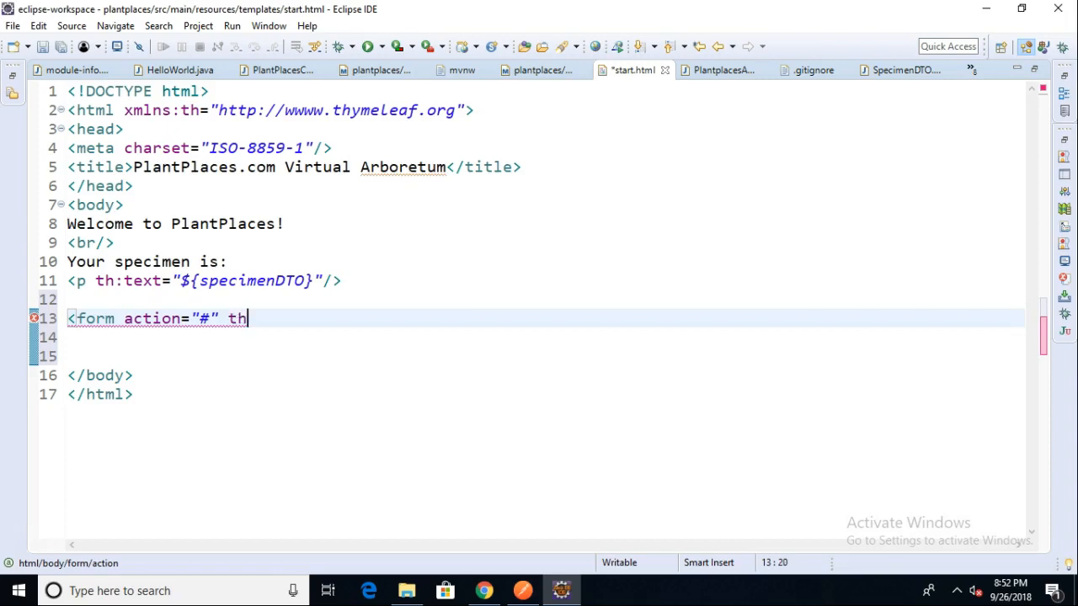
{"action": "type", "text": ":action"}
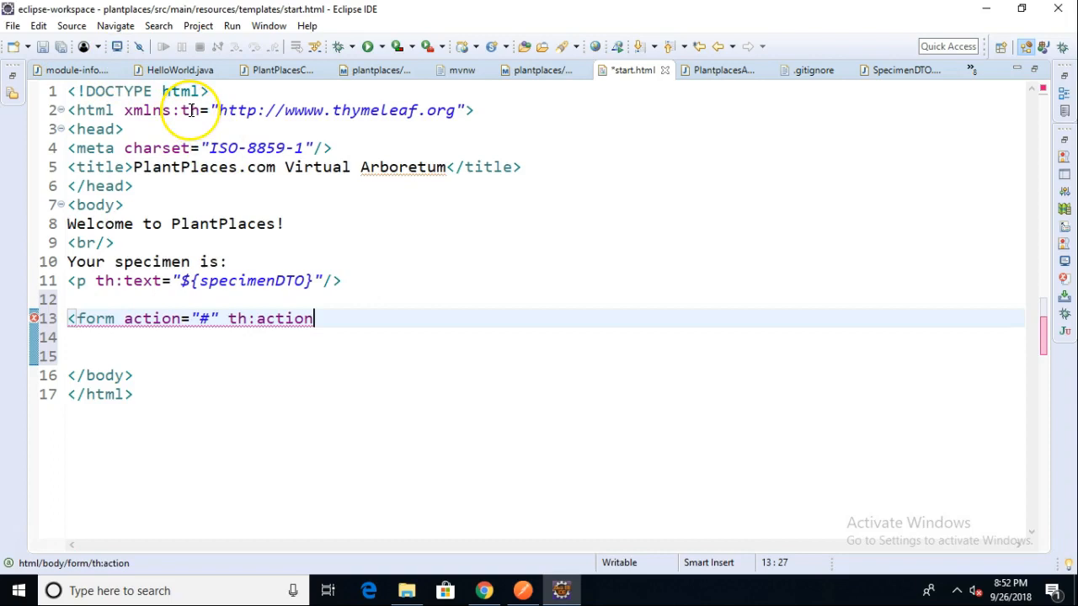
{"action": "mouse_move", "coordinate": [384, 382]}
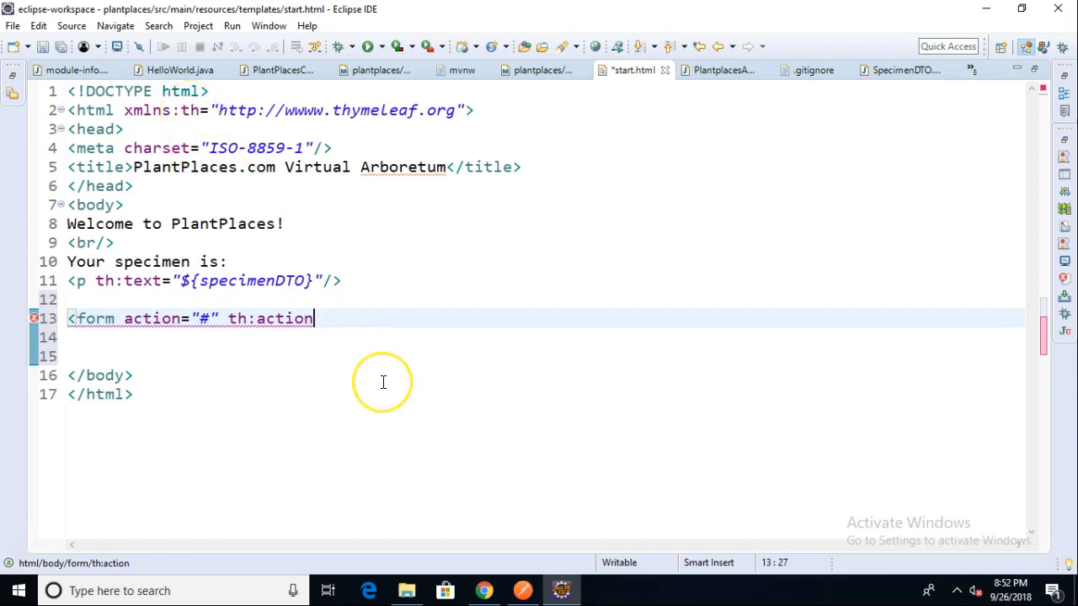
{"action": "mouse_move", "coordinate": [384, 382]}
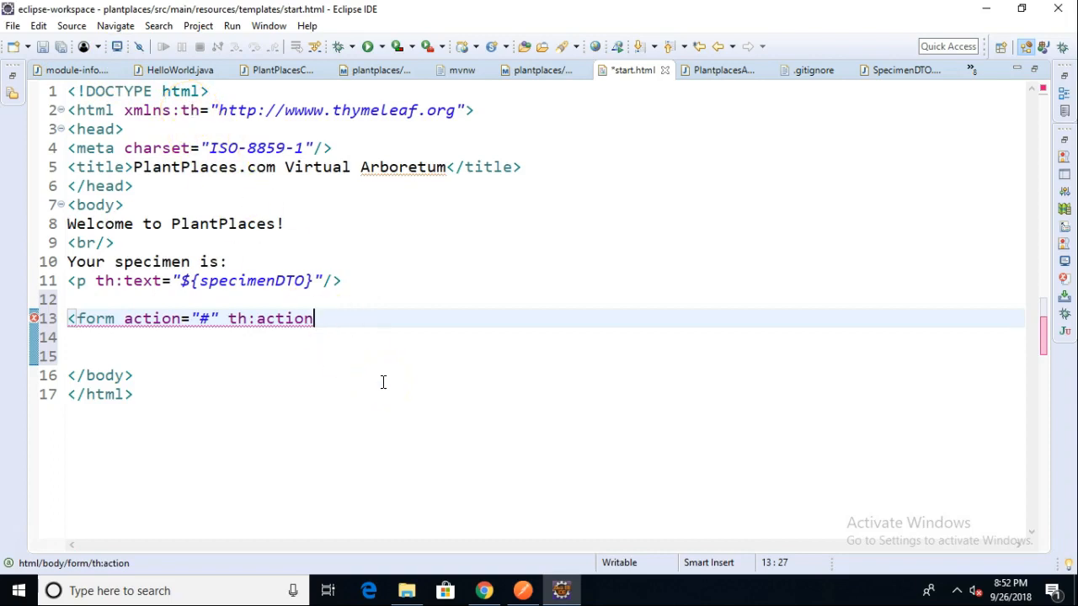
Step: Set th:action to @{/savespecimen}, adding the leading slash before savespecimen
{"action": "type", "text": "=\"@"}
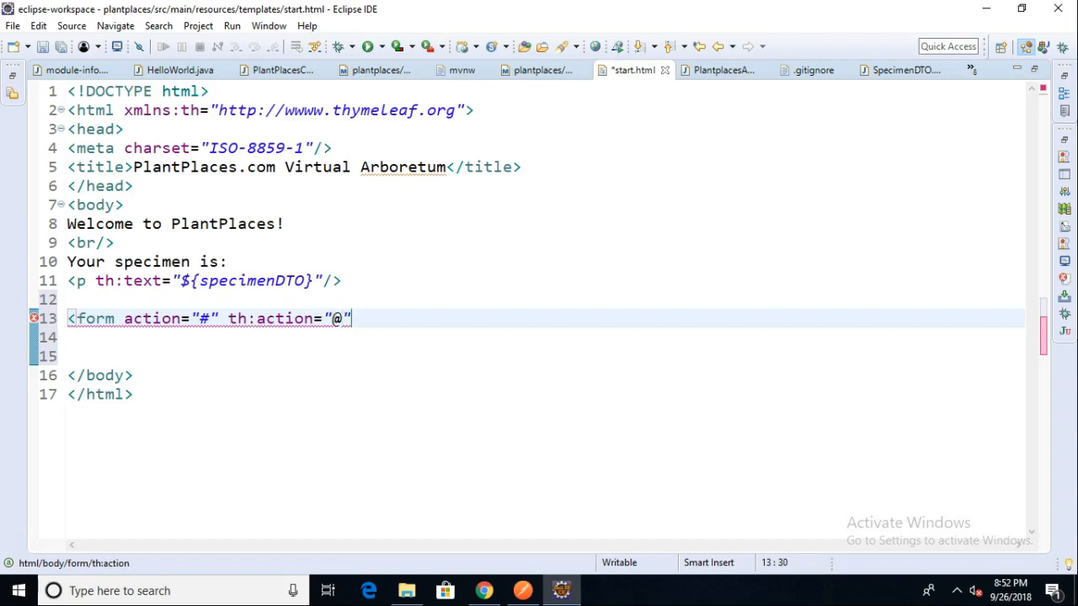
{"action": "type", "text": "{"}
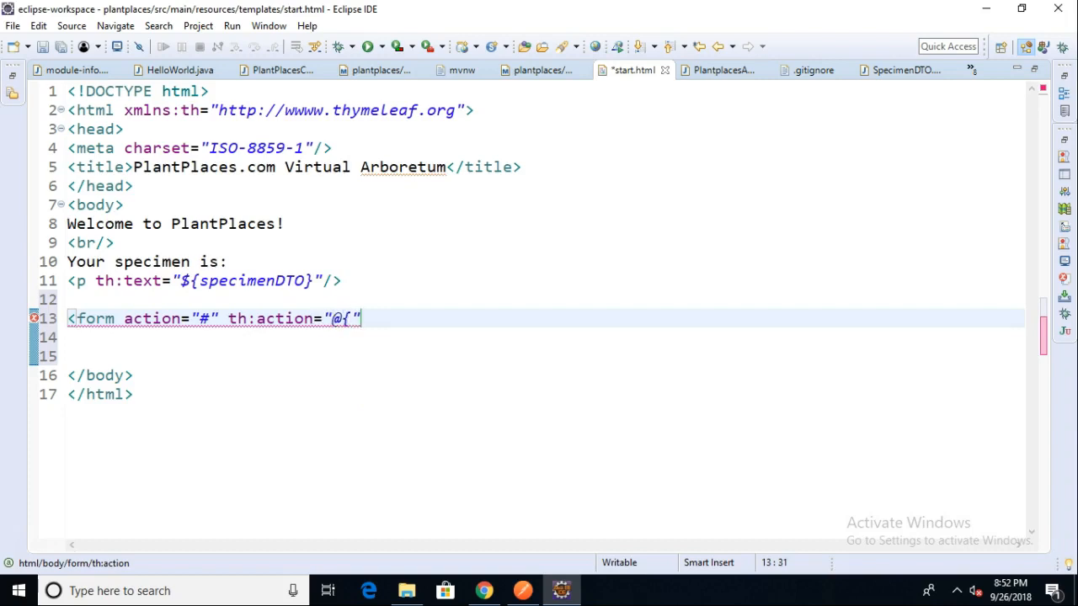
{"action": "type", "text": "savespe"}
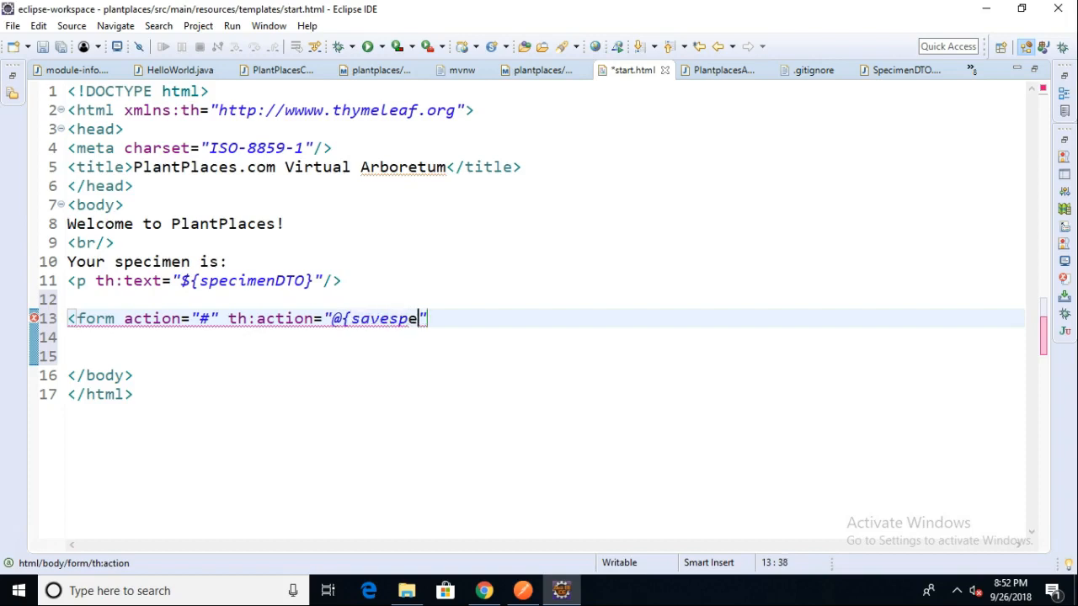
{"action": "type", "text": "cimen"}
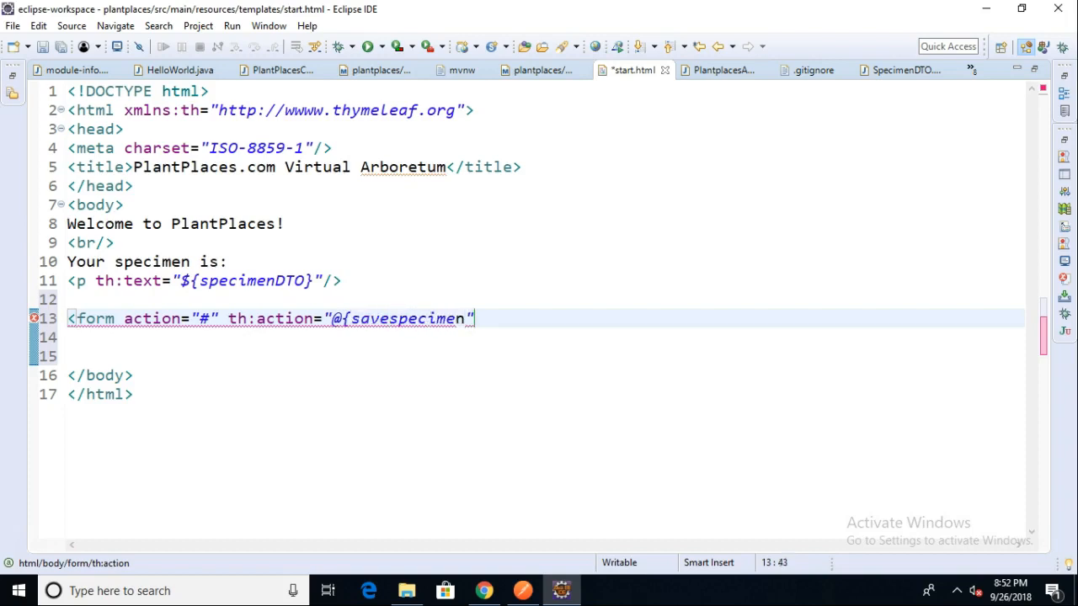
{"action": "type", "text": "}"}
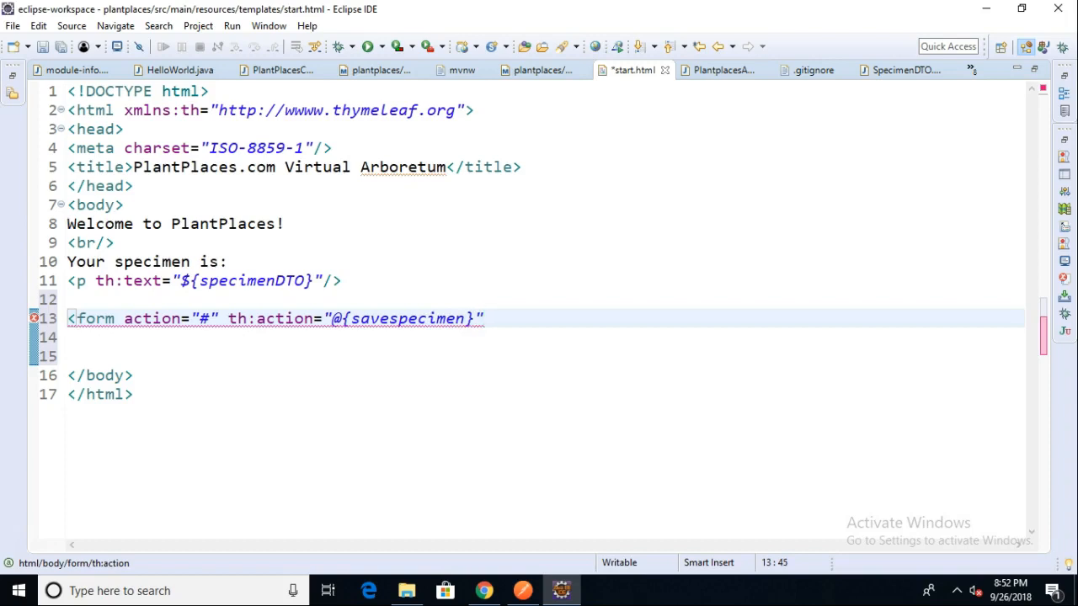
{"action": "left_click", "coordinate": [480, 319]}
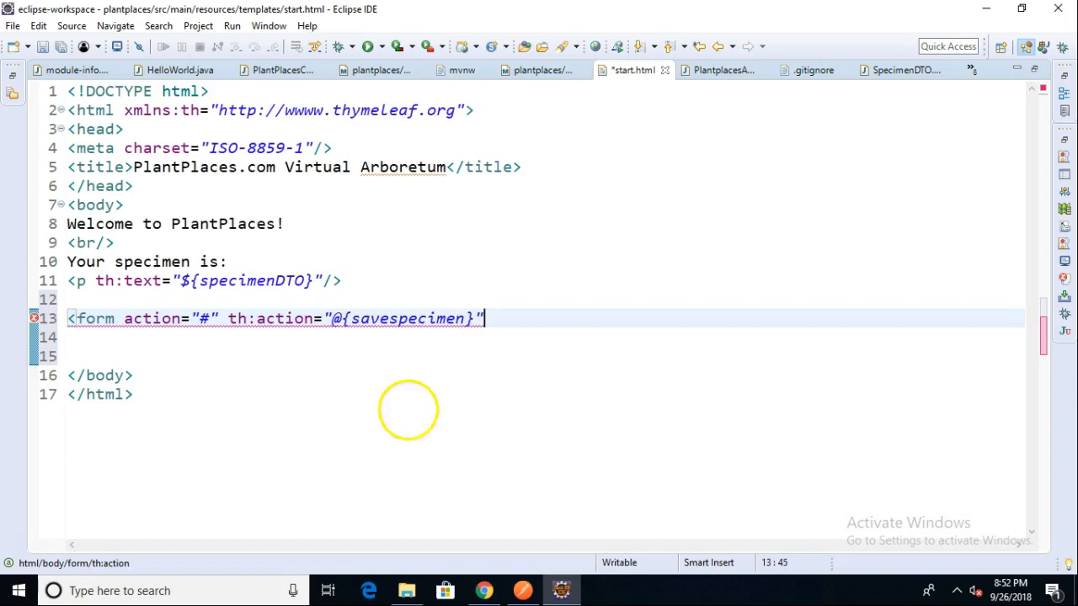
{"action": "left_click", "coordinate": [350, 319]}
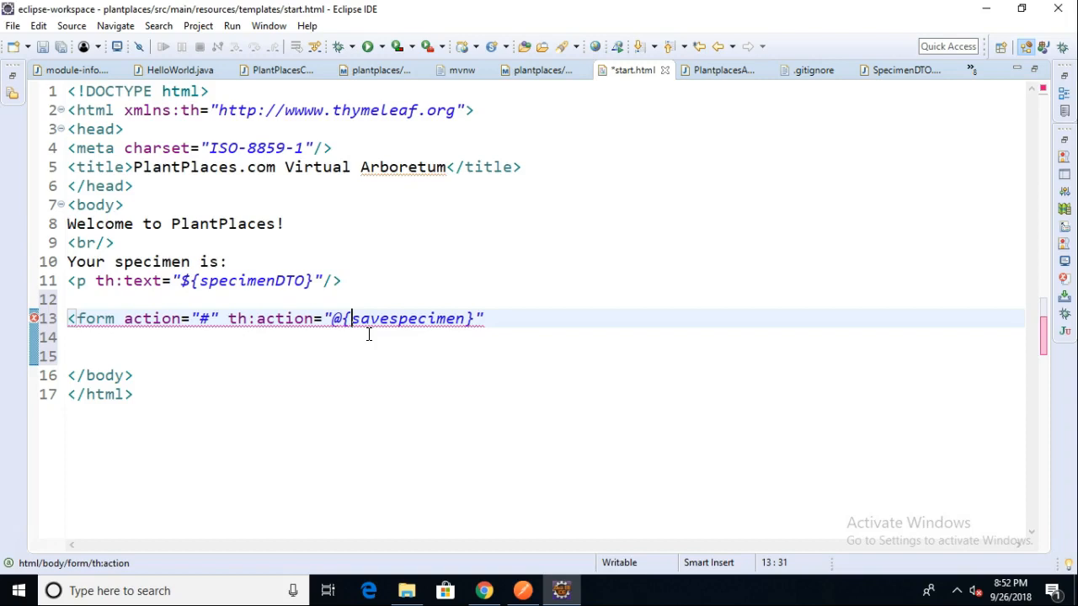
{"action": "type", "text": "/"}
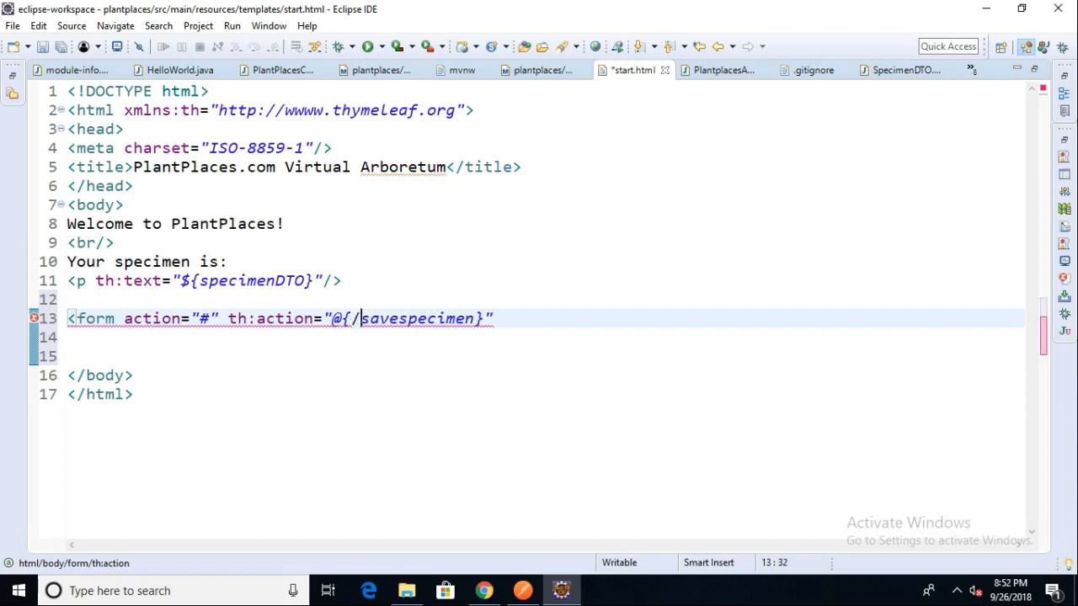
{"action": "mouse_move", "coordinate": [347, 316]}
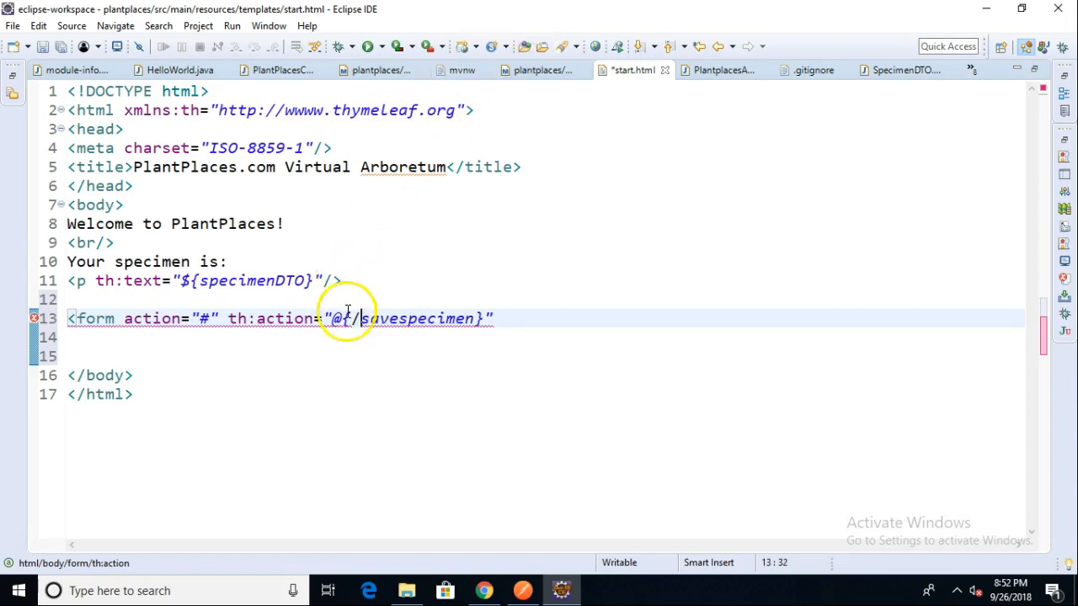
{"action": "double_click", "coordinate": [430, 318]}
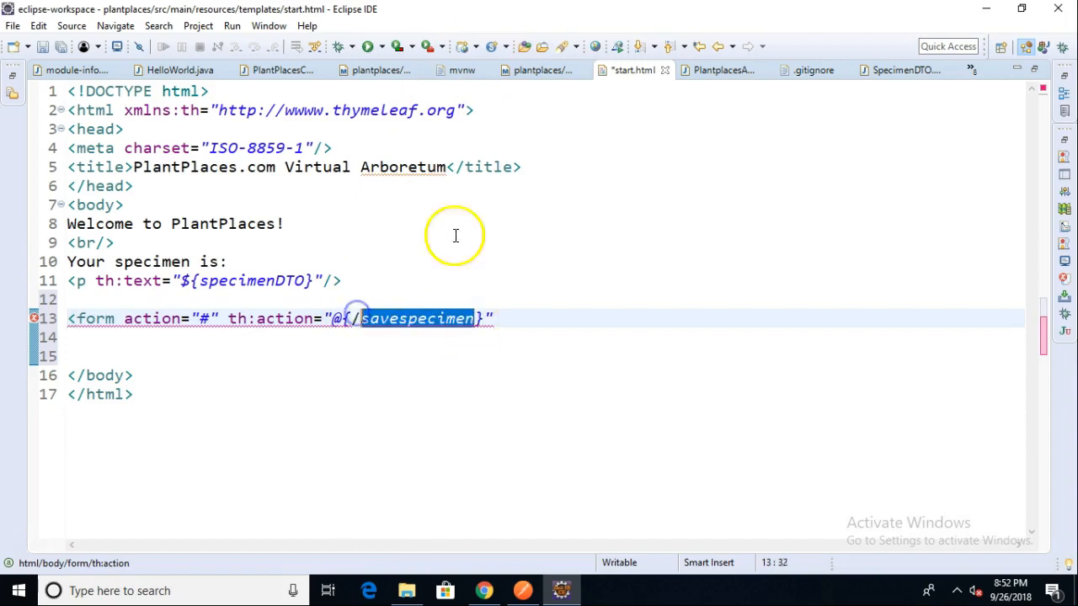
{"action": "mouse_move", "coordinate": [273, 71]}
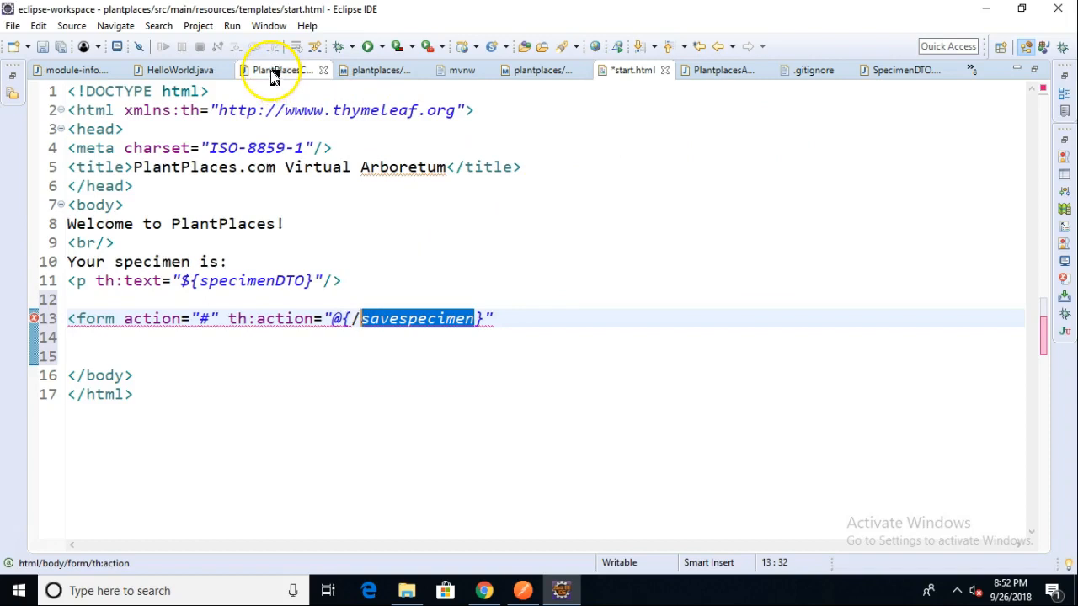
Step: Start a public void saveSpecimen method after the service field in PlantPlacesController
{"action": "left_click", "coordinate": [278, 71]}
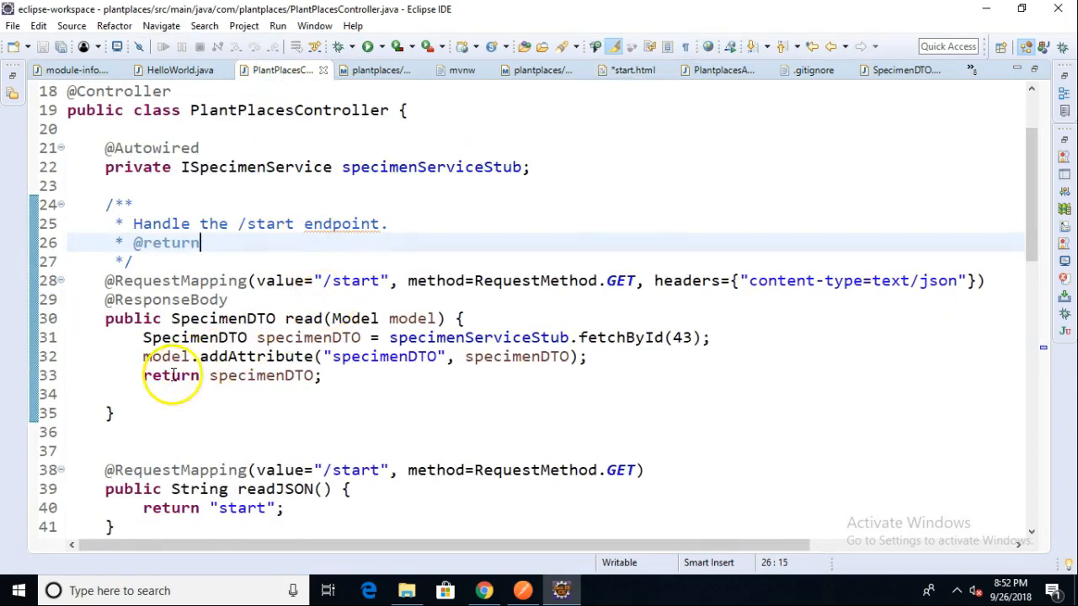
{"action": "left_click", "coordinate": [275, 185]}
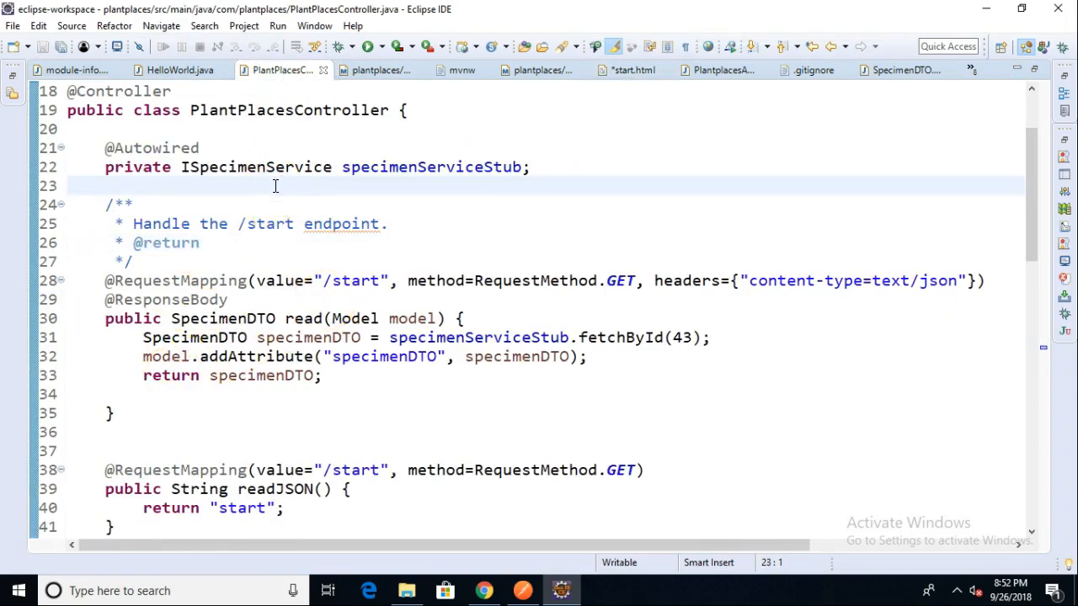
{"action": "key", "text": "Return"}
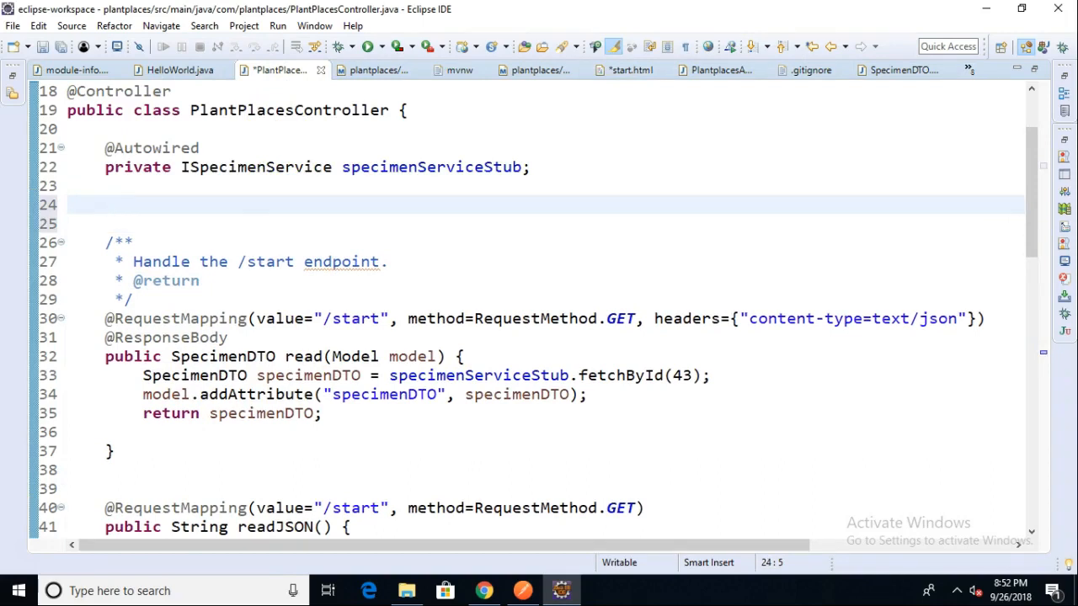
{"action": "type", "text": "public"}
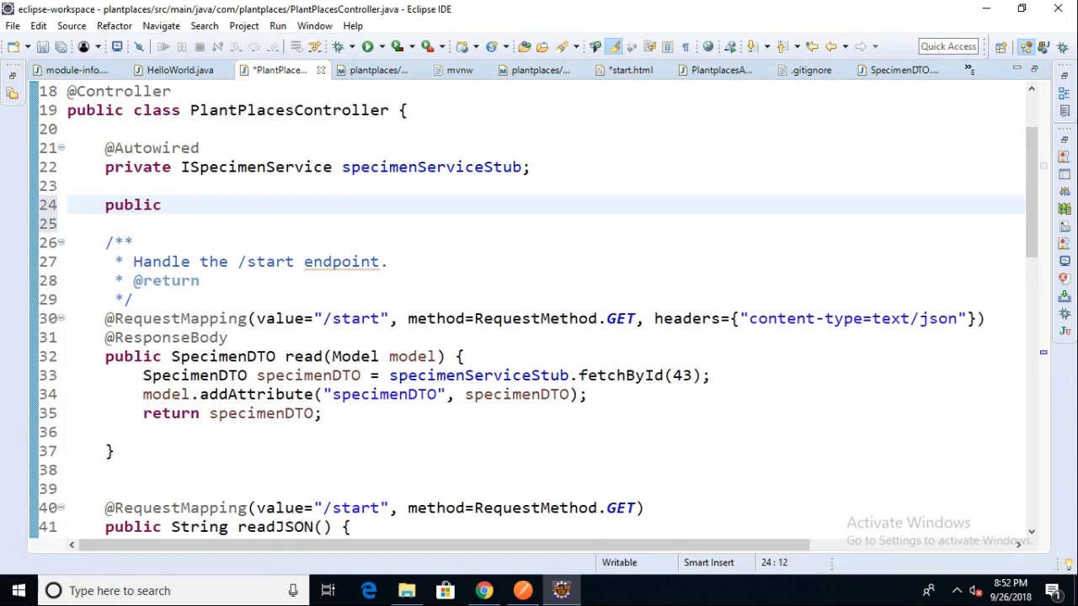
{"action": "type", "text": "void saveSpecimen() {"}
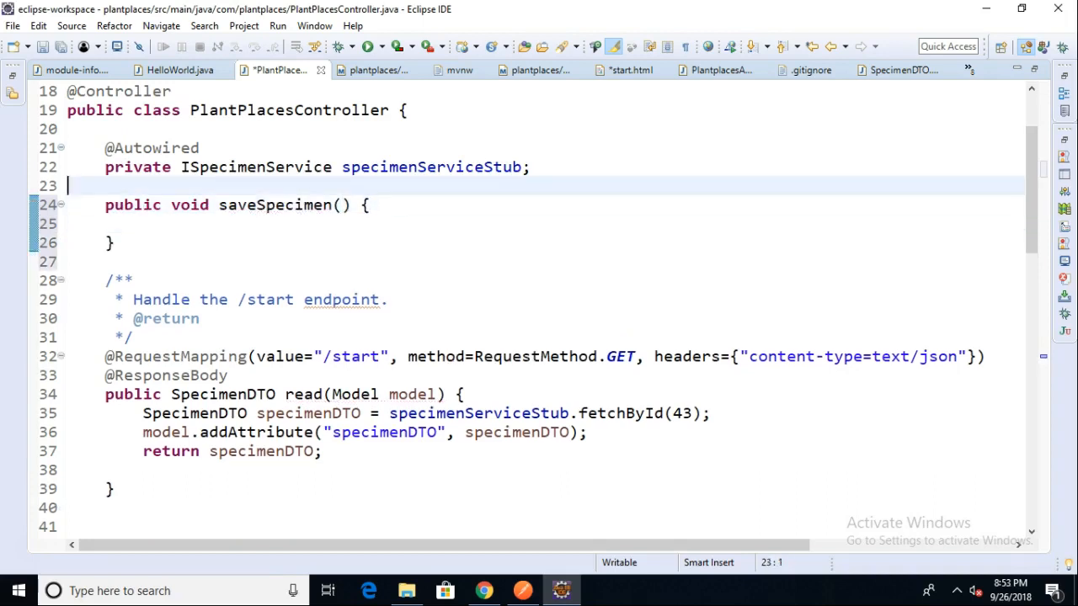
{"action": "type", "text": "@"}
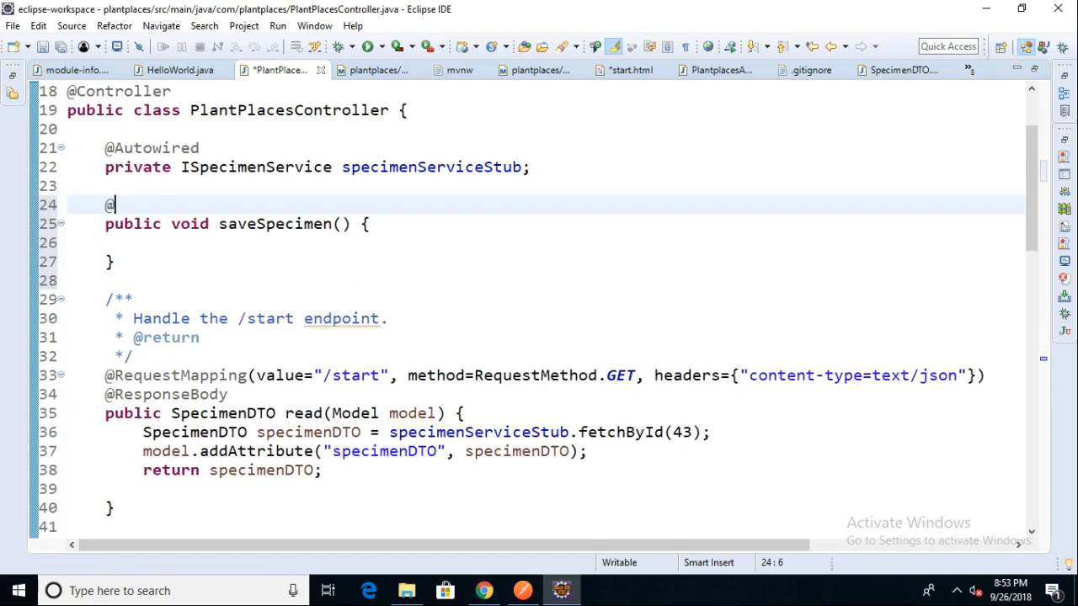
{"action": "type", "text": "RequestMapping"}
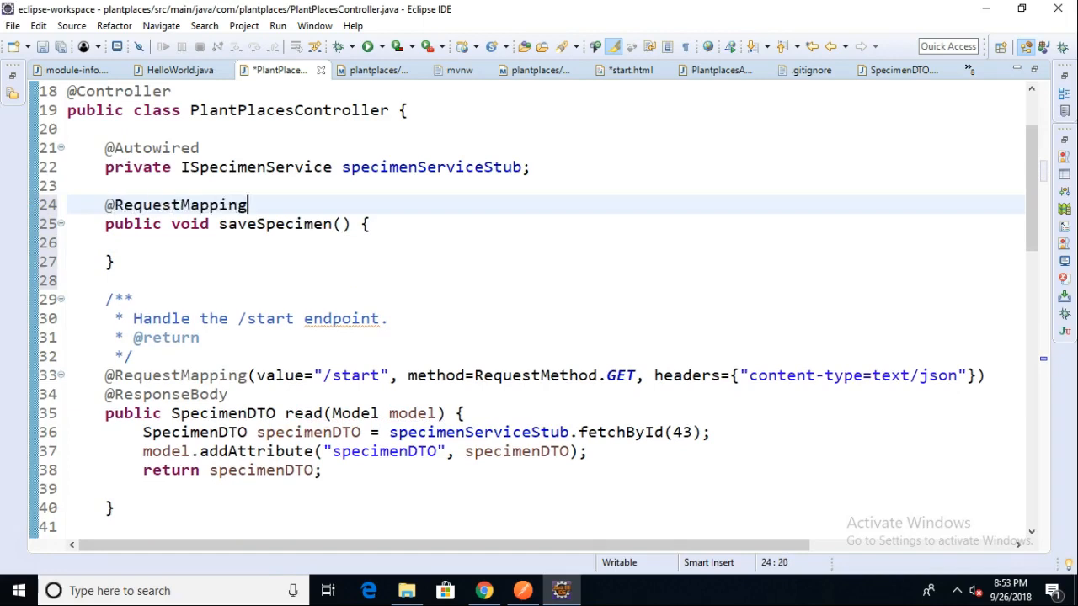
{"action": "type", "text": "(value)"}
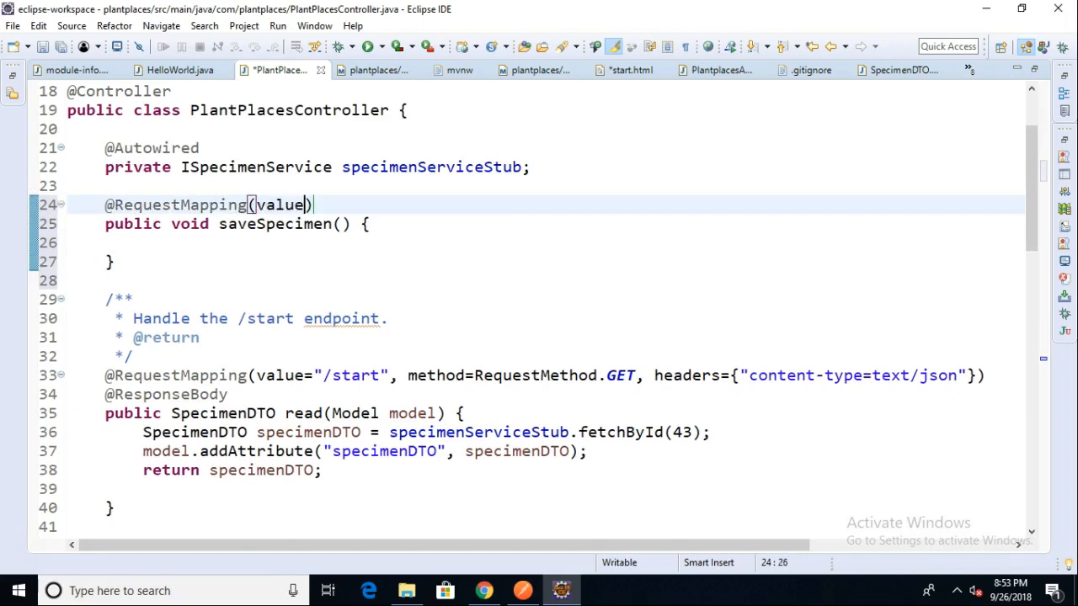
{"action": "type", "text": "=\"/save\""}
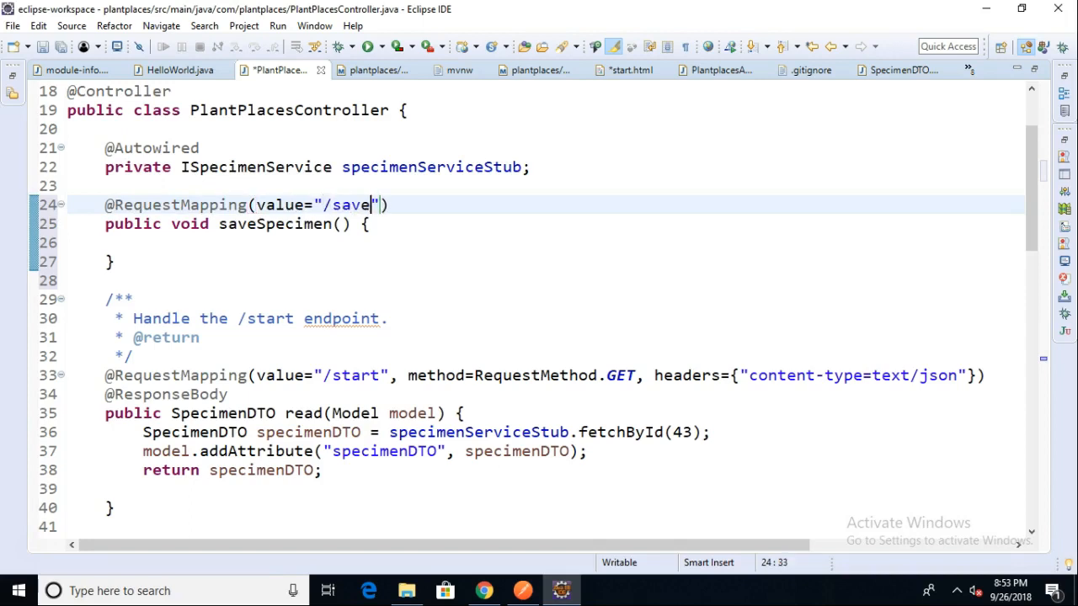
{"action": "type", "text": "specimen"}
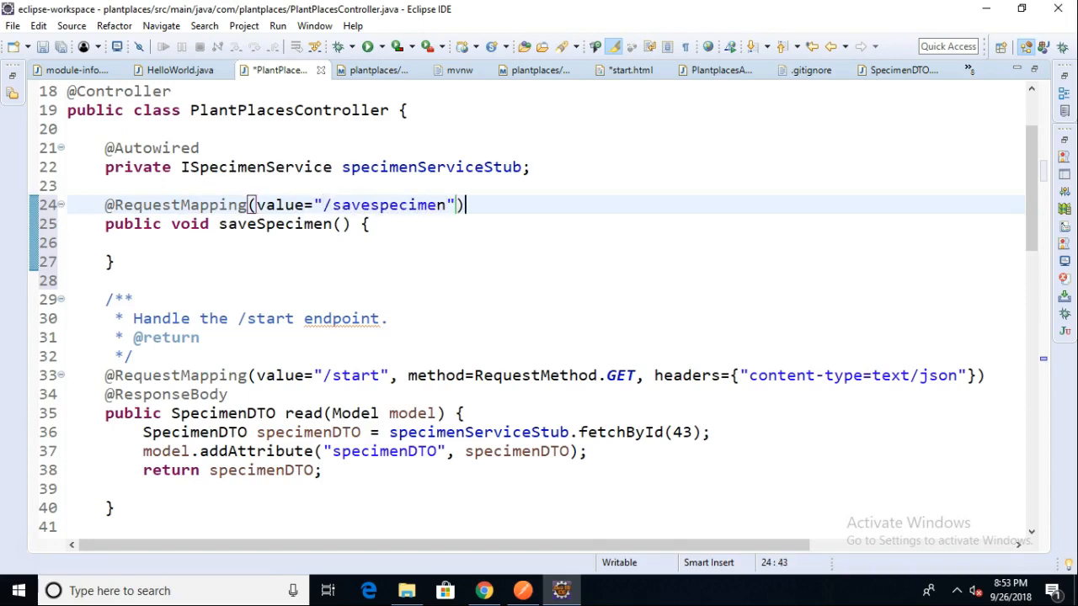
{"action": "mouse_move", "coordinate": [372, 196]}
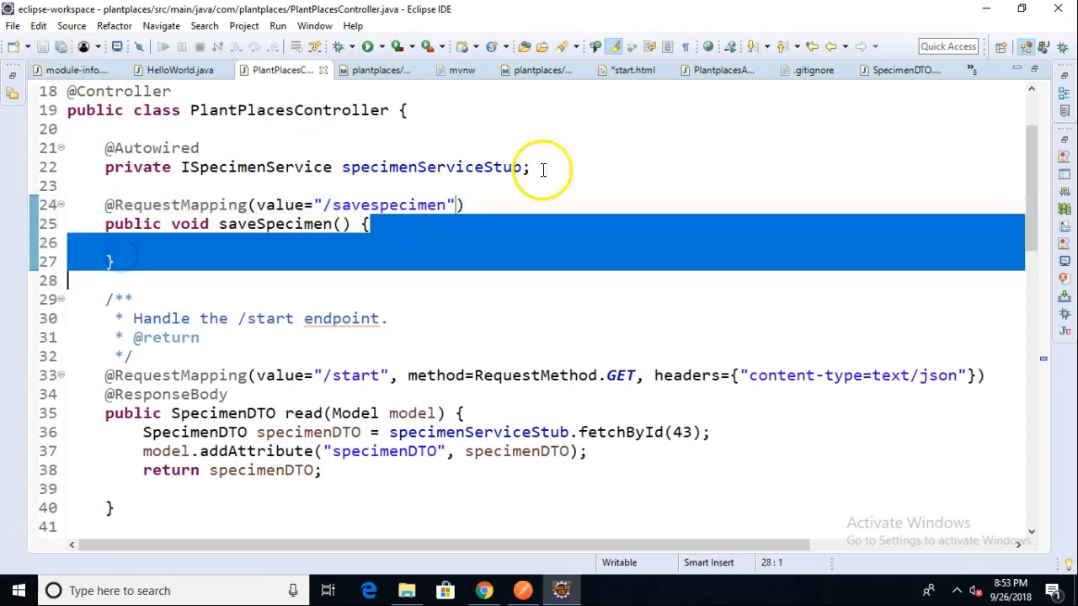
{"action": "left_click", "coordinate": [630, 70]}
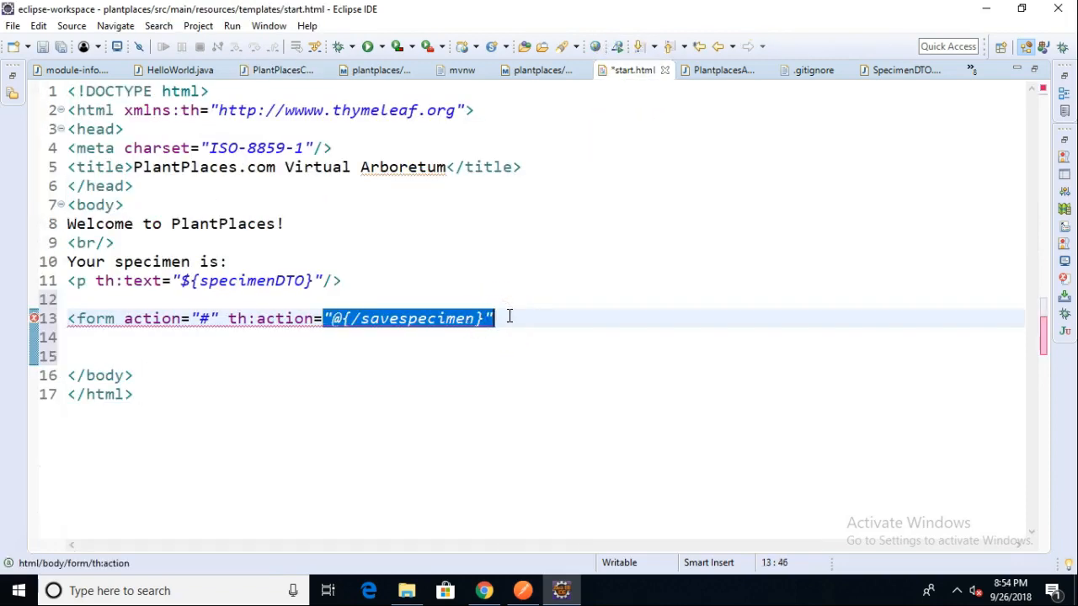
Step: Bind the form with th:object="${specimenDTO}" after the th:action attribute
{"action": "left_click", "coordinate": [509, 317]}
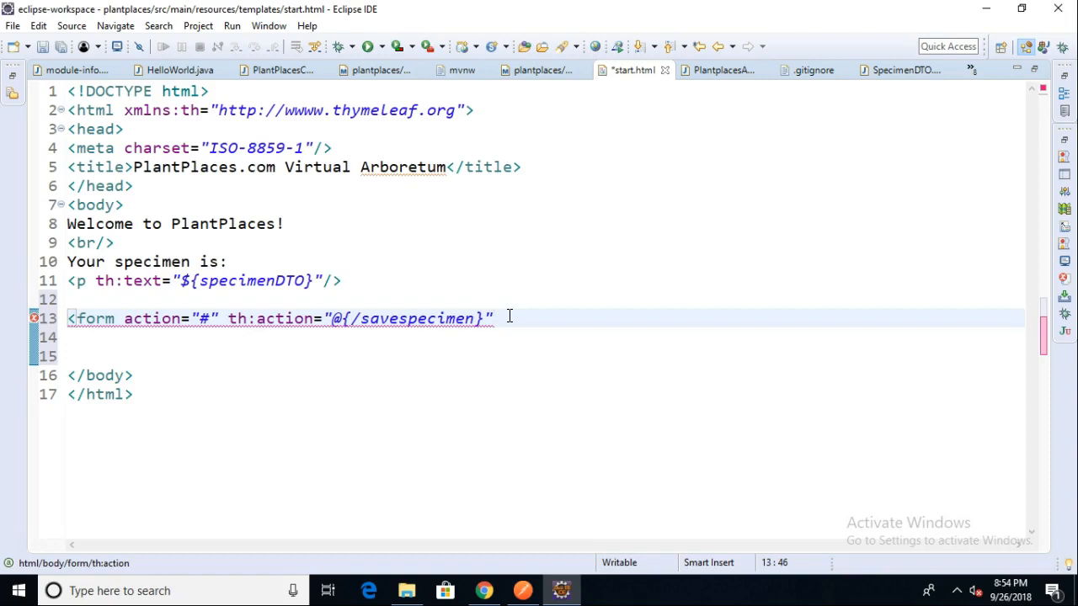
{"action": "type", "text": "th"}
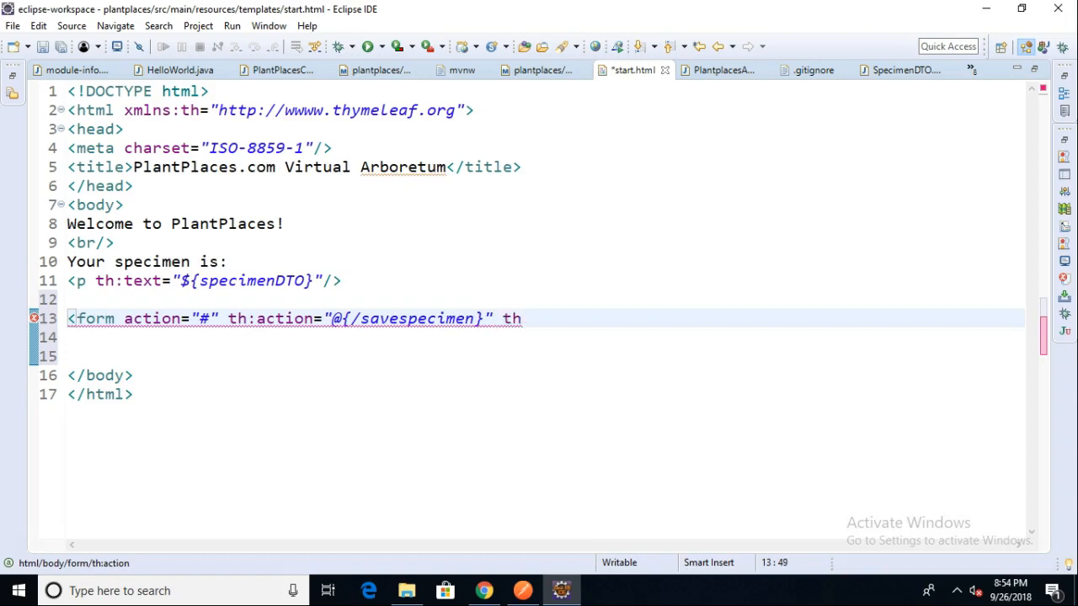
{"action": "type", "text": "th:object"}
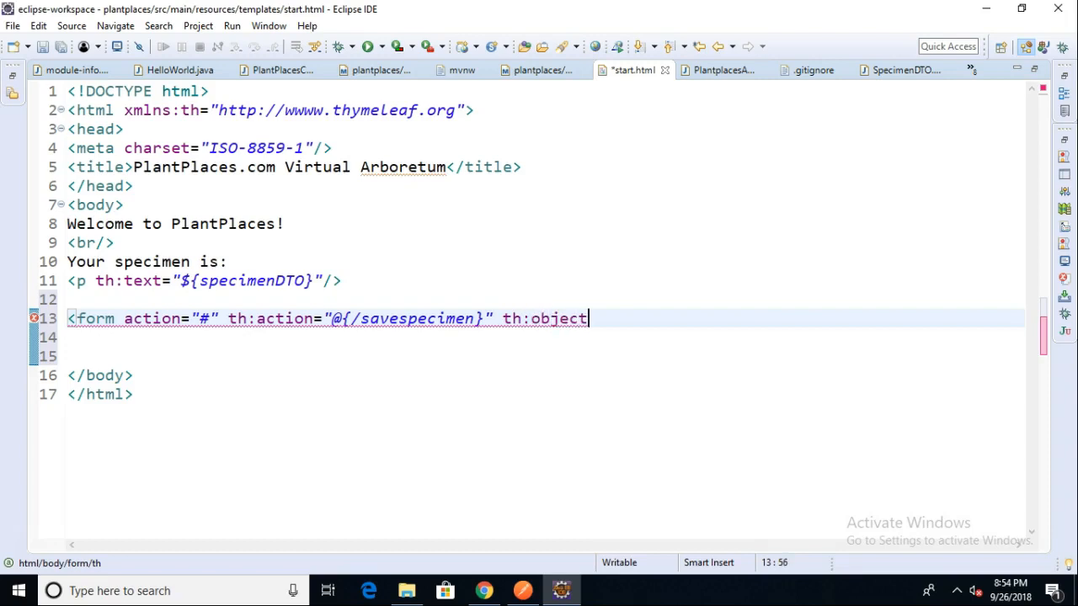
{"action": "type", "text": "="}
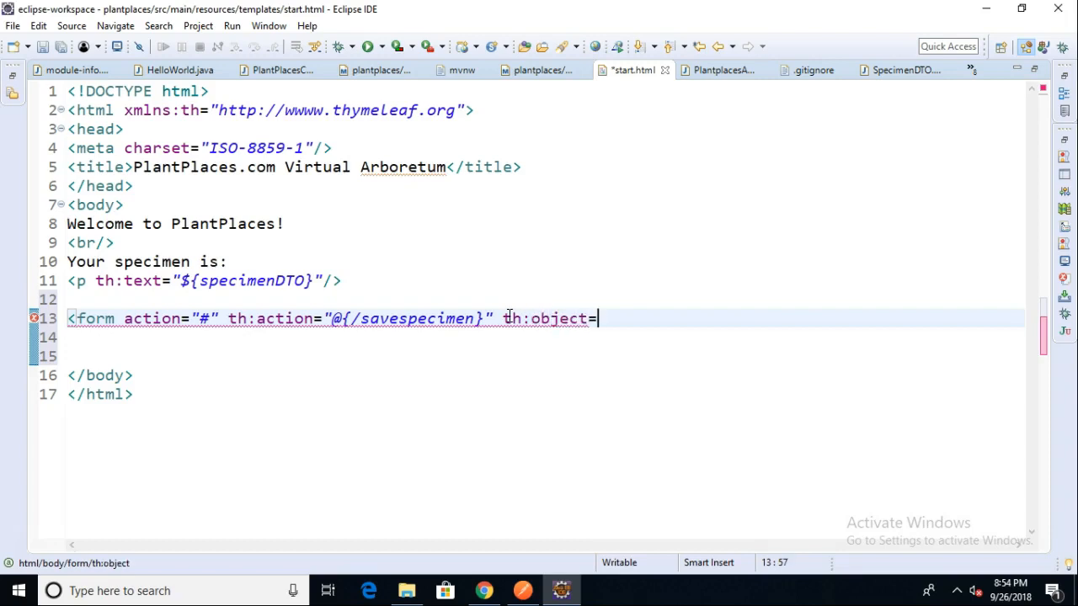
{"action": "type", "text": "=\"${\""}
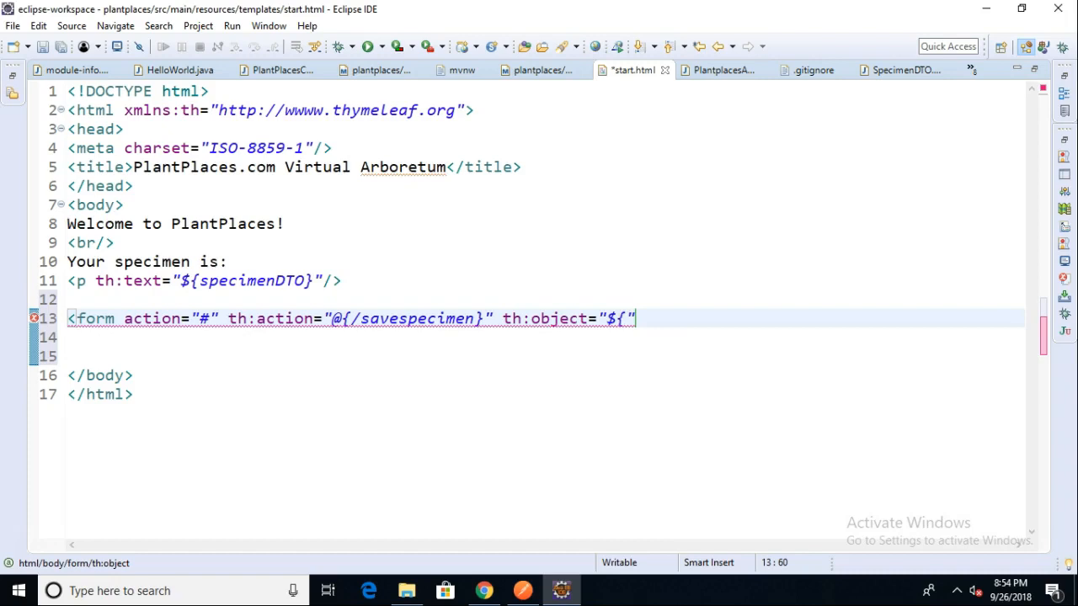
{"action": "type", "text": "spec"}
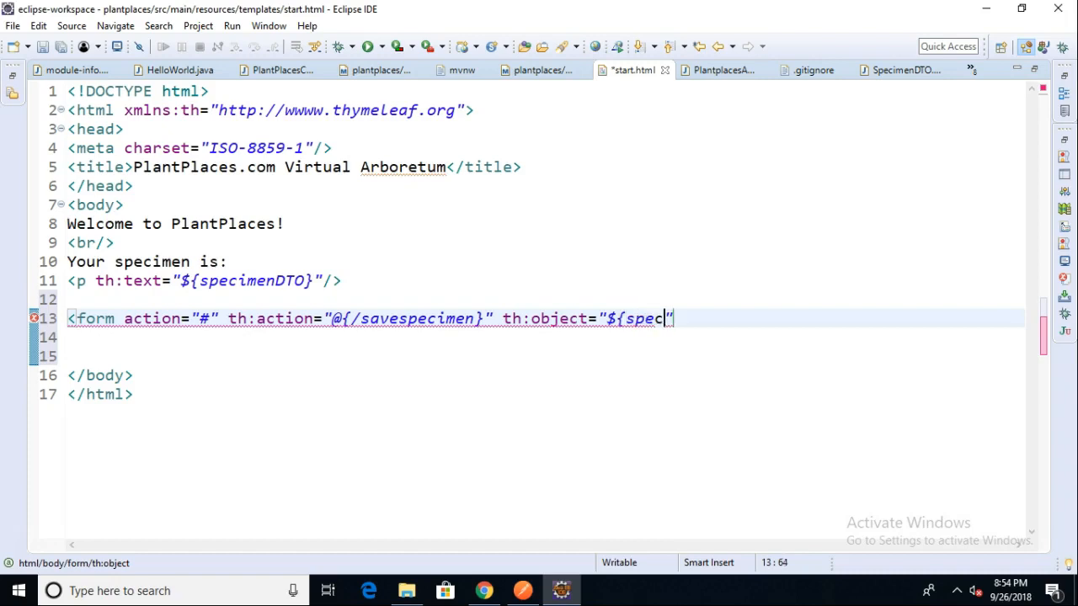
{"action": "type", "text": "imenDTO"}
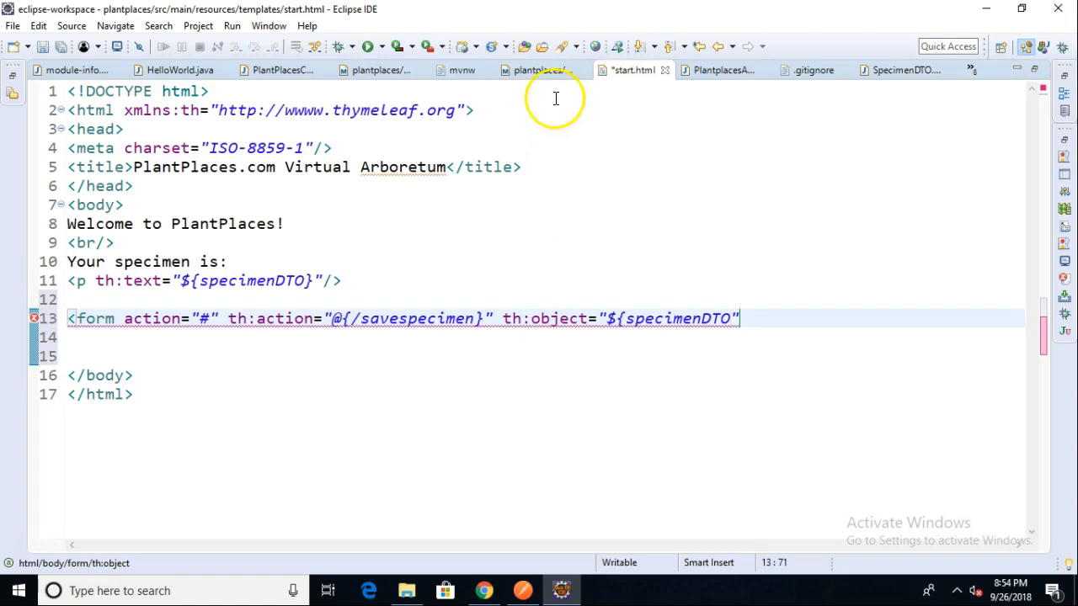
{"action": "mouse_move", "coordinate": [549, 94]}
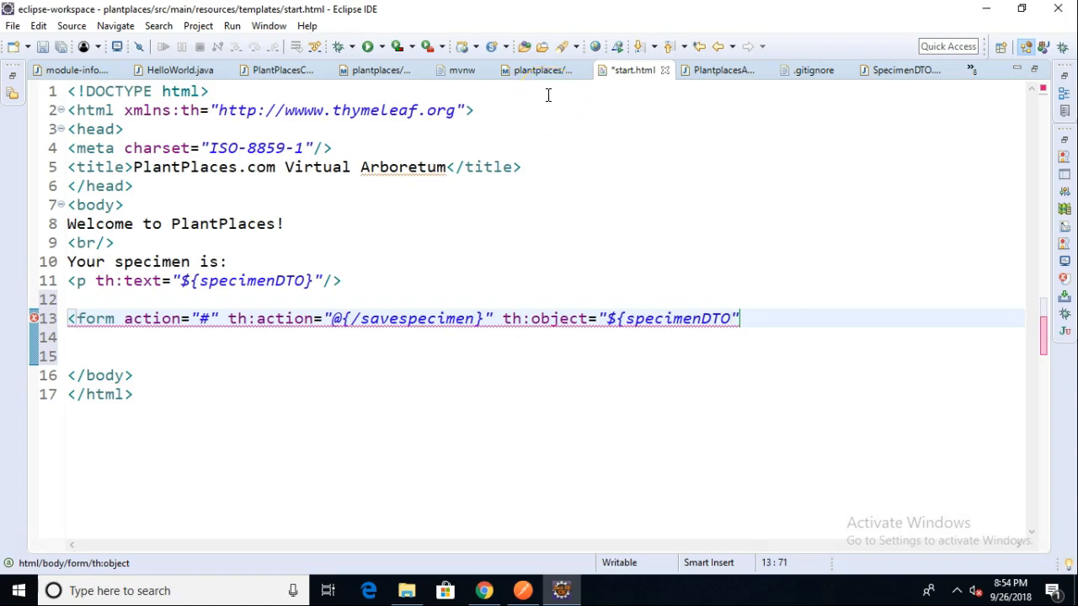
{"action": "type", "text": "\""}
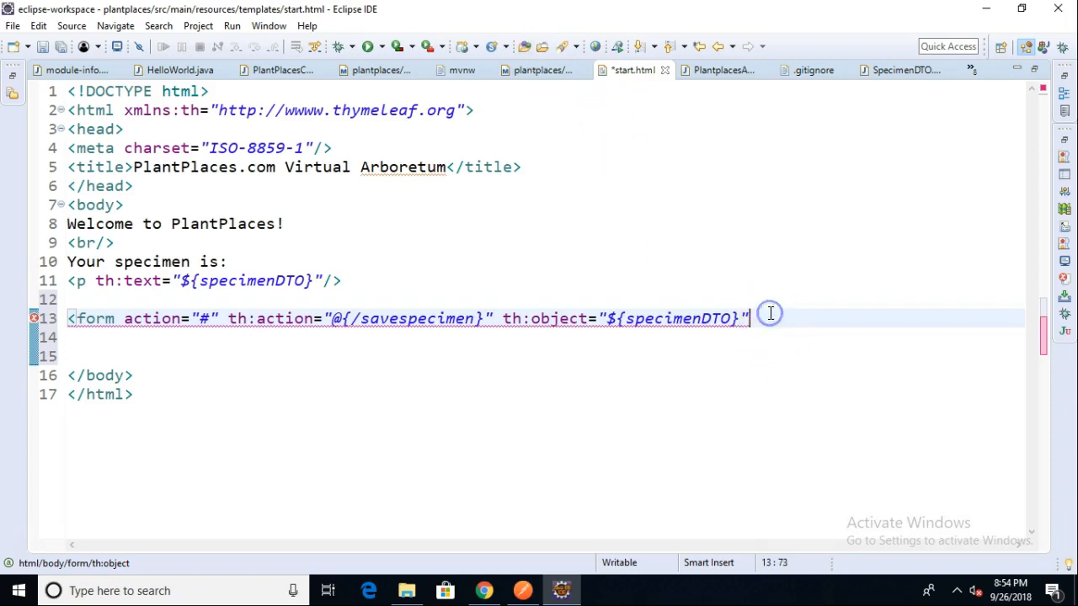
Step: Give the form method="GET" and close the form element
{"action": "type", "text": "method="}
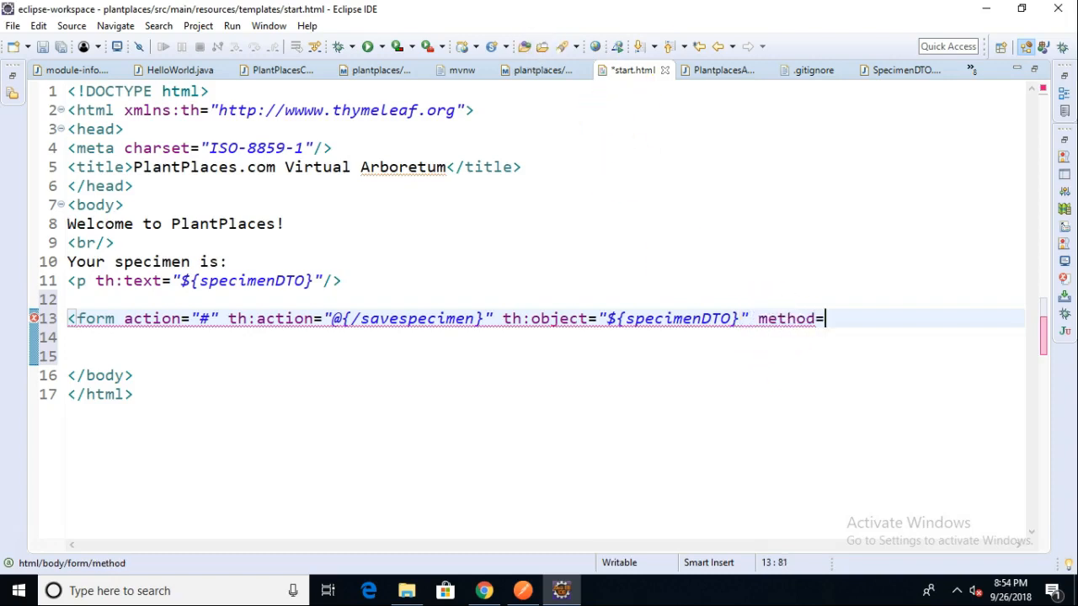
{"action": "type", "text": "\"GET\">"}
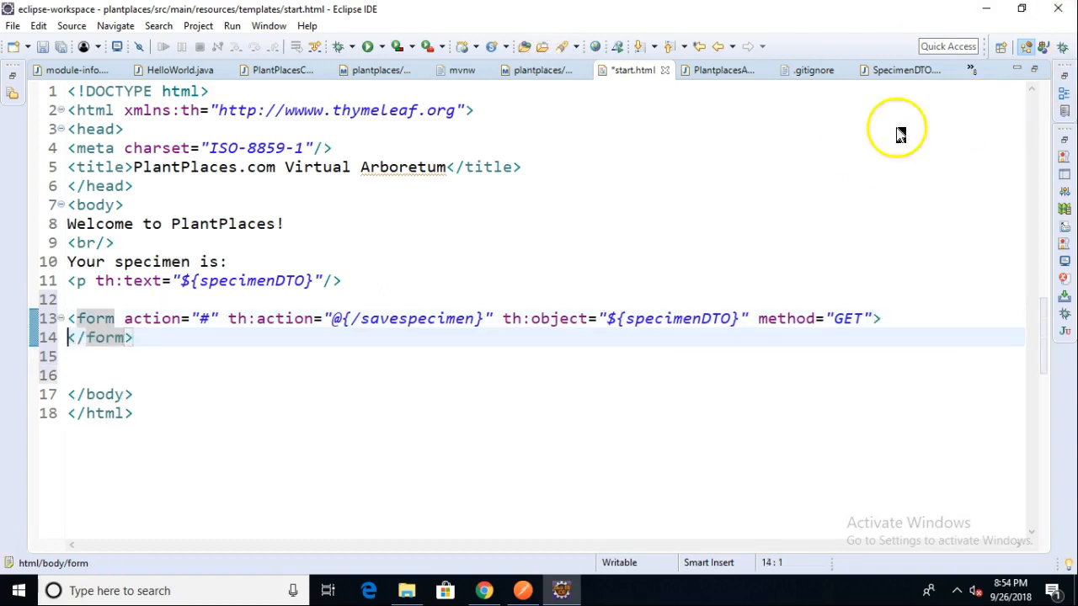
{"action": "left_click", "coordinate": [278, 71]}
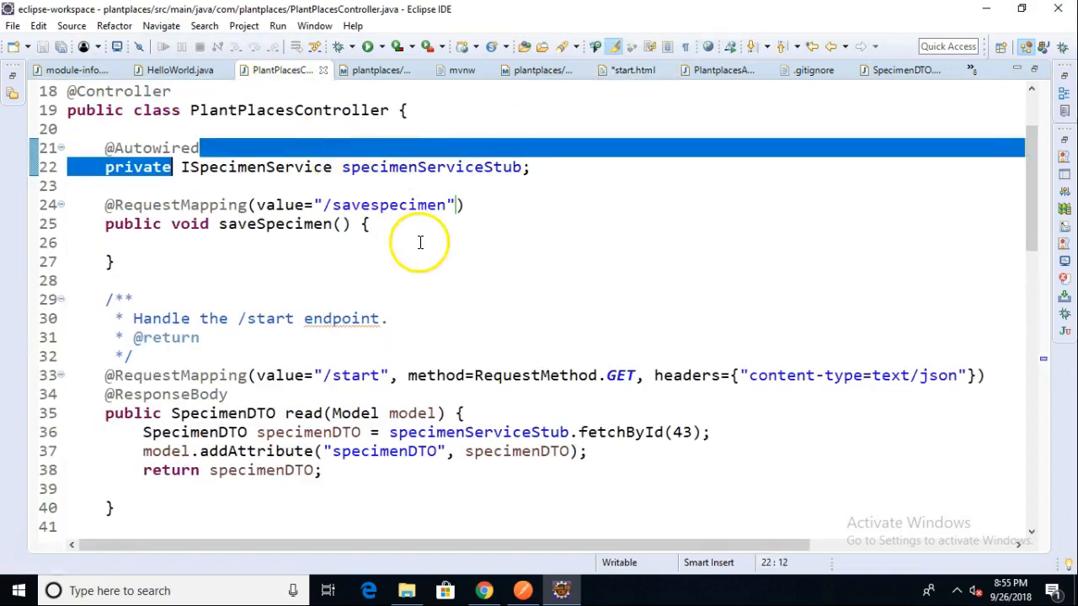
{"action": "mouse_move", "coordinate": [586, 387]}
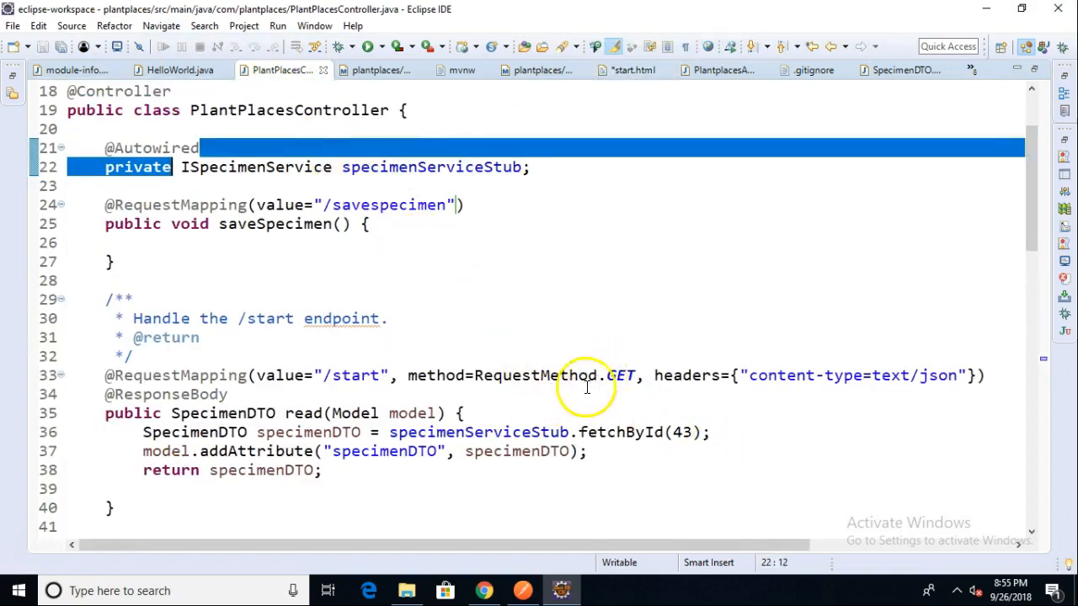
{"action": "mouse_move", "coordinate": [548, 273]}
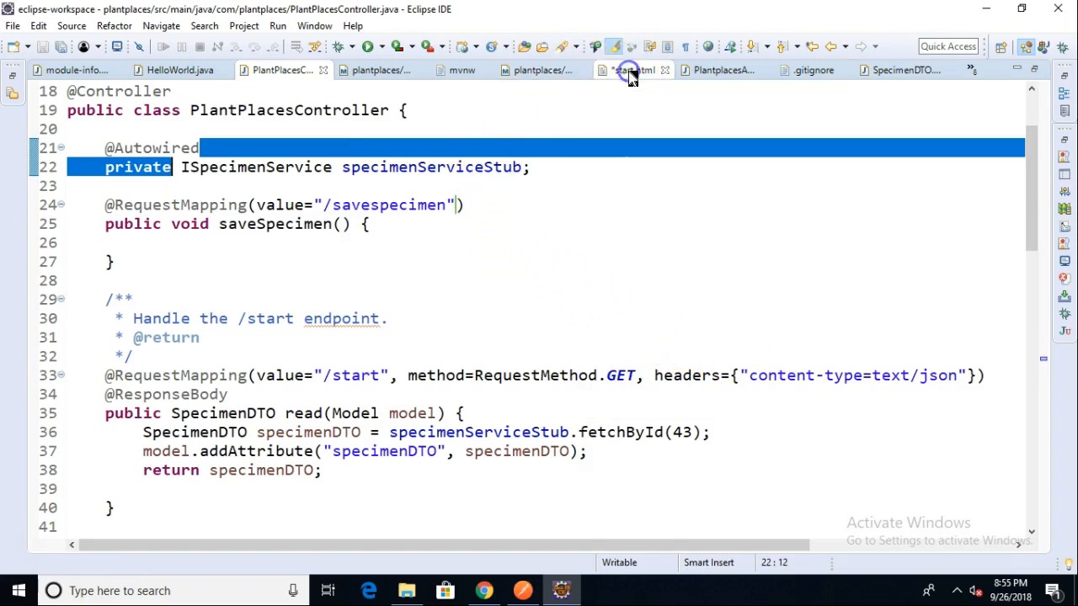
{"action": "left_click", "coordinate": [631, 71]}
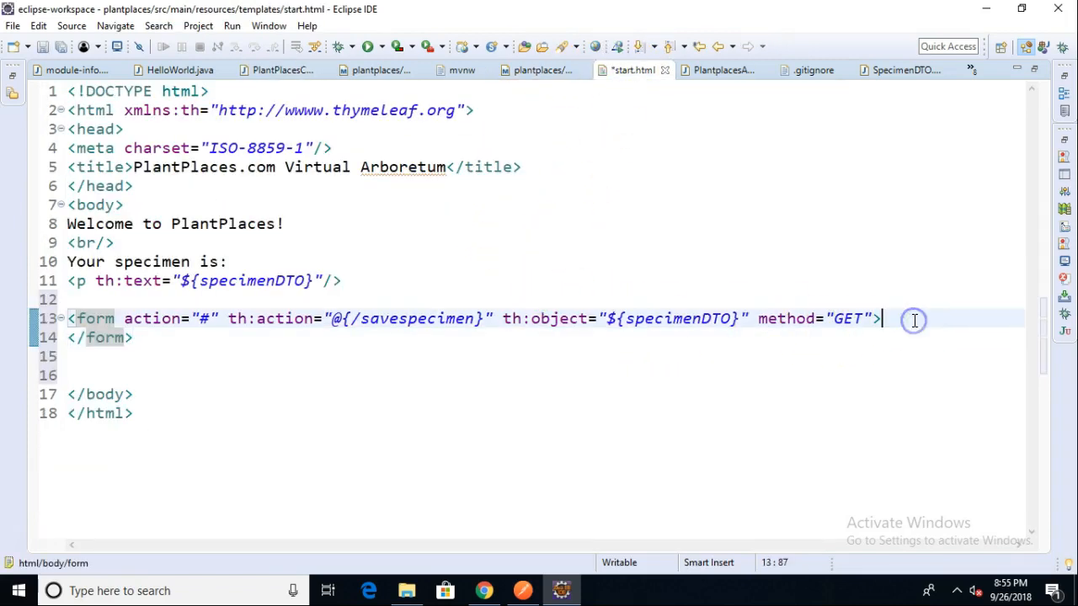
Step: Paste the field declarations inside the form and trim them to specimenId, latitude, longitude, description, plantId
{"action": "key", "text": "Return"}
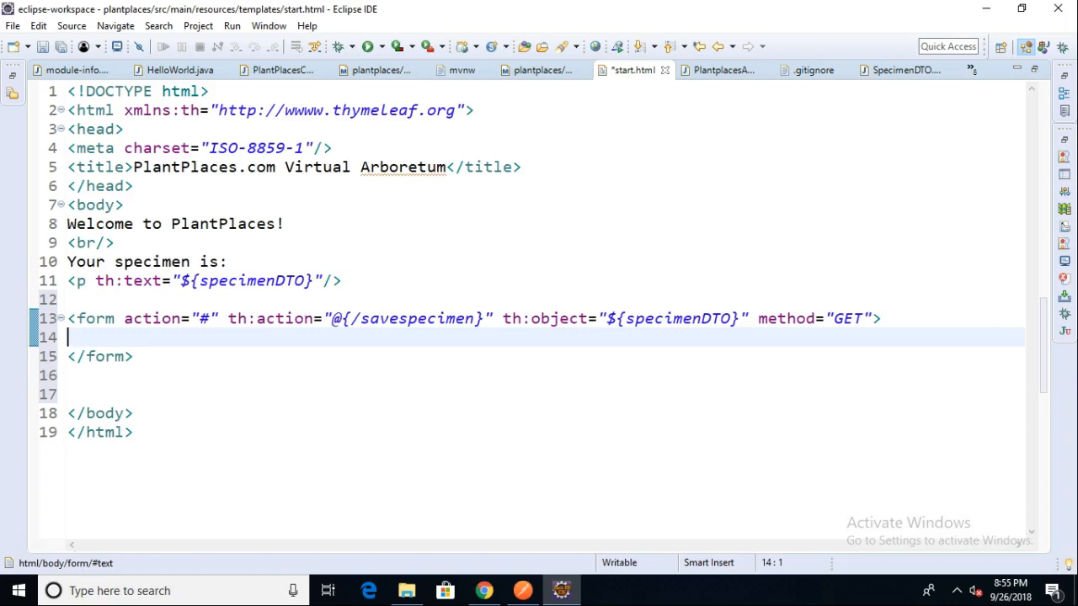
{"action": "mouse_move", "coordinate": [918, 298]}
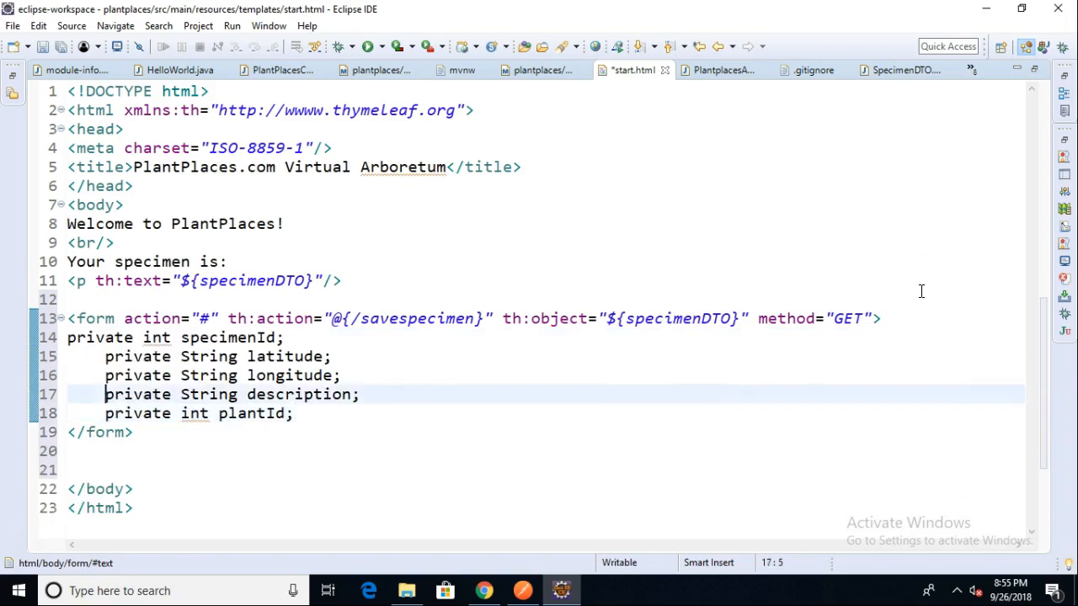
{"action": "left_click", "coordinate": [178, 337]}
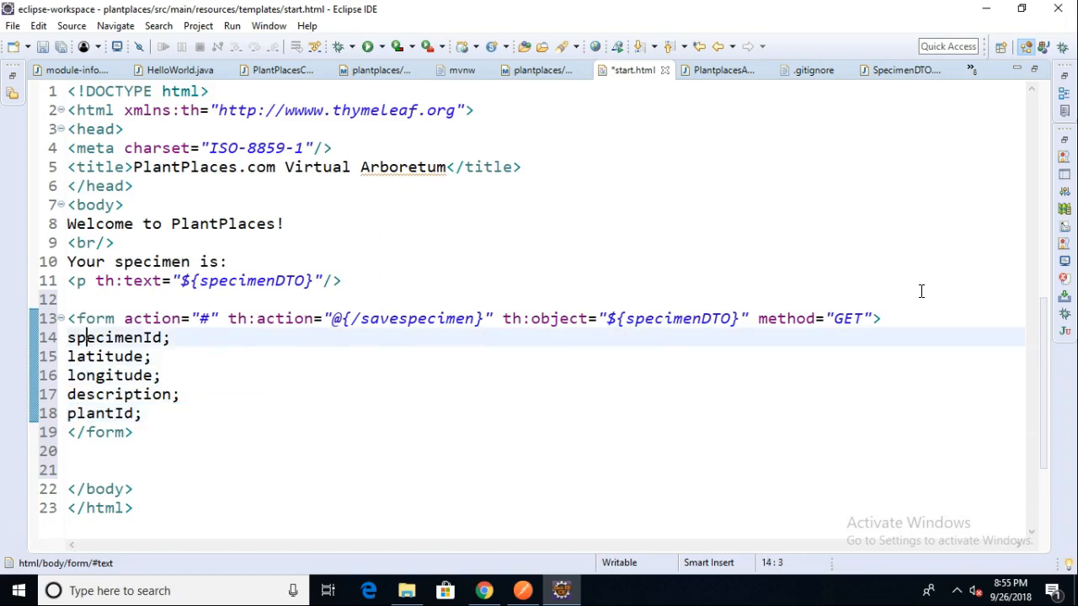
{"action": "left_click", "coordinate": [175, 337]}
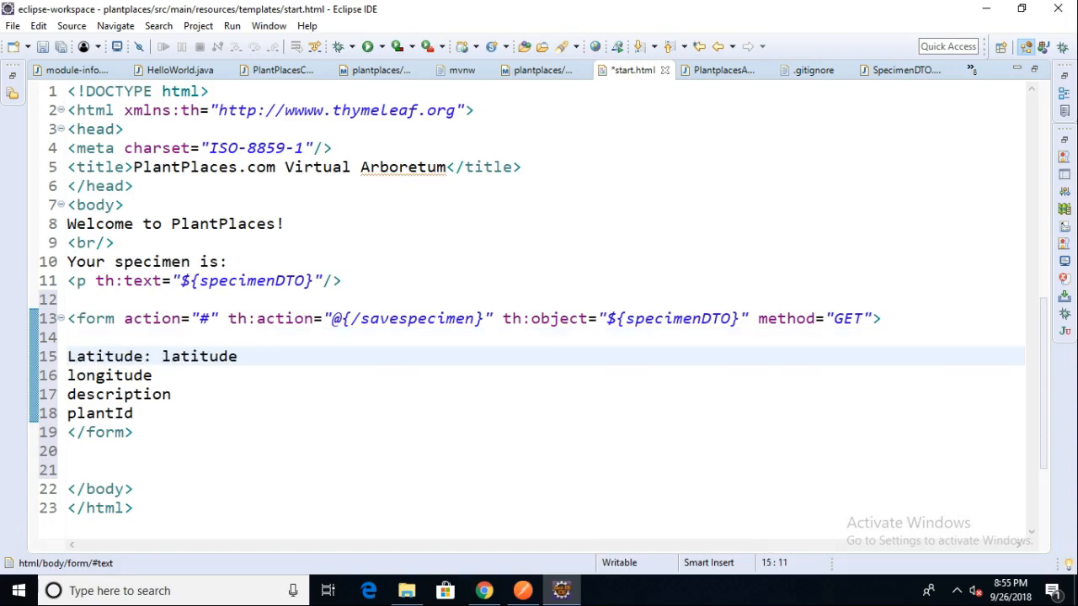
Step: Write a text input named latitude with a th:field attribute on the Latitude line
{"action": "type", "text": "<input type"}
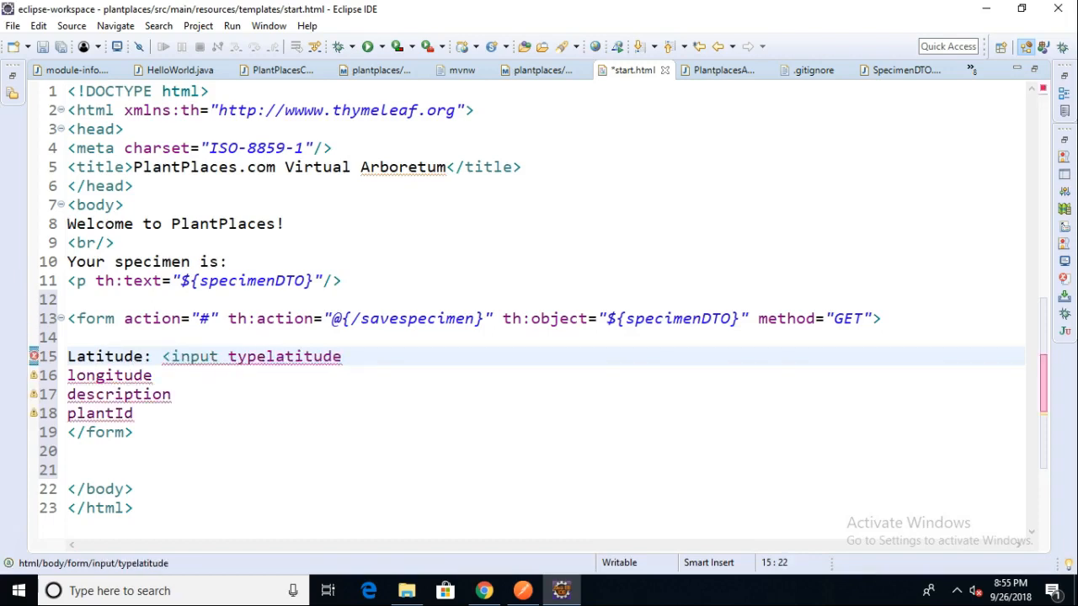
{"action": "type", "text": "=\"text\""}
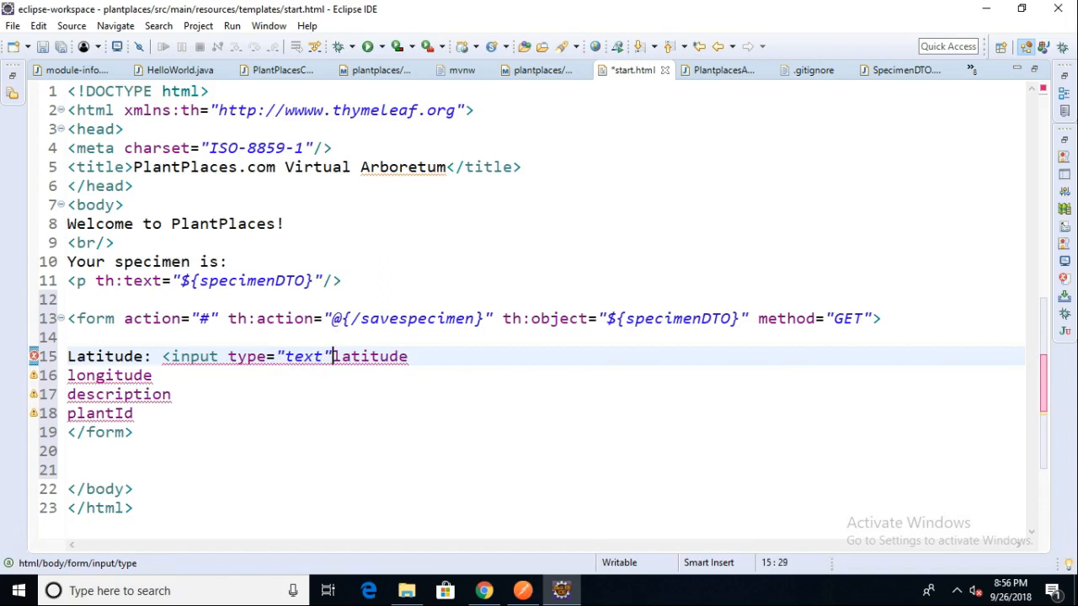
{"action": "type", "text": "nam"}
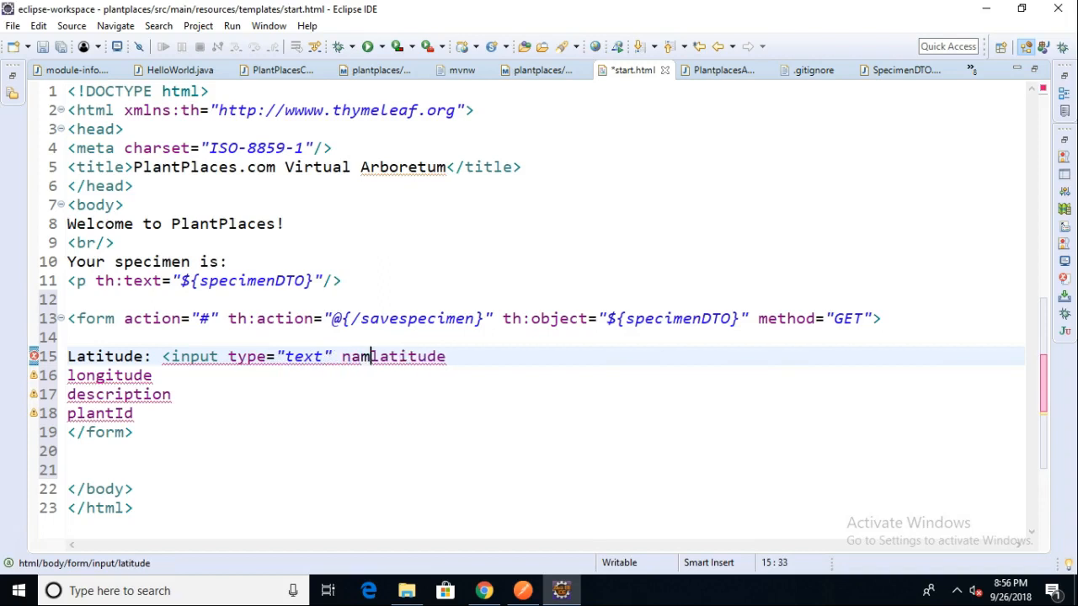
{"action": "type", "text": "e=\""}
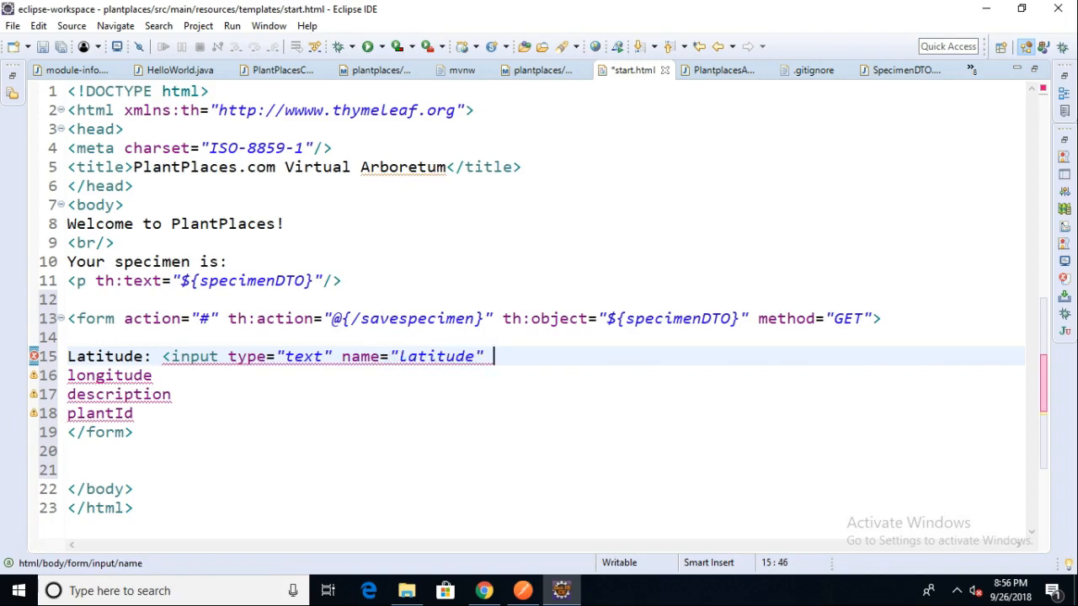
{"action": "type", "text": "th:fiel"}
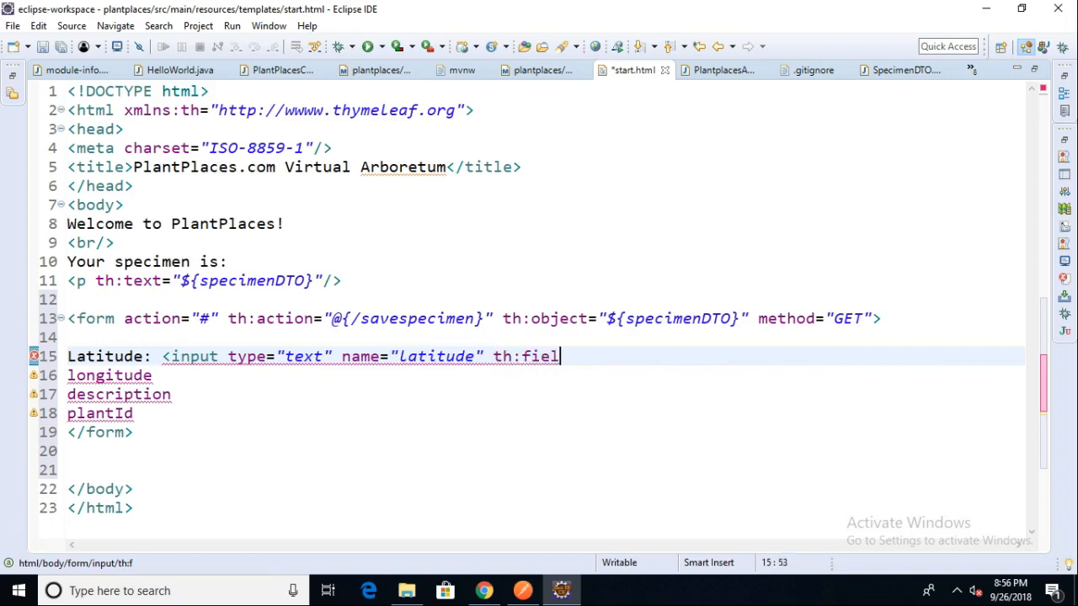
{"action": "type", "text": "d"}
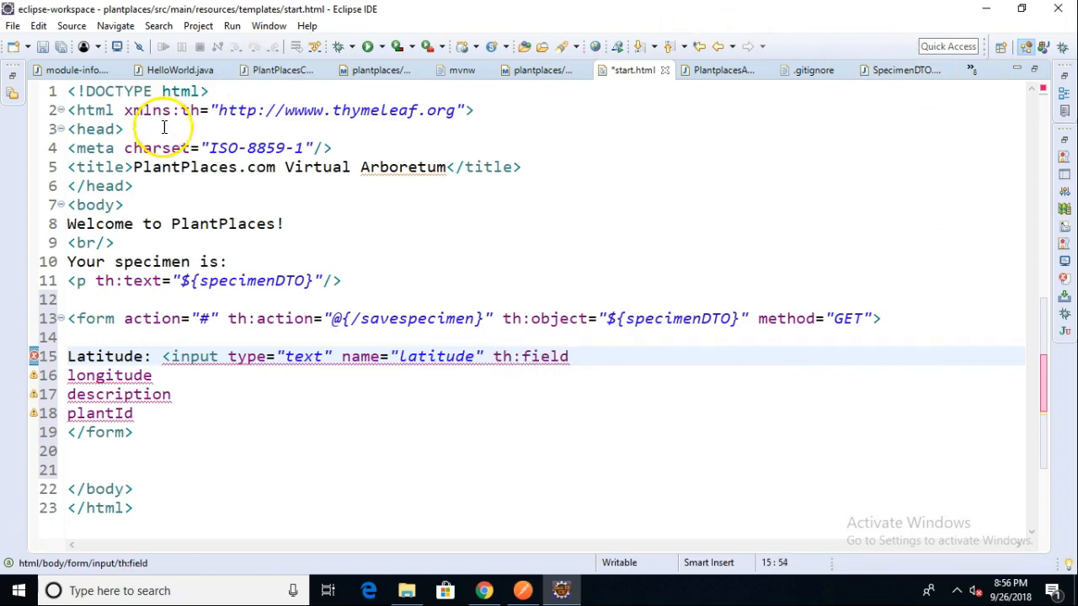
{"action": "mouse_move", "coordinate": [639, 413]}
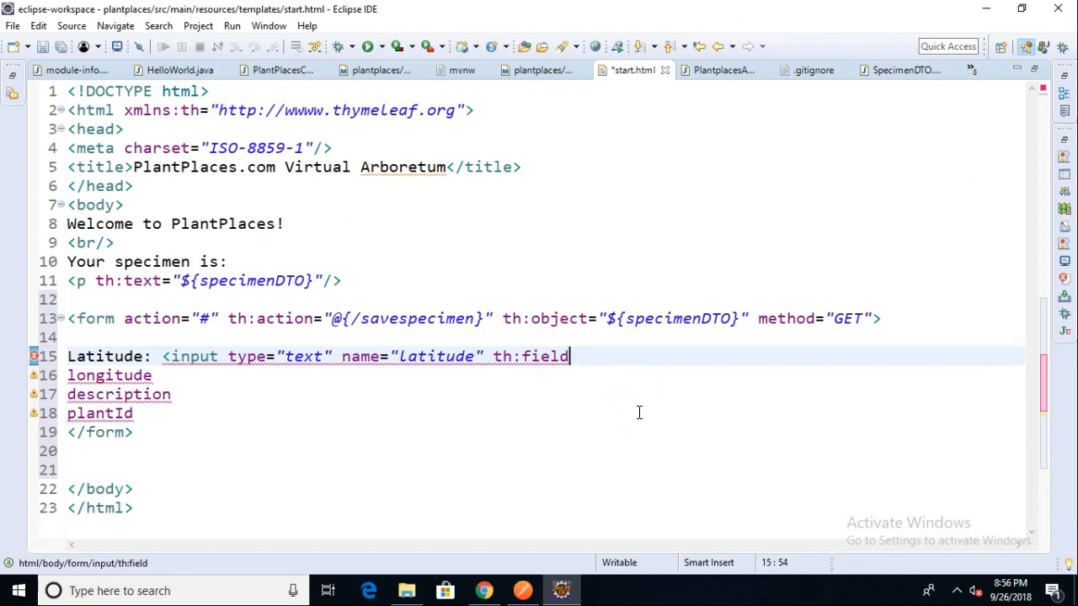
Step: Bind the input to *{latitude}, self-close it and follow it with <br/>
{"action": "type", "text": "="}
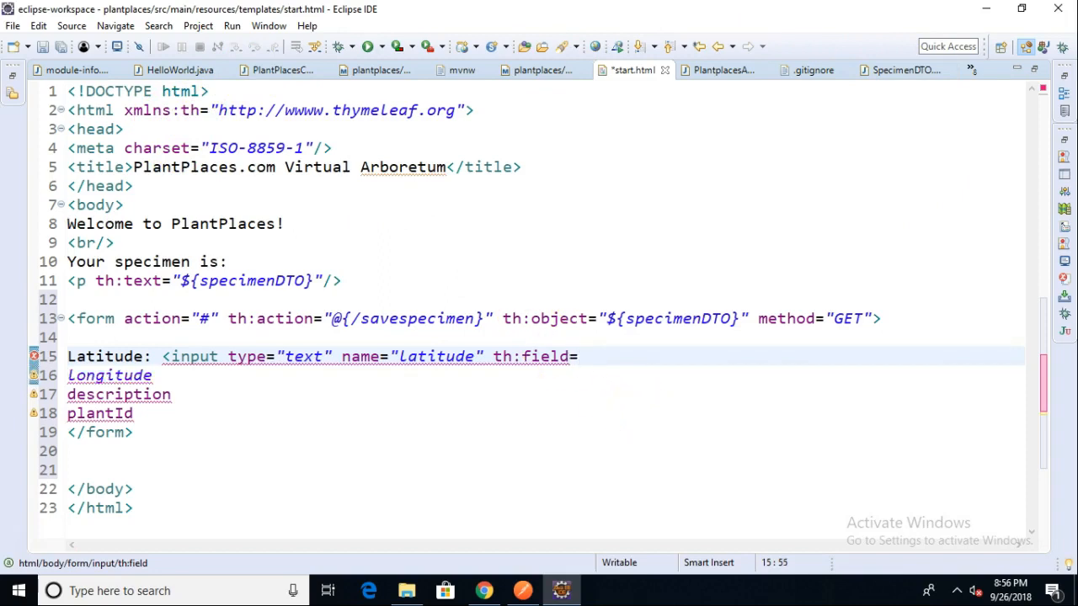
{"action": "type", "text": "\"*\""}
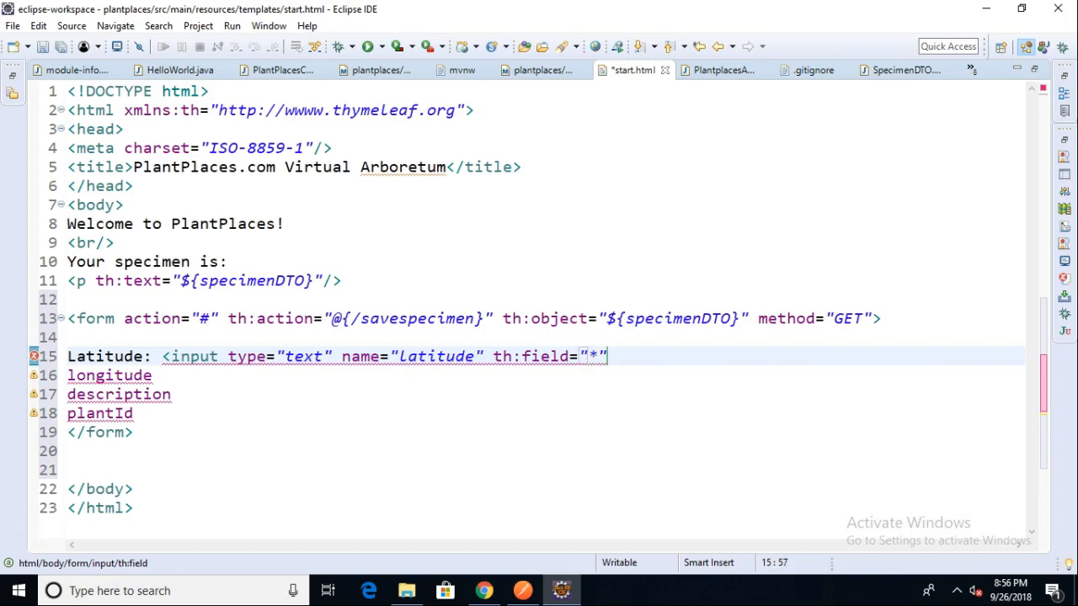
{"action": "type", "text": "{latitude"}
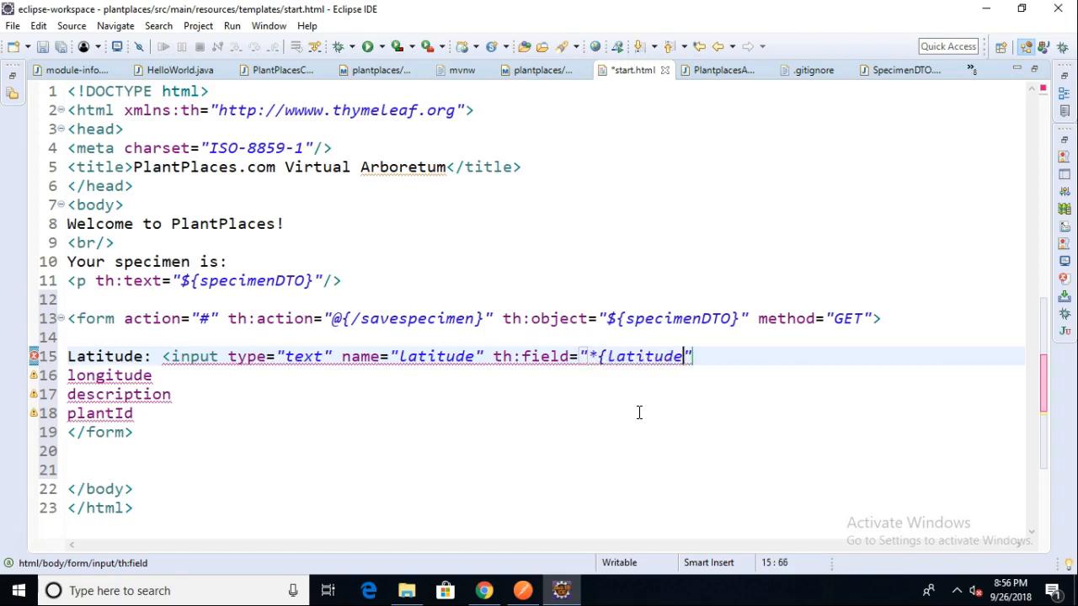
{"action": "type", "text": "}\""}
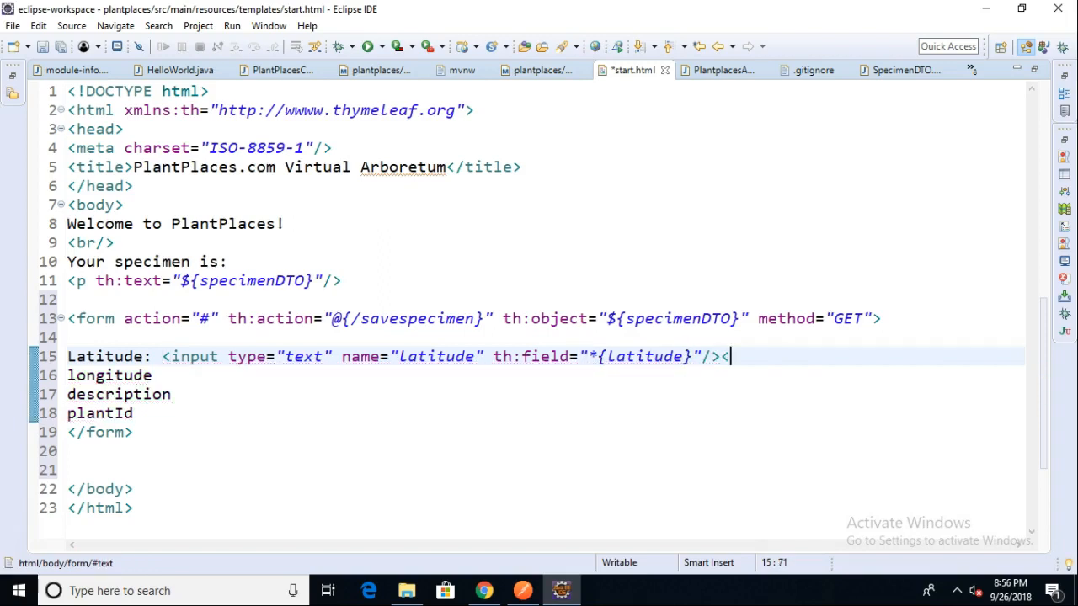
{"action": "type", "text": "<br"}
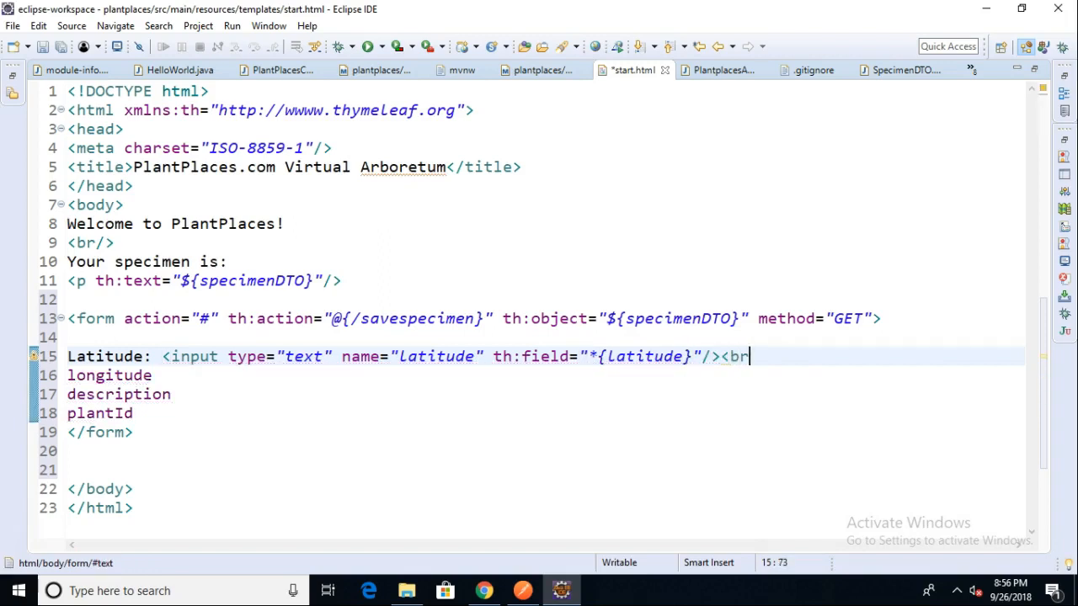
{"action": "type", "text": "/>"}
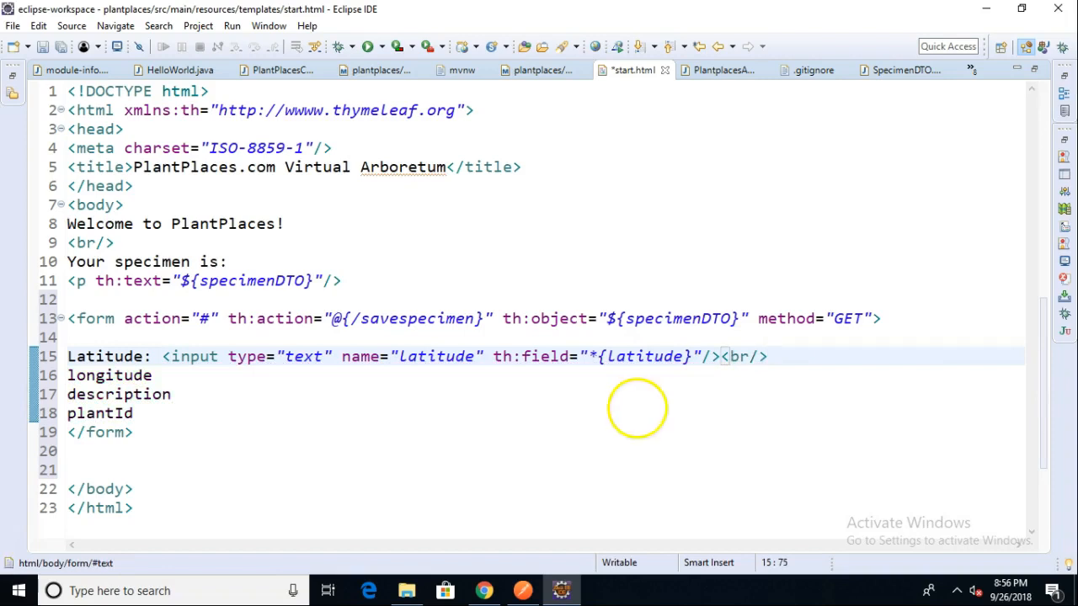
{"action": "mouse_move", "coordinate": [436, 357]}
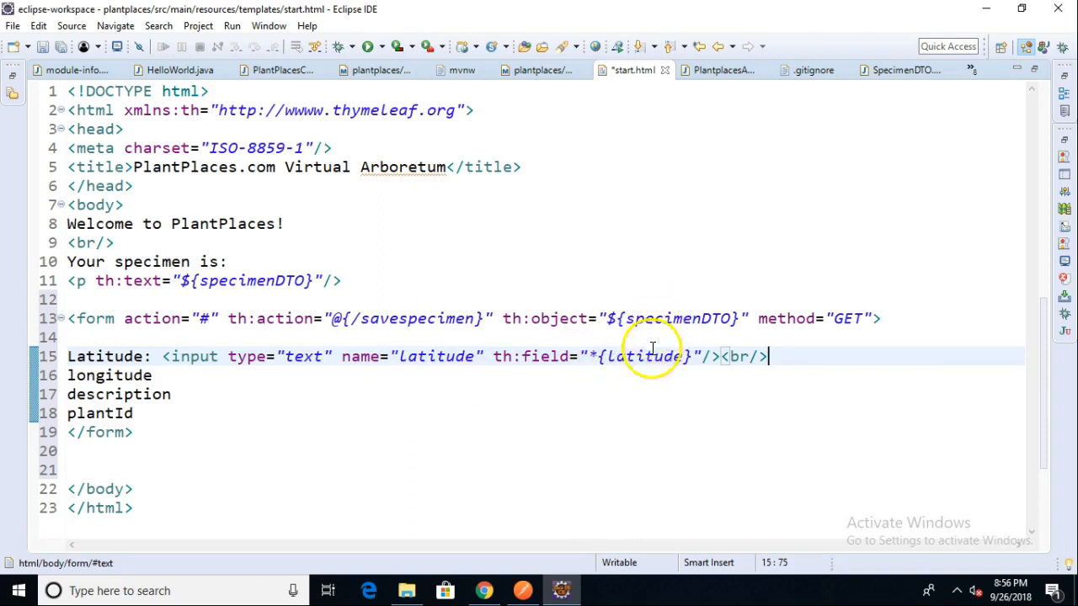
{"action": "mouse_move", "coordinate": [492, 355]}
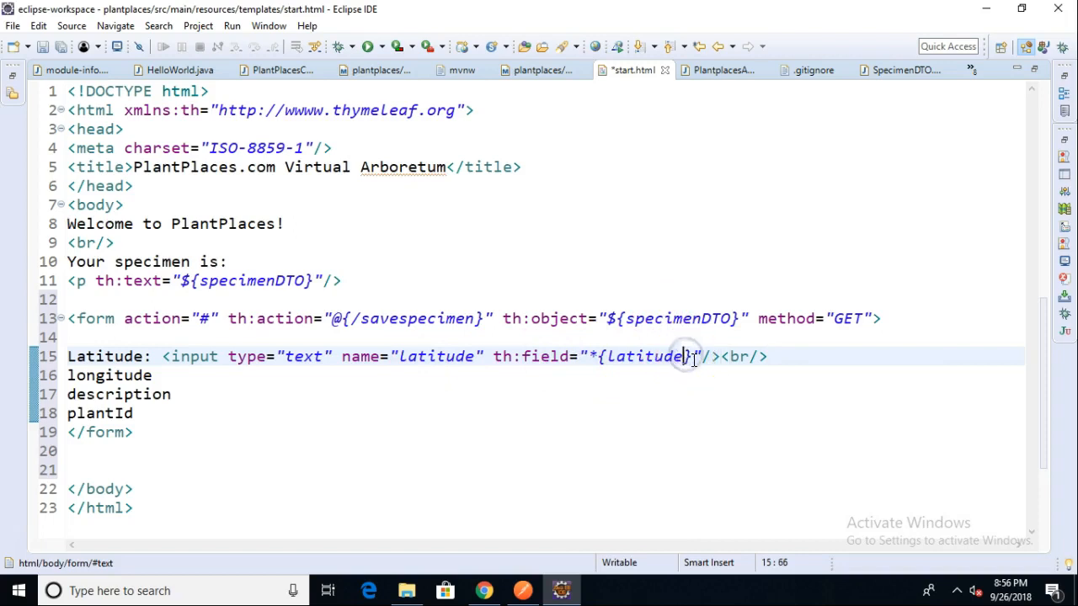
Step: Reuse the latitude input's closing markup for longitude, description and plantId inputs, then save start.html
{"action": "left_click_drag", "start_coordinate": [689, 357], "coordinate": [767, 357]}
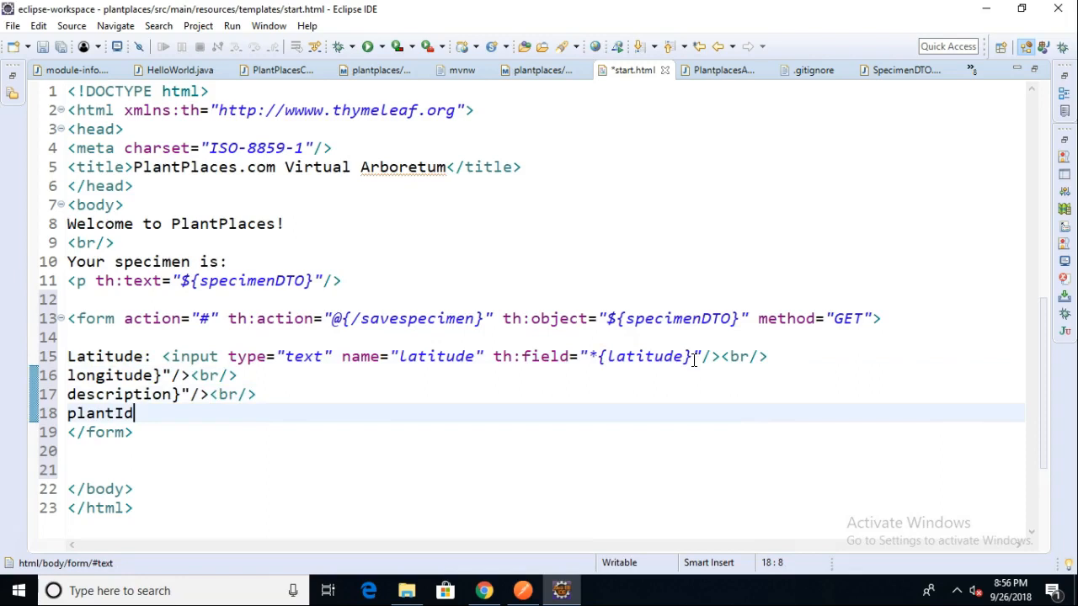
{"action": "type", "text": "}\"/><br/>"}
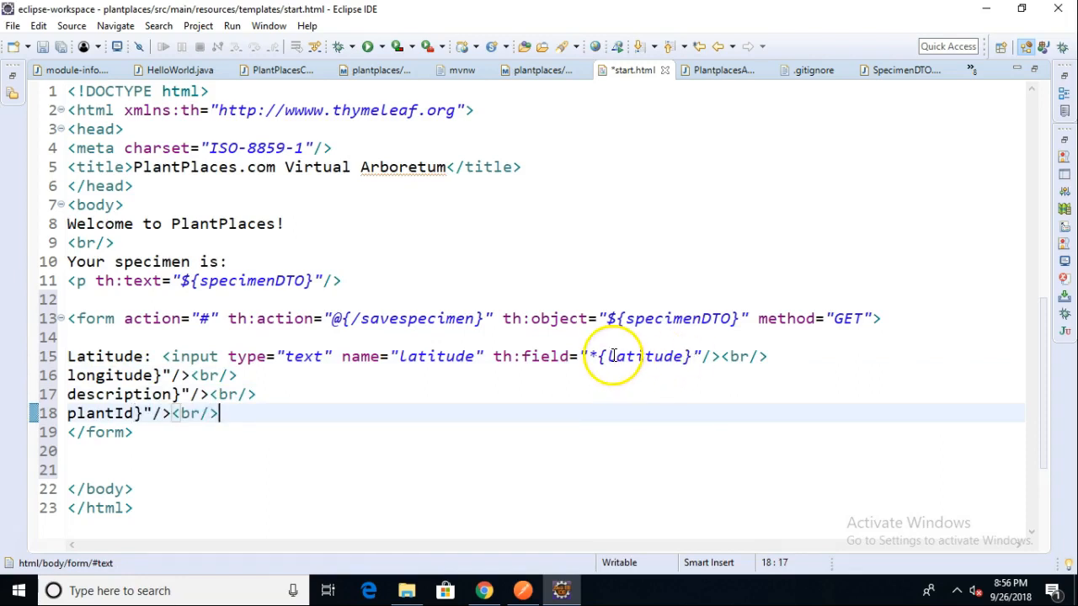
{"action": "left_click", "coordinate": [764, 357]}
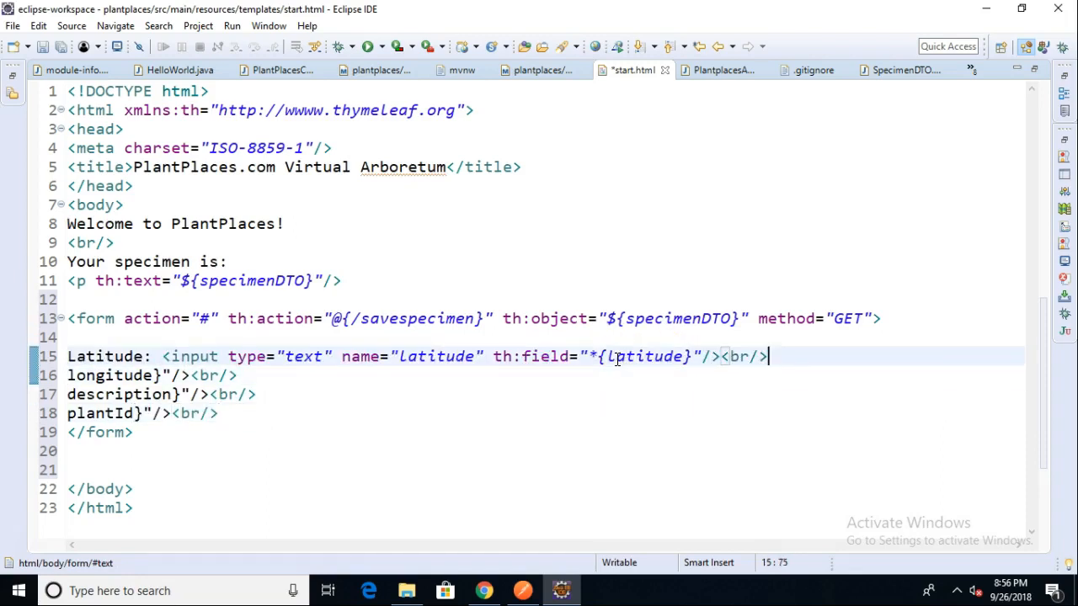
{"action": "key", "text": "ctrl+s"}
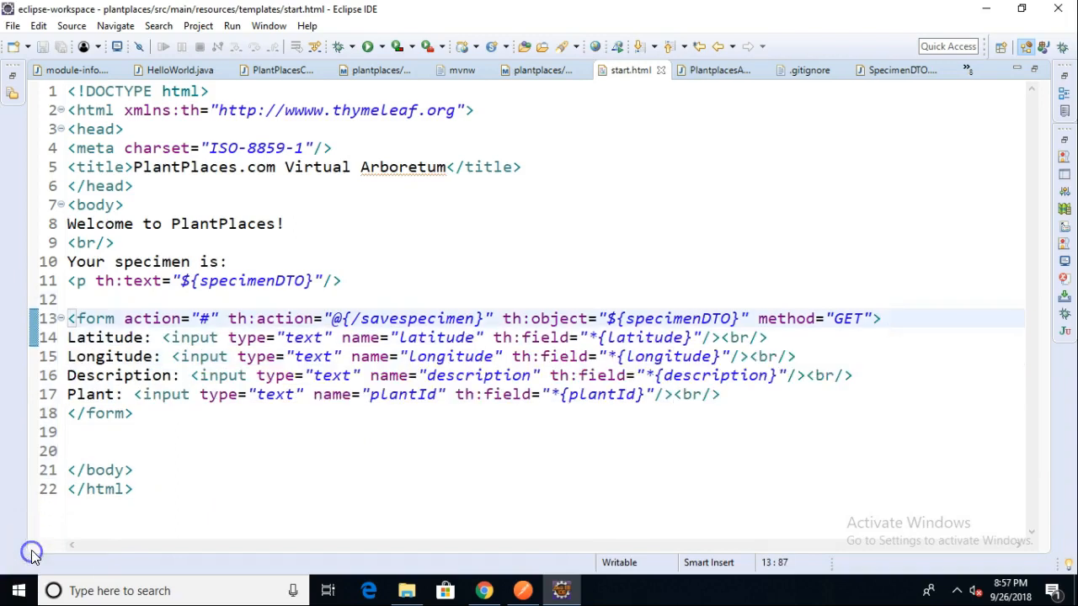
{"action": "left_click", "coordinate": [881, 319]}
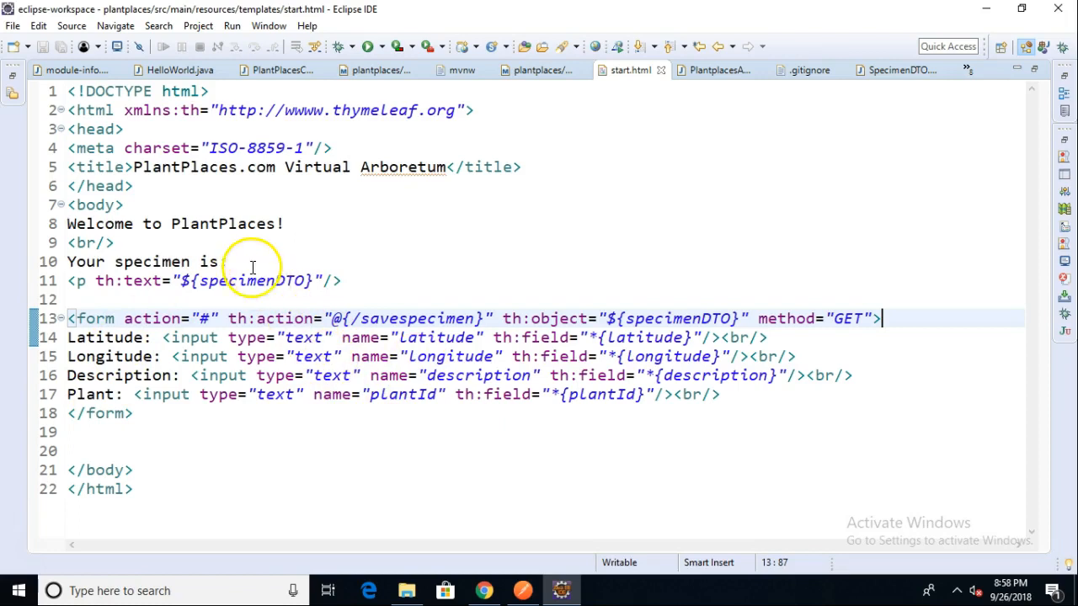
{"action": "left_click", "coordinate": [60, 47]}
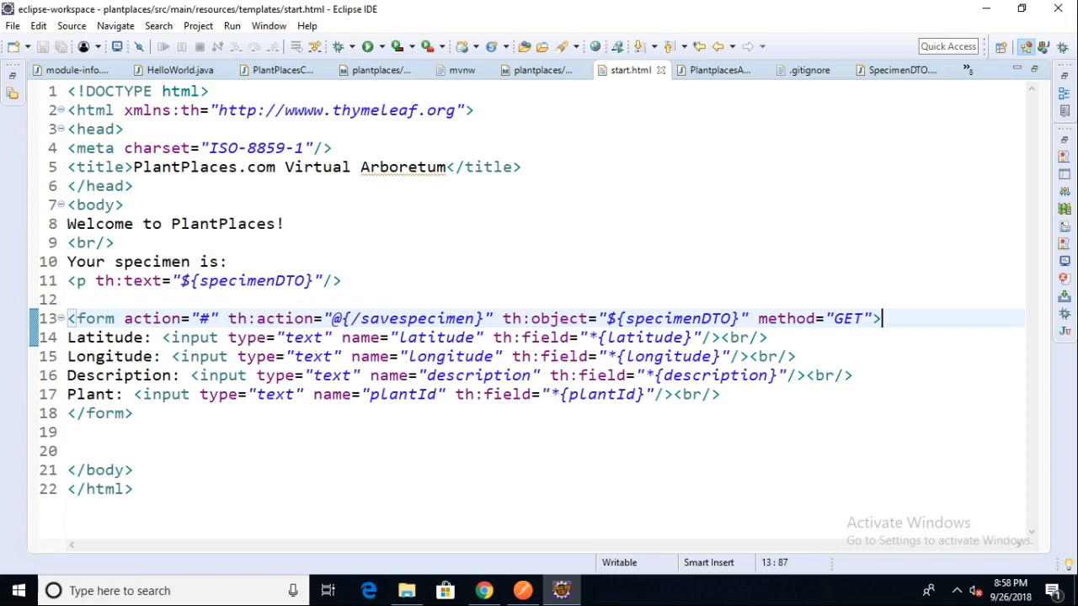
Step: Add <button name="submit" type="submit" value="0">Submit</button> after the Plant input
{"action": "left_click", "coordinate": [737, 394]}
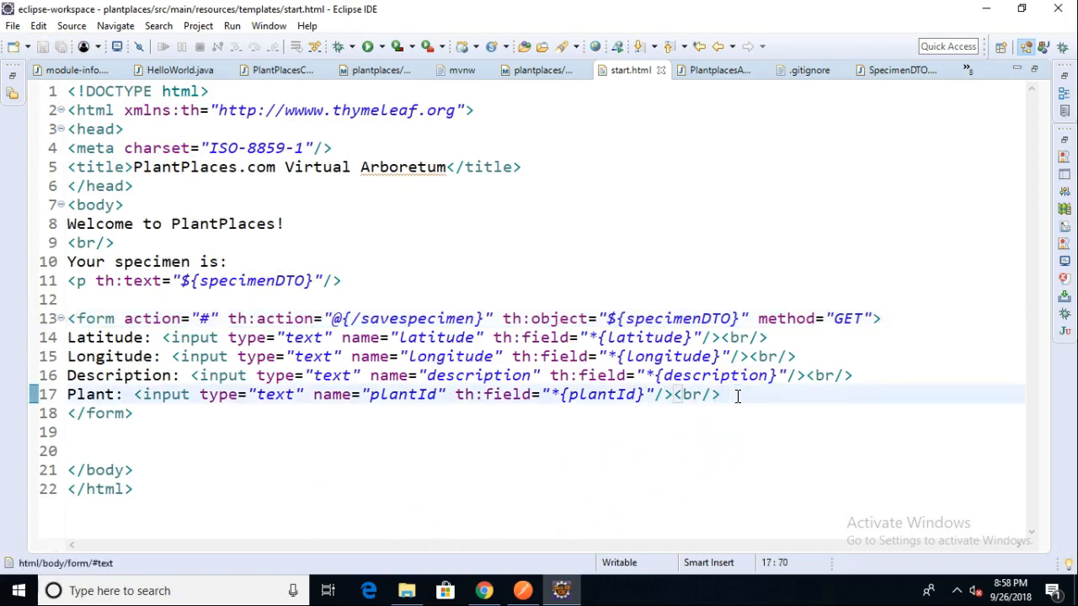
{"action": "type", "text": "<button"}
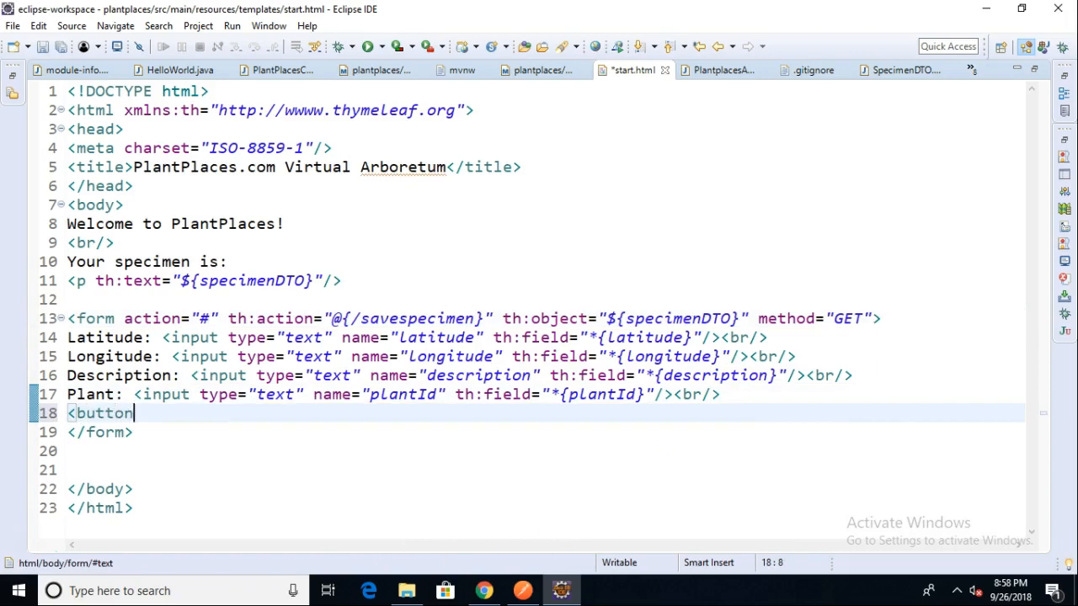
{"action": "type", "text": "name="}
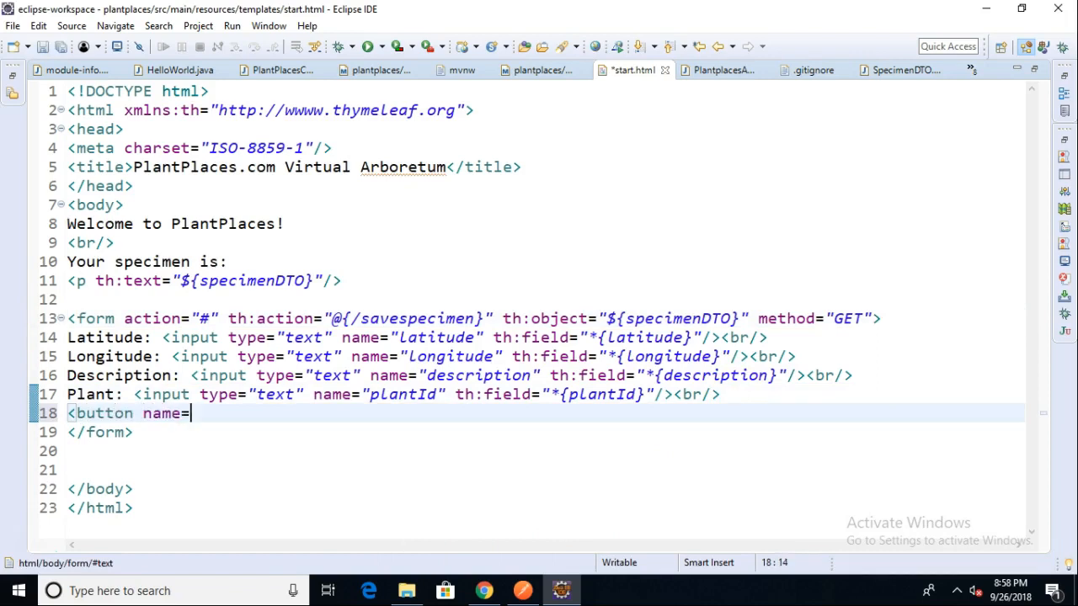
{"action": "type", "text": "\"submit\""}
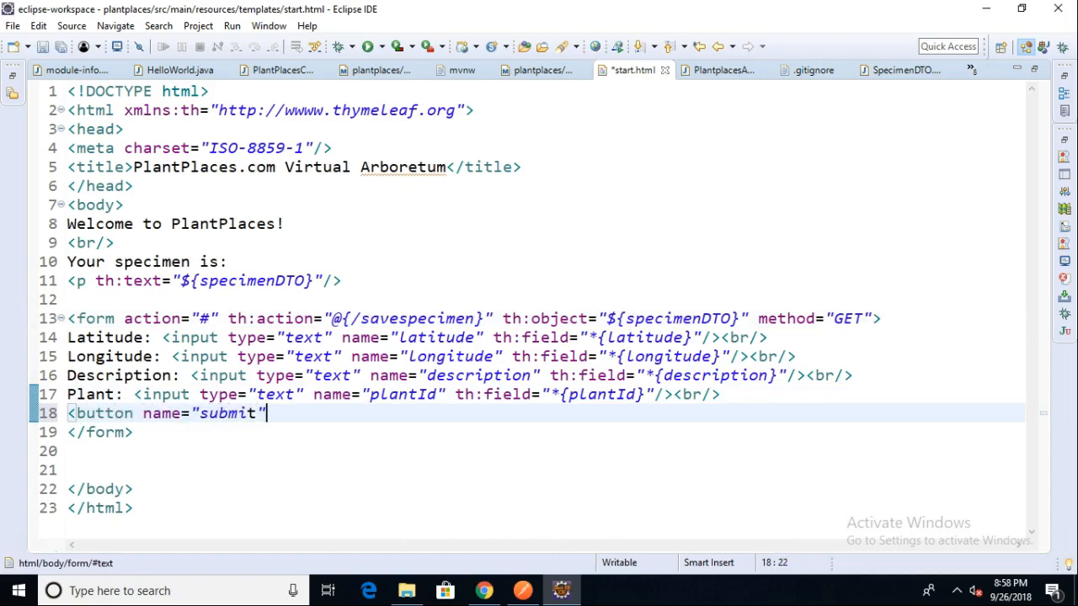
{"action": "type", "text": "type=\"\""}
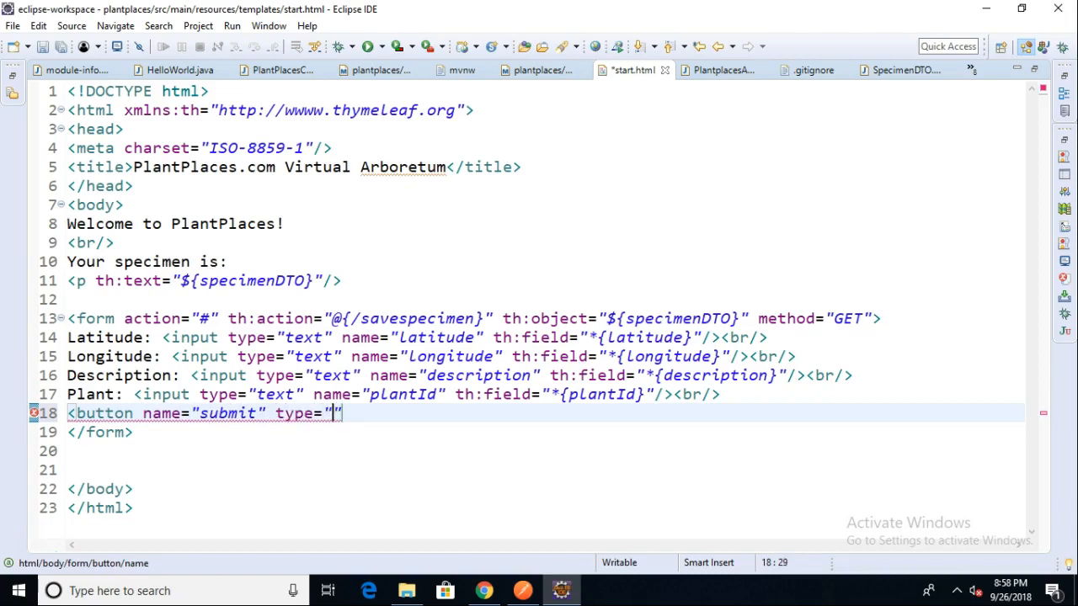
{"action": "type", "text": "submit\" value"}
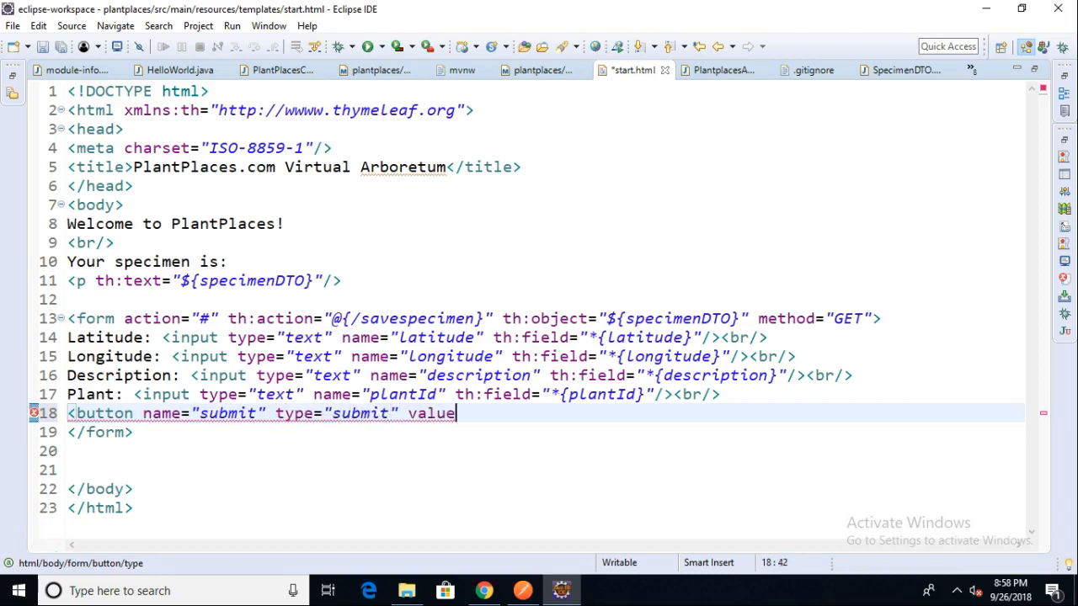
{"action": "type", "text": "=\"0\"></button>"}
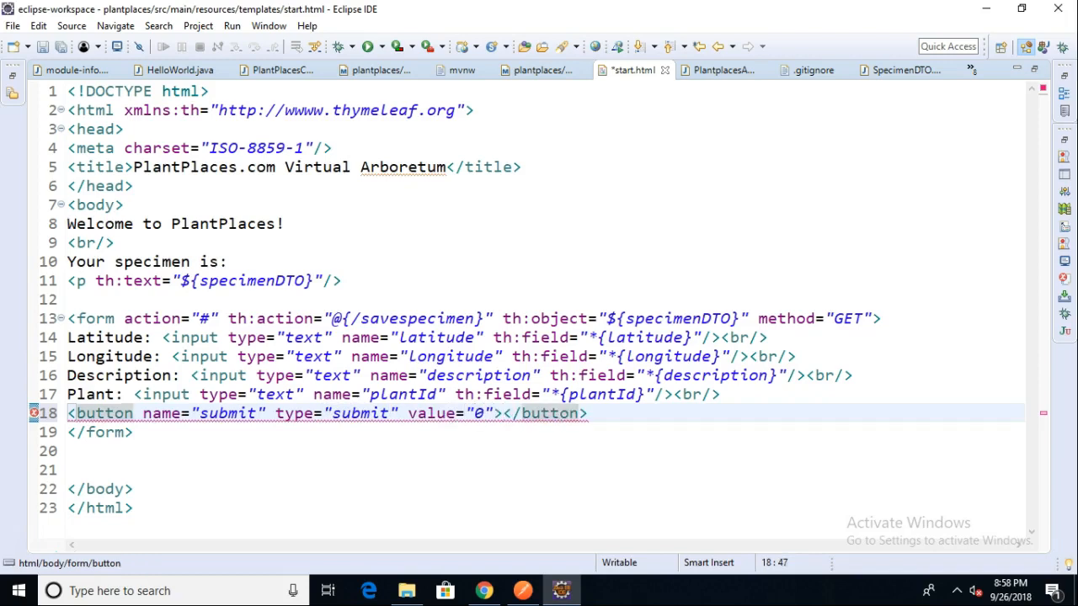
{"action": "type", "text": "Submit"}
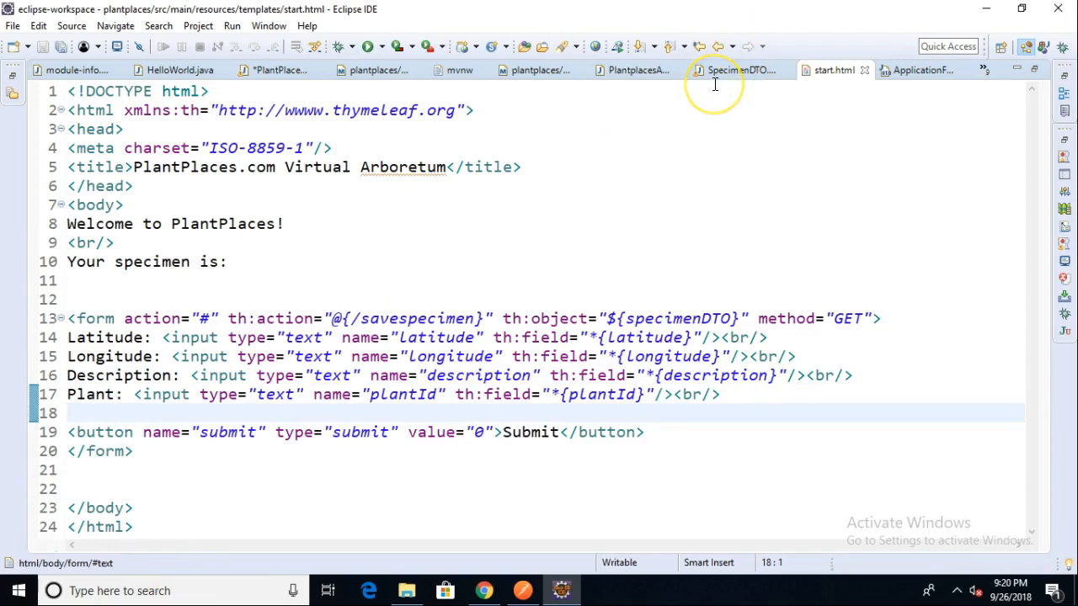
{"action": "mouse_move", "coordinate": [643, 328]}
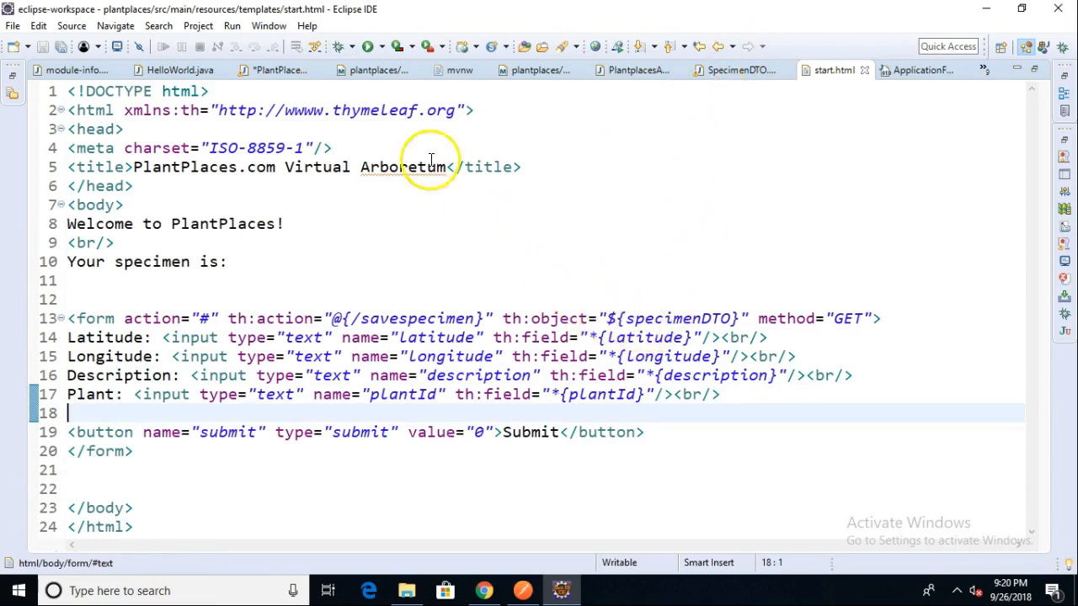
{"action": "mouse_move", "coordinate": [307, 161]}
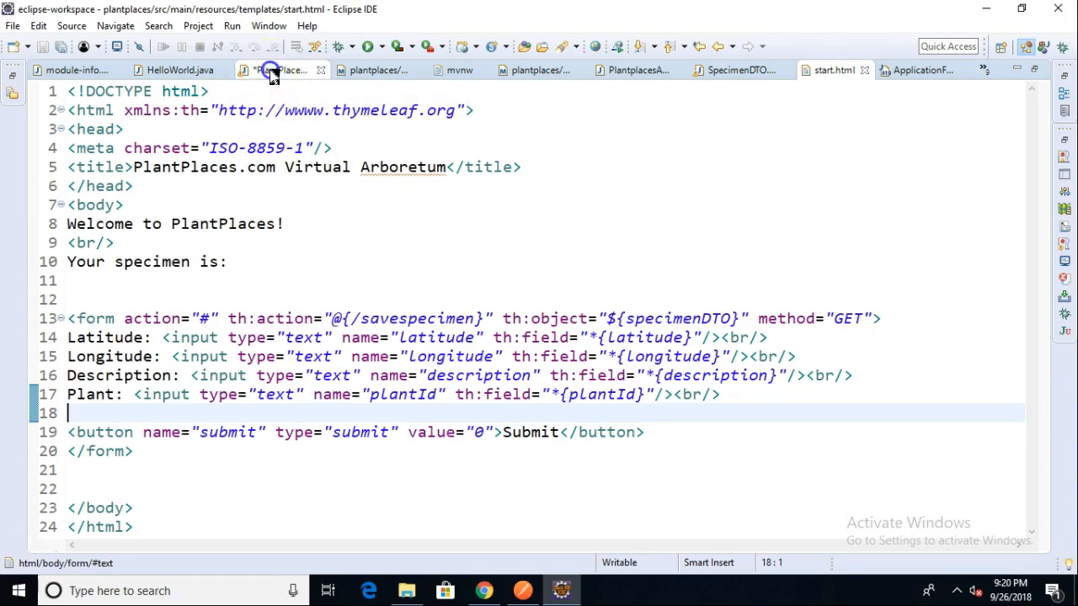
Step: Give the /start read() handler a Model model parameter in PlantPlacesController
{"action": "left_click", "coordinate": [278, 71]}
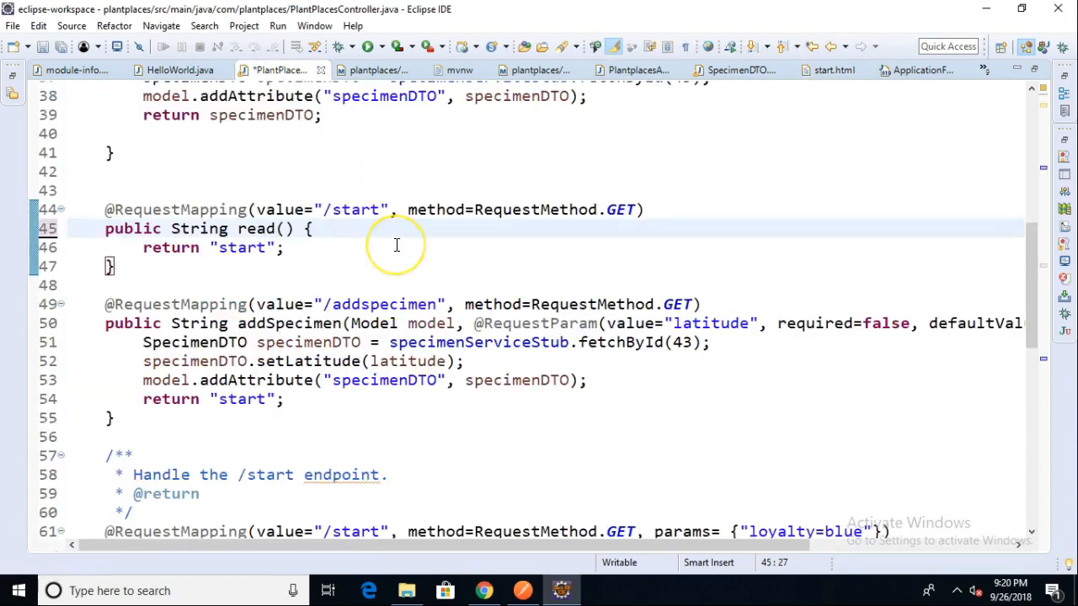
{"action": "scroll", "scroll_direction": "up", "scroll_amount": 3}
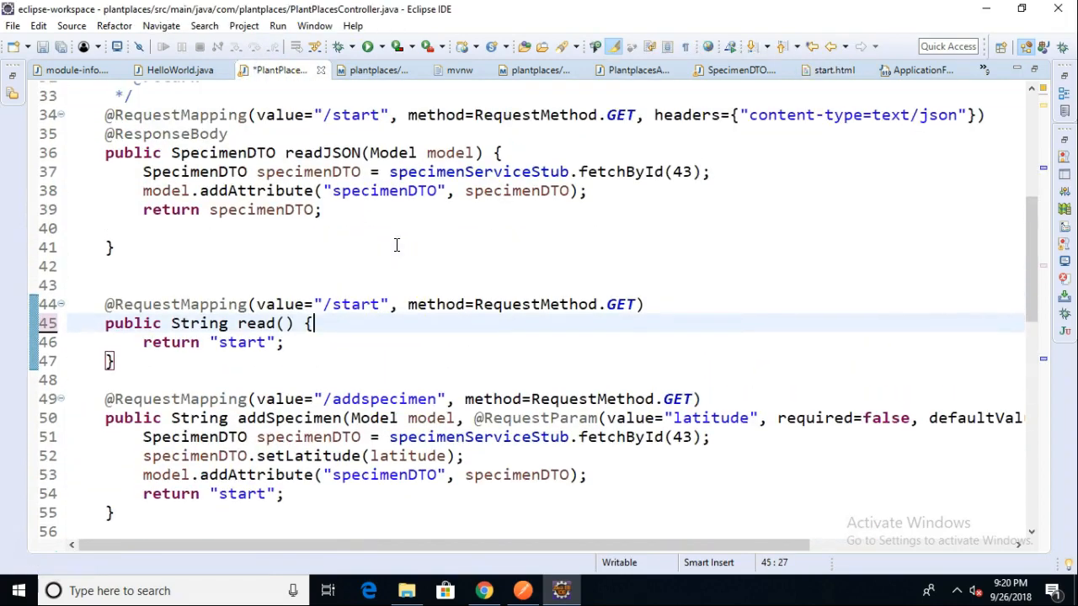
{"action": "scroll", "scroll_direction": "up", "scroll_amount": 3}
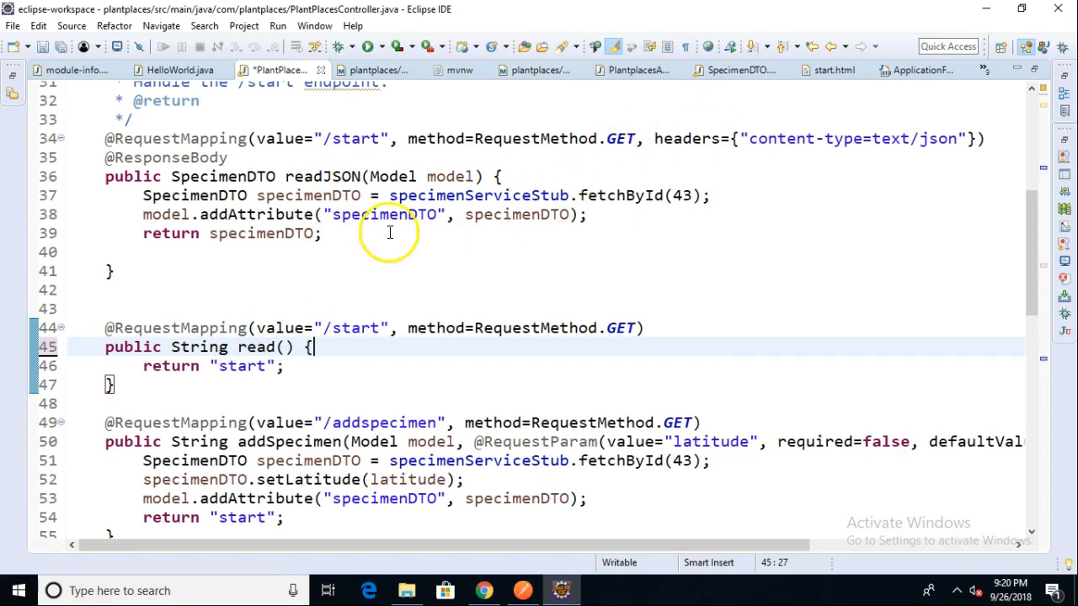
{"action": "mouse_move", "coordinate": [543, 249]}
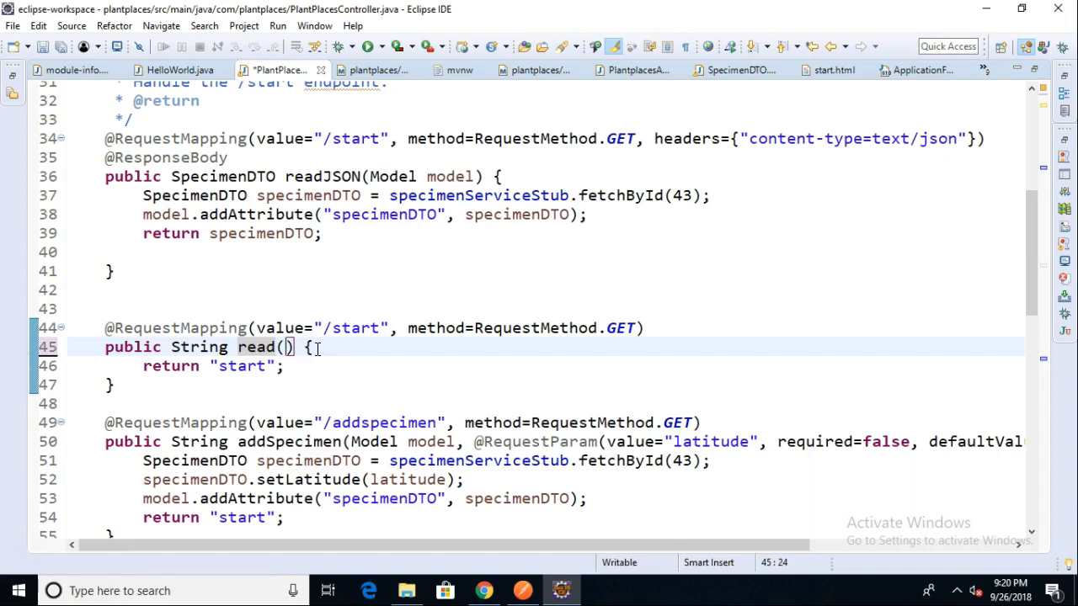
{"action": "type", "text": "M"}
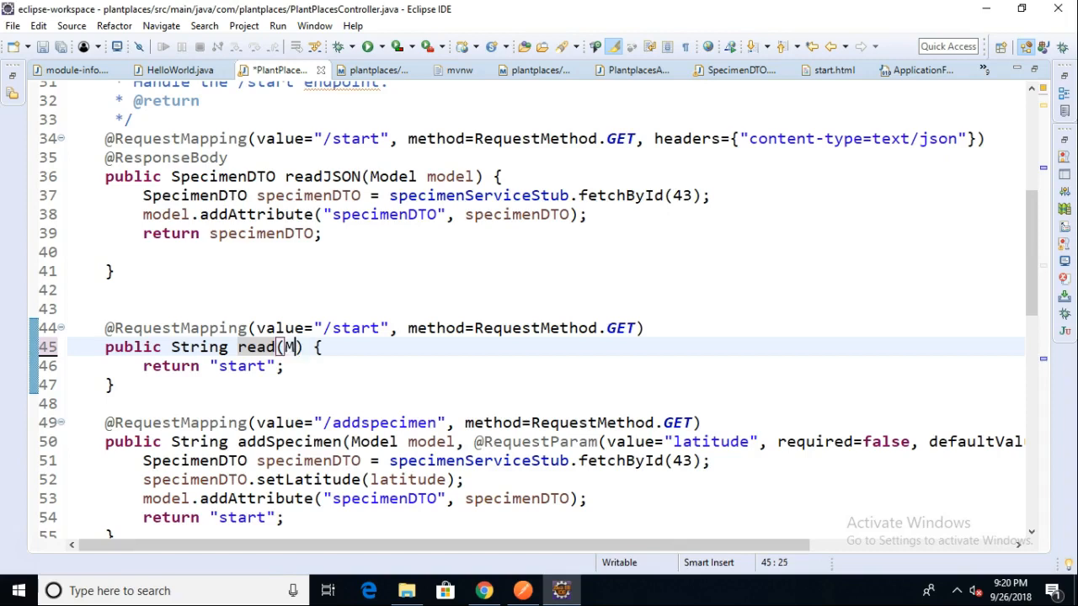
{"action": "type", "text": "odel model"}
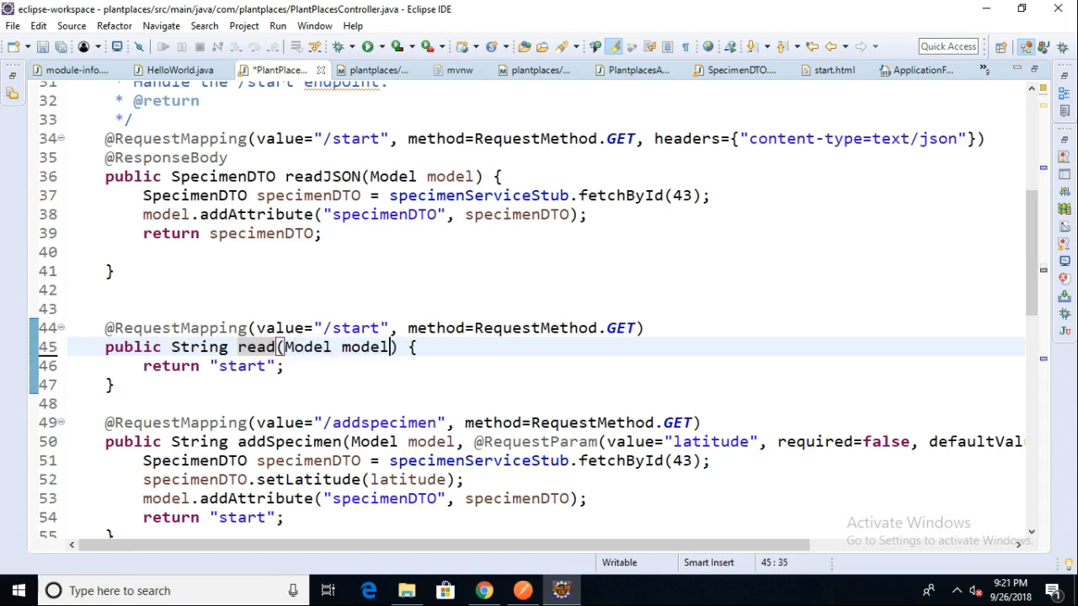
{"action": "double_click", "coordinate": [364, 347]}
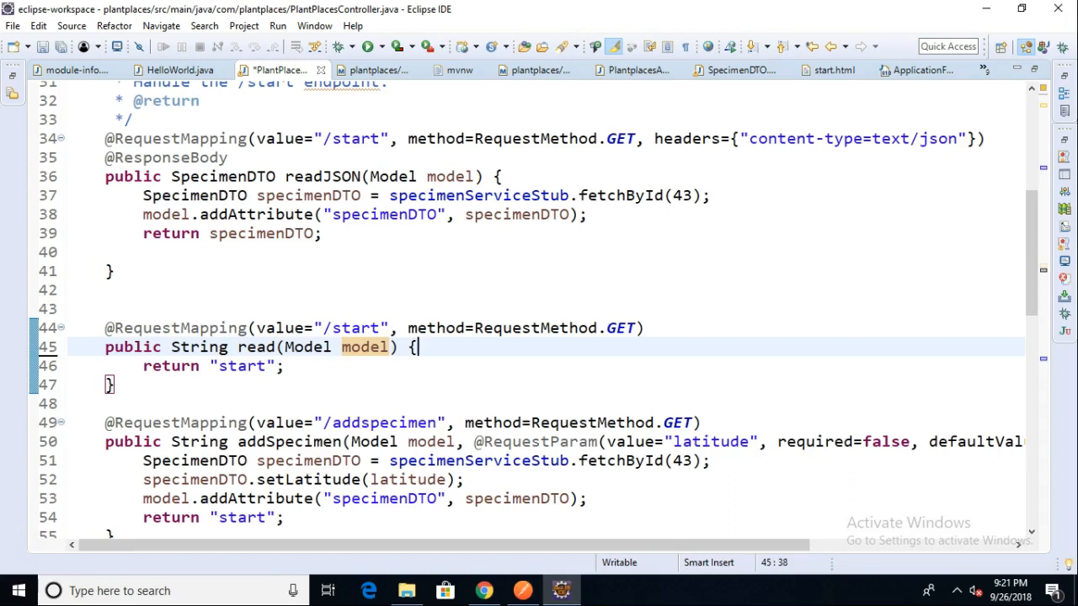
{"action": "type", "text": "model.add"}
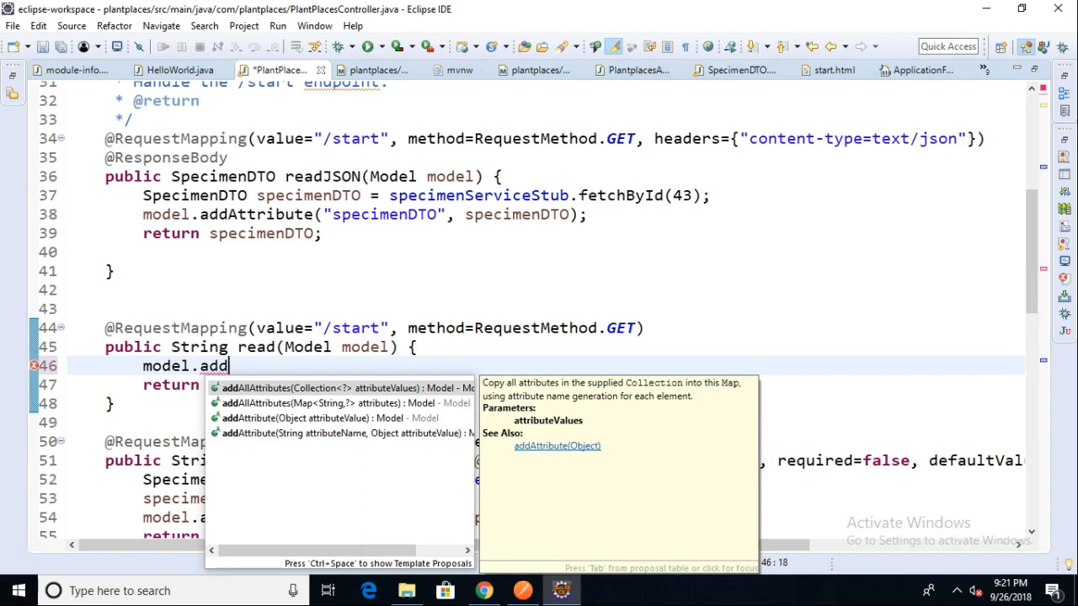
Step: Add model.addAttribute("specimenDTO", new SpecimenDTO()); to the handler and save the controller
{"action": "type", "text": "Attribute(attributeValue"}
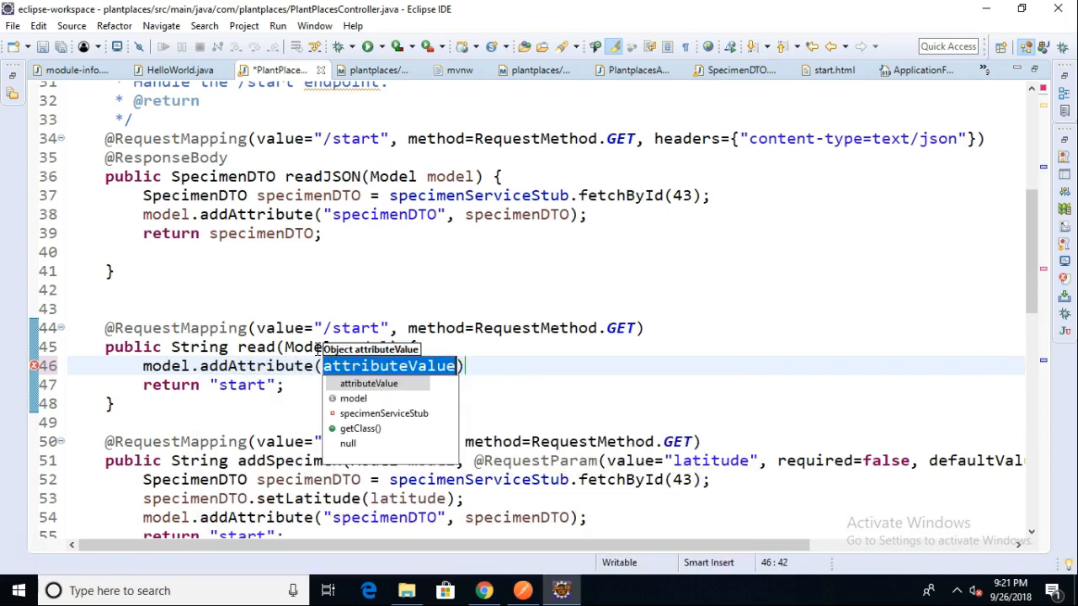
{"action": "type", "text": "spe"}
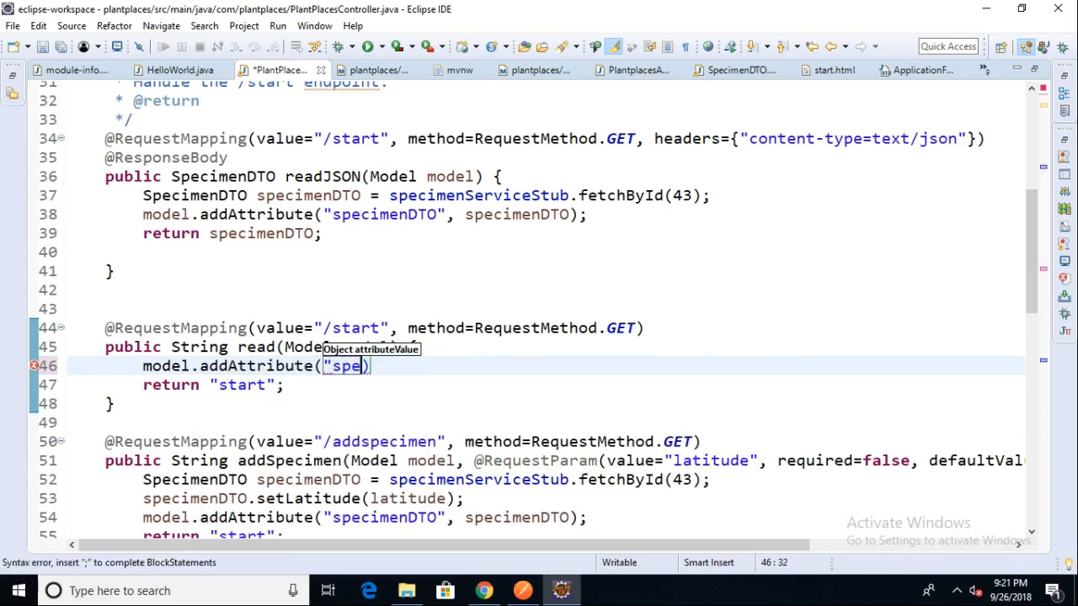
{"action": "type", "text": "cimenDTO\", new"}
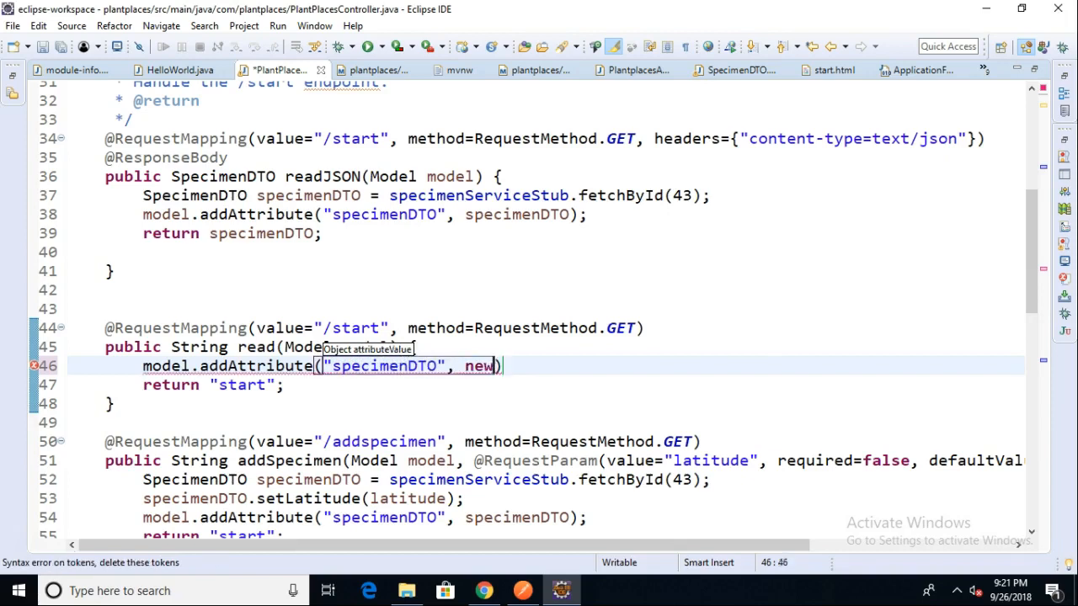
{"action": "type", "text": "SpecimenDTO()"}
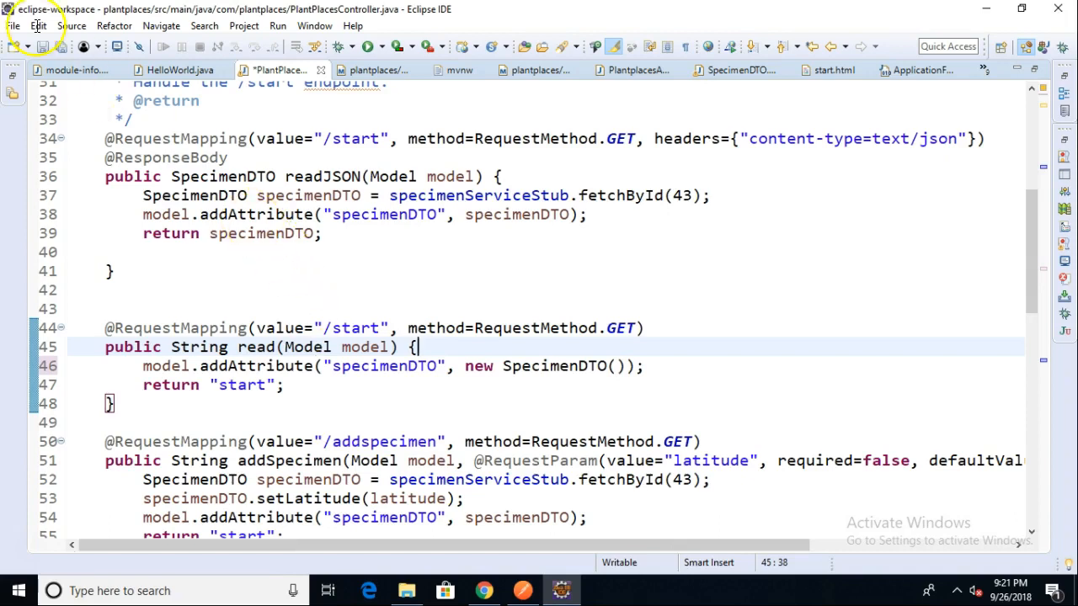
{"action": "key", "text": "ctrl+s"}
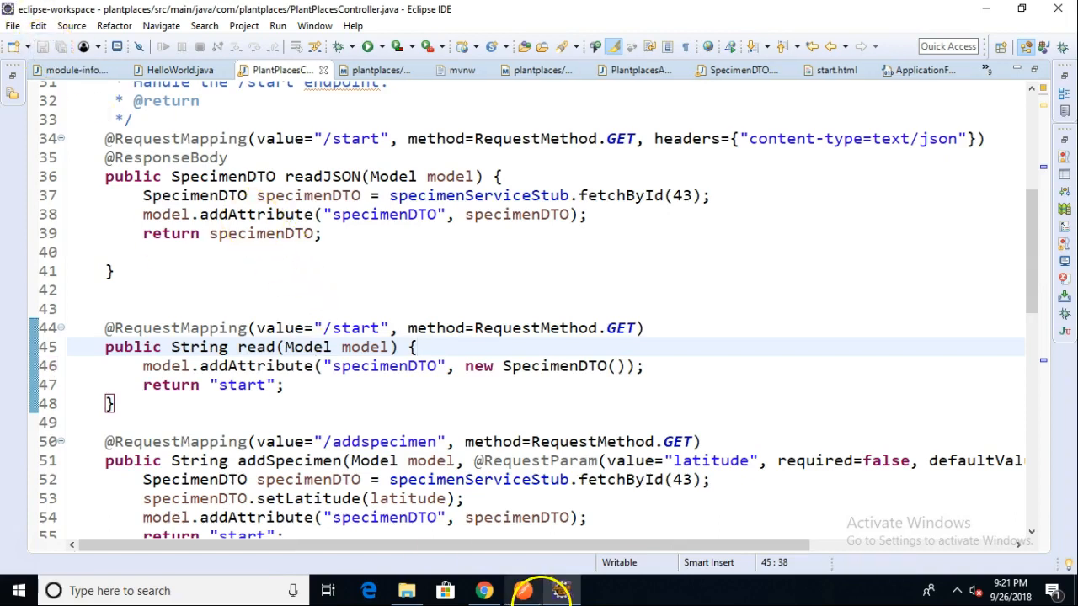
Step: Fill the /start form in Chrome with sample values (description 'asdfkj') and submit it to /savespecimen
{"action": "left_click", "coordinate": [482, 590]}
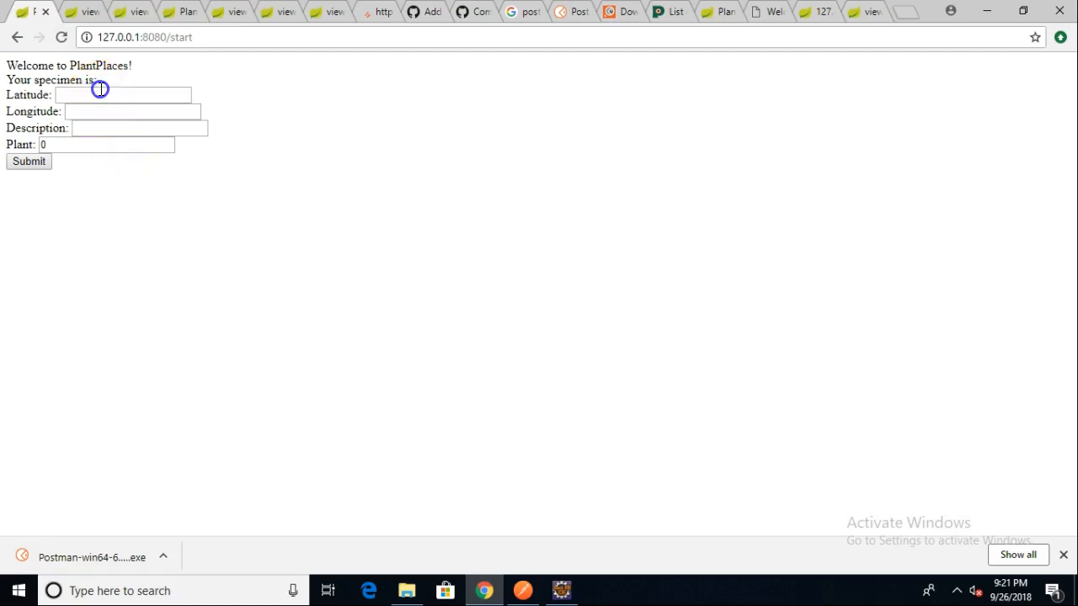
{"action": "left_click", "coordinate": [121, 94]}
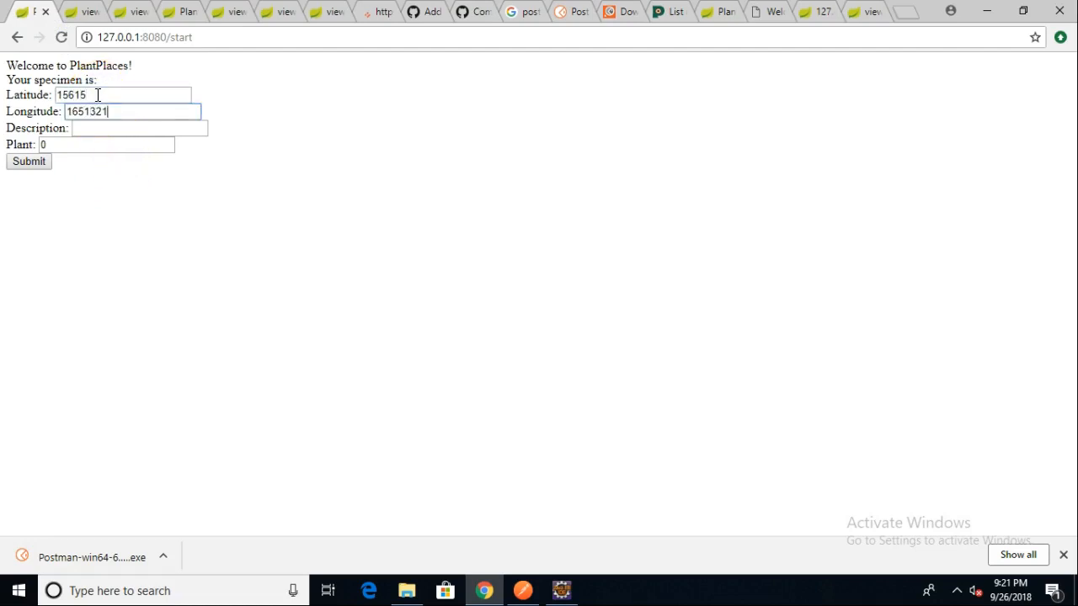
{"action": "left_click", "coordinate": [138, 128]}
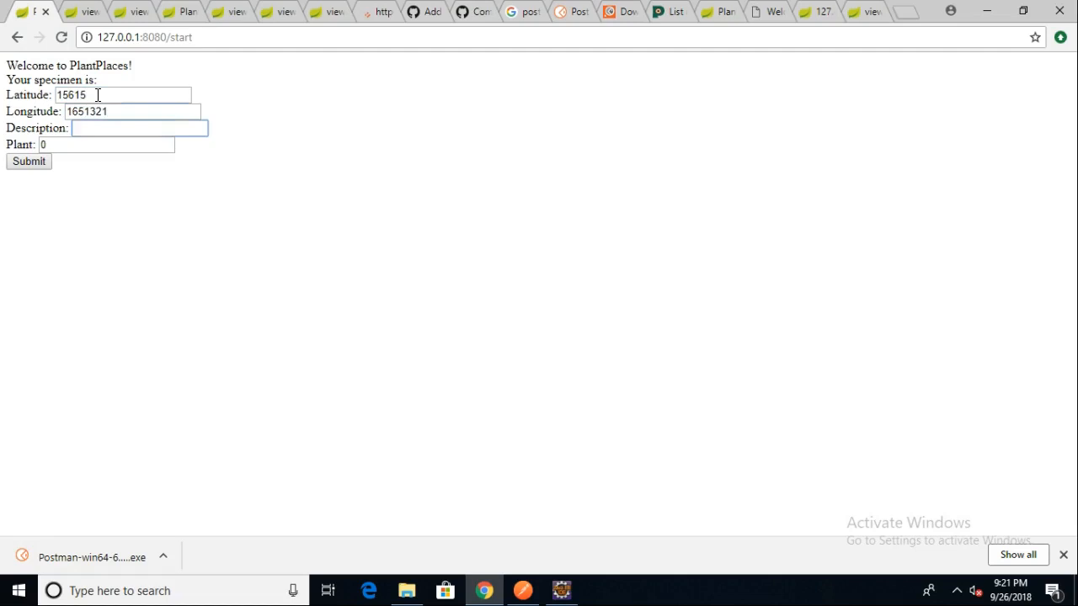
{"action": "type", "text": "asdfkj"}
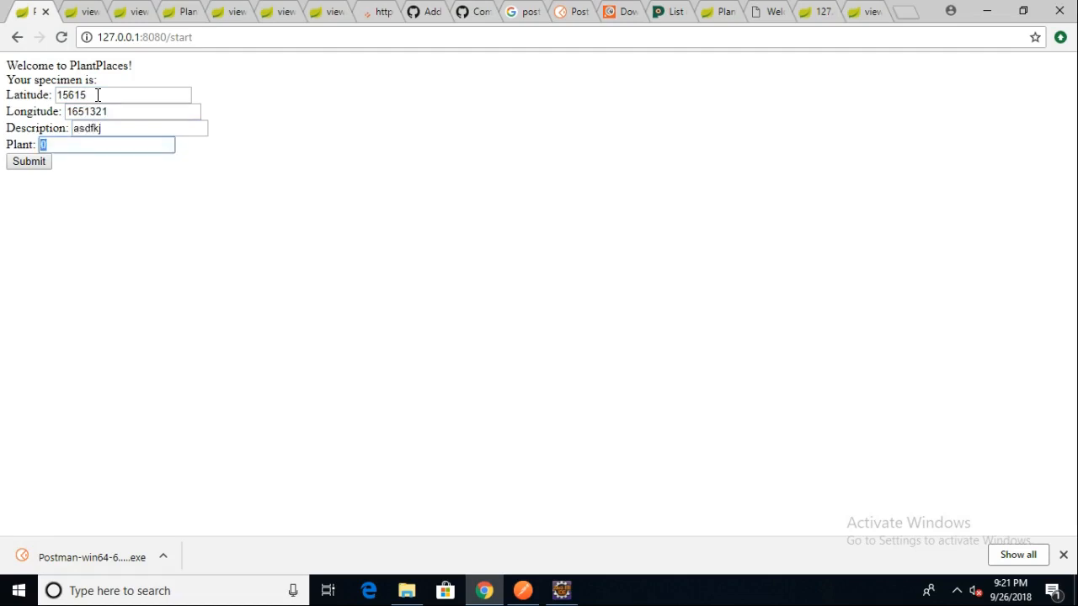
{"action": "left_click", "coordinate": [29, 161]}
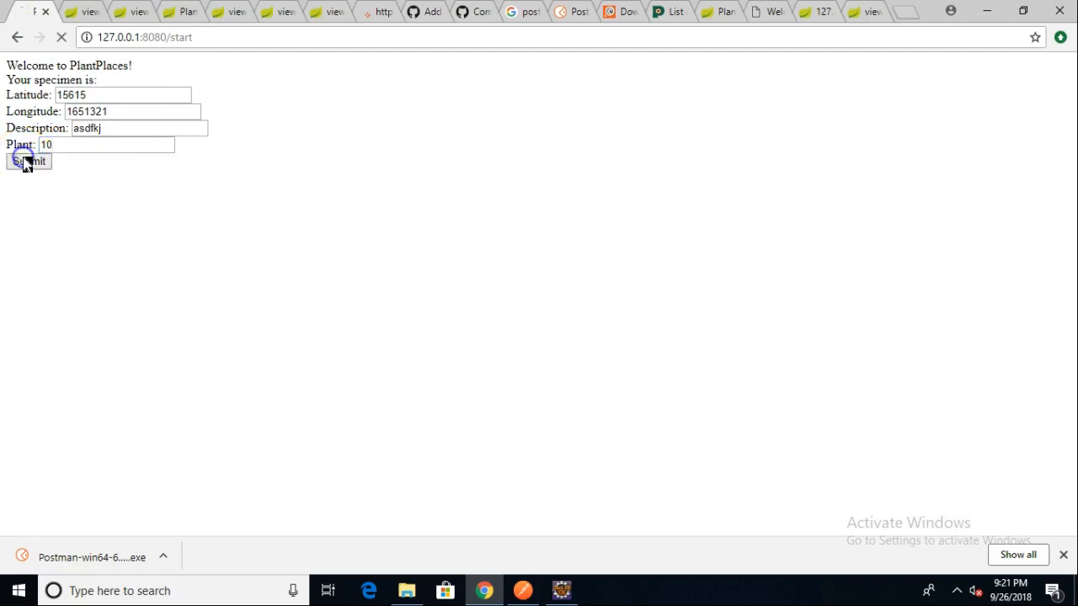
{"action": "left_click", "coordinate": [27, 162]}
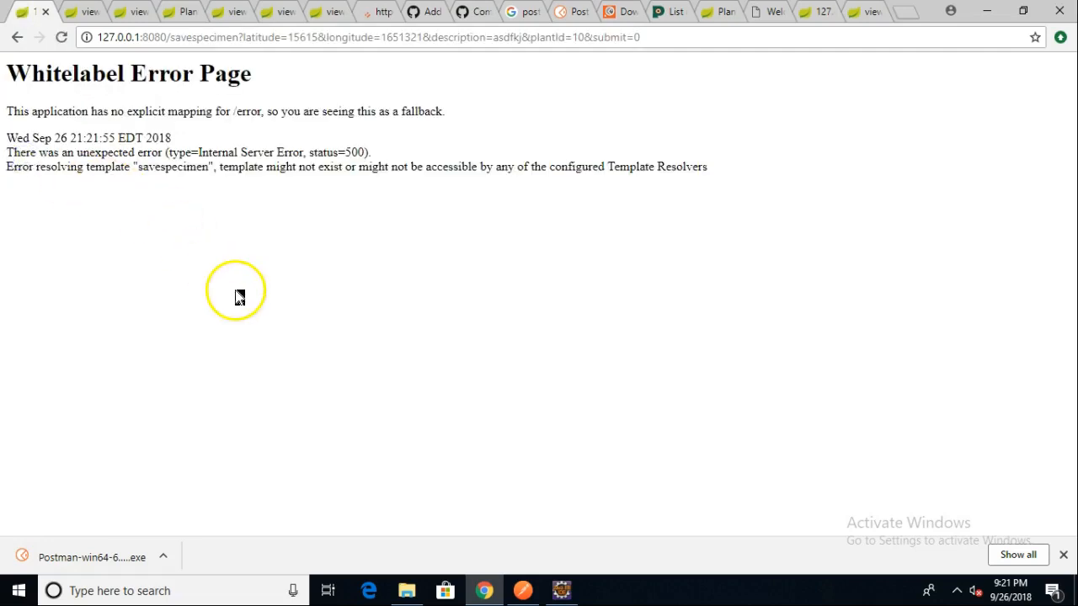
{"action": "mouse_move", "coordinate": [562, 589]}
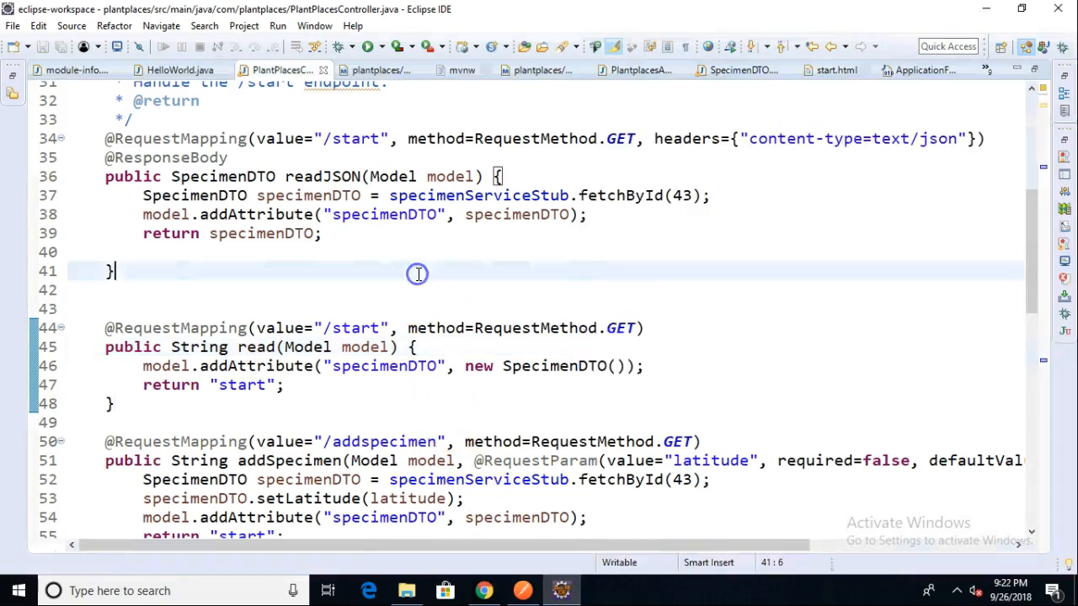
{"action": "mouse_move", "coordinate": [682, 71]}
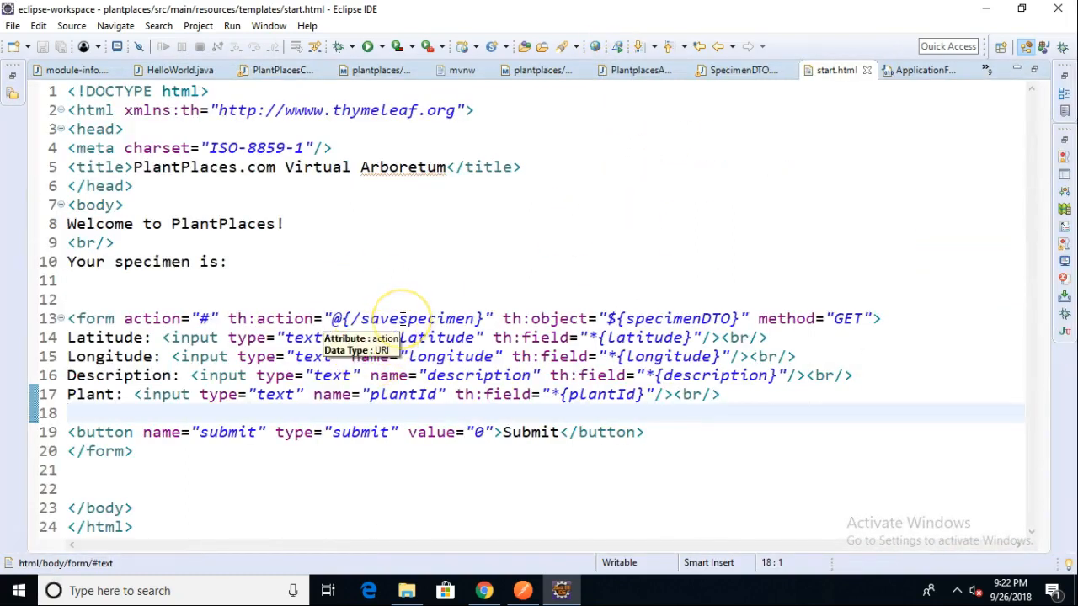
{"action": "mouse_move", "coordinate": [640, 318]}
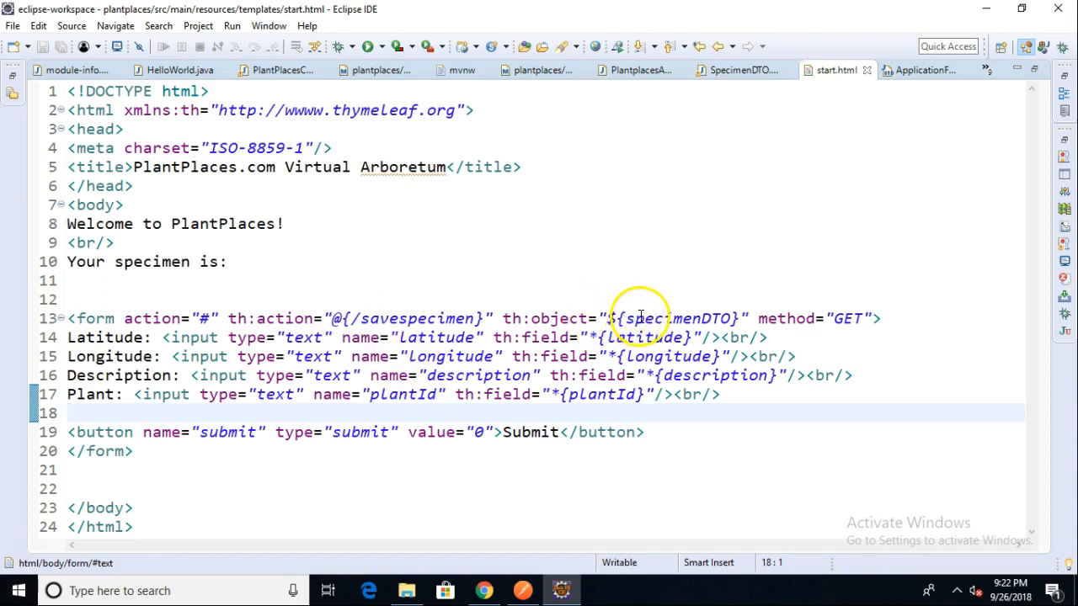
{"action": "mouse_move", "coordinate": [377, 182]}
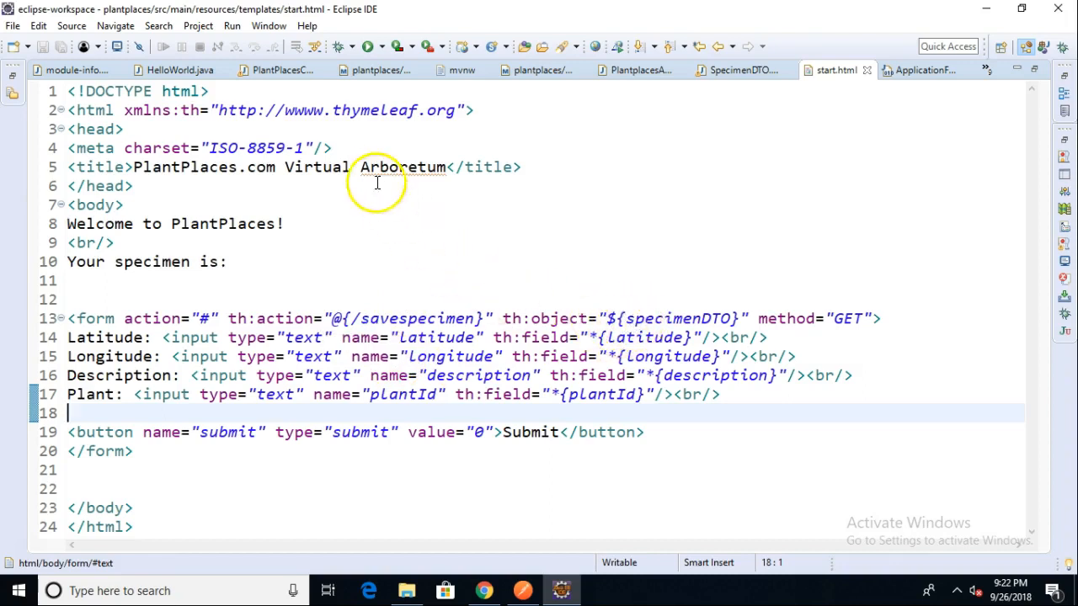
{"action": "mouse_move", "coordinate": [379, 71]}
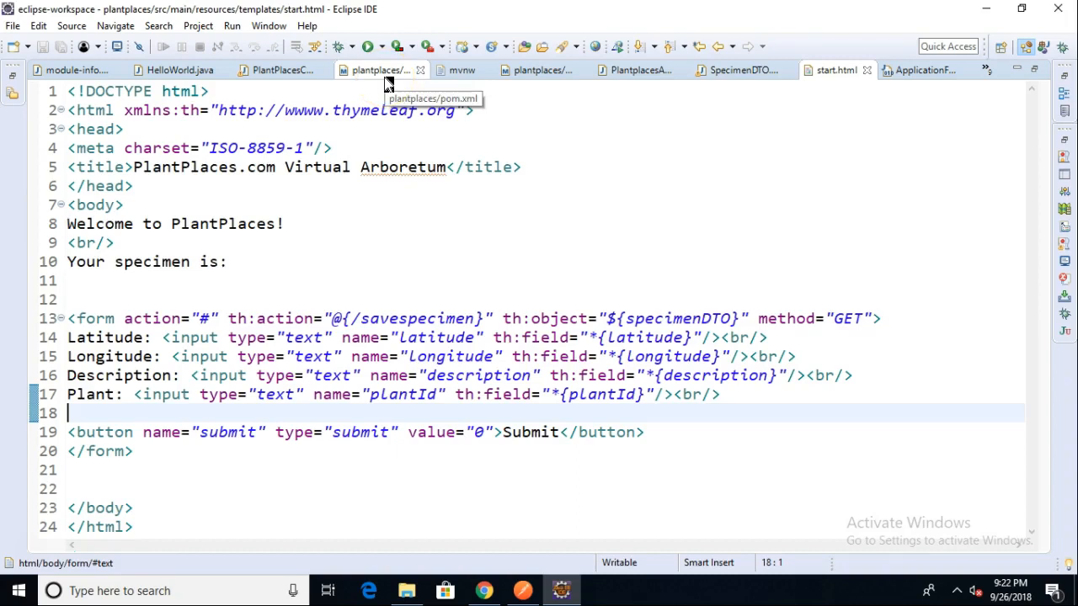
Step: Change saveSpecimen's return type to String and have it return "start"
{"action": "left_click", "coordinate": [278, 71]}
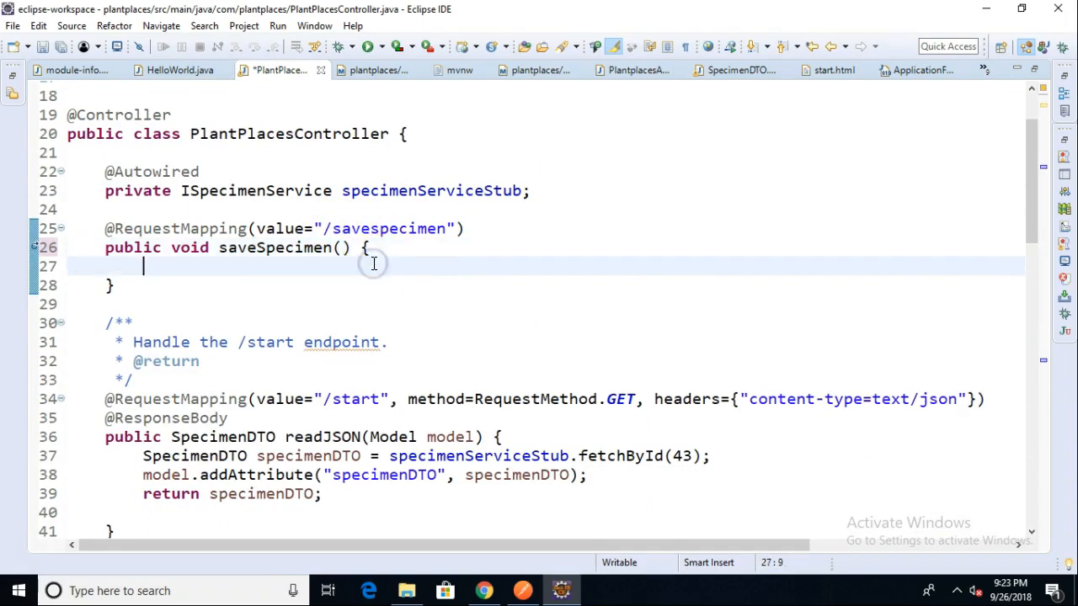
{"action": "scroll", "scroll_direction": "down", "scroll_amount": 3}
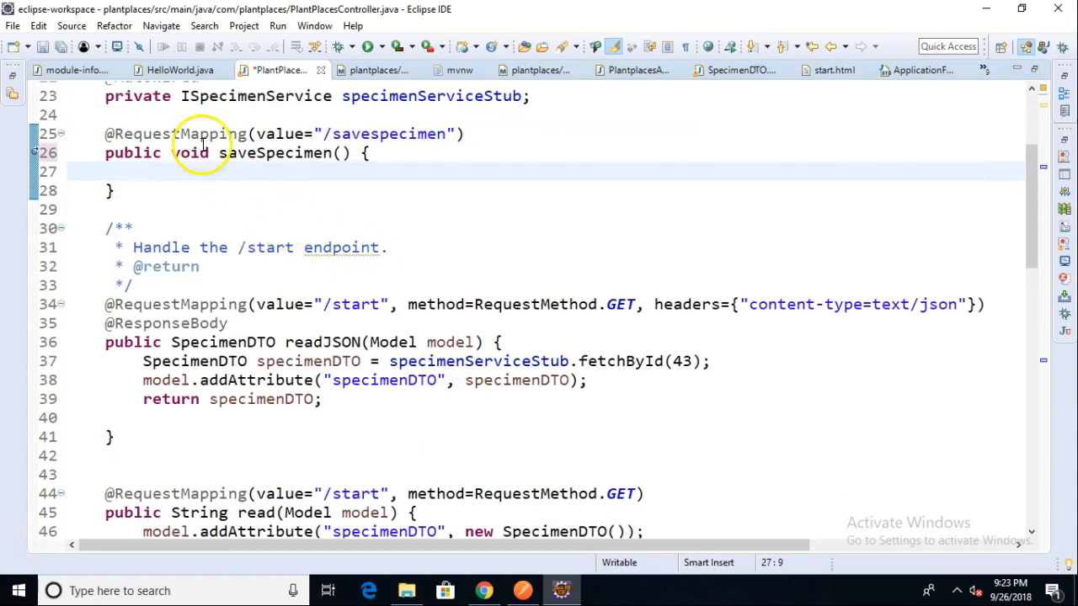
{"action": "double_click", "coordinate": [189, 152]}
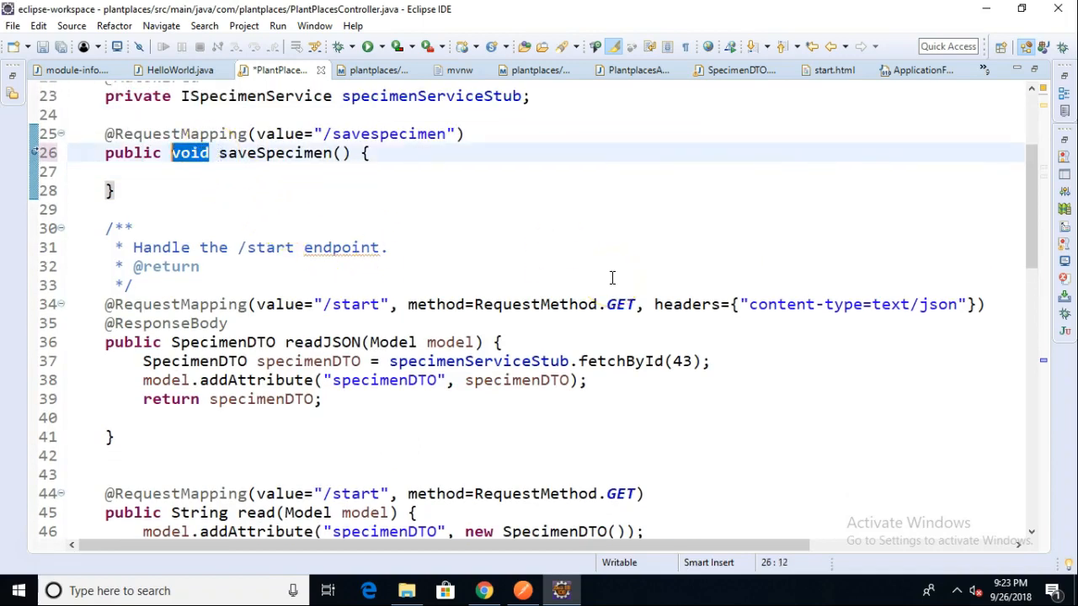
{"action": "type", "text": "Stromg"}
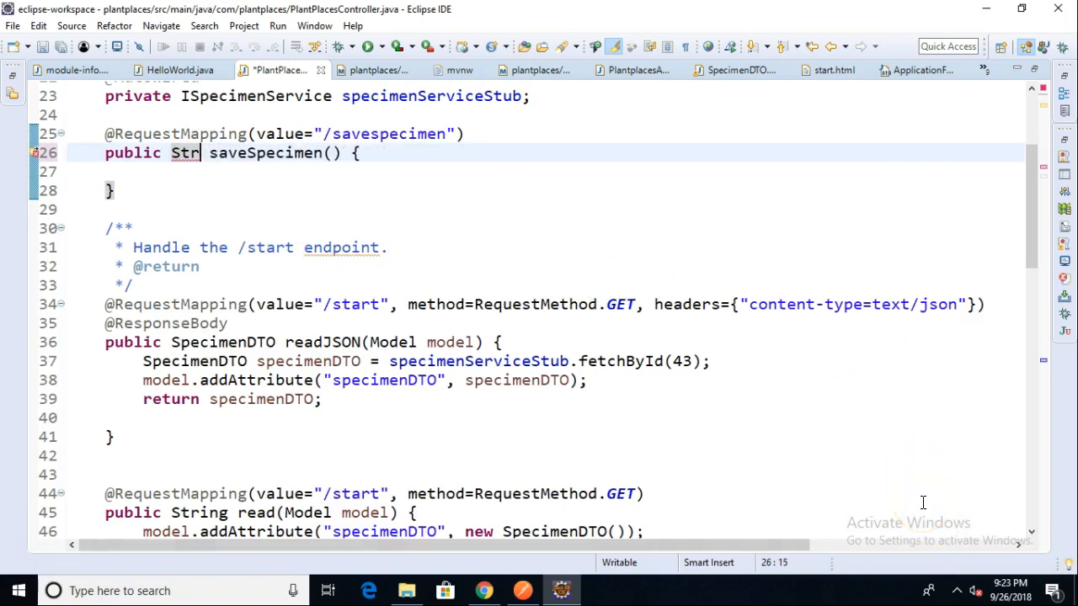
{"action": "type", "text": "ing"}
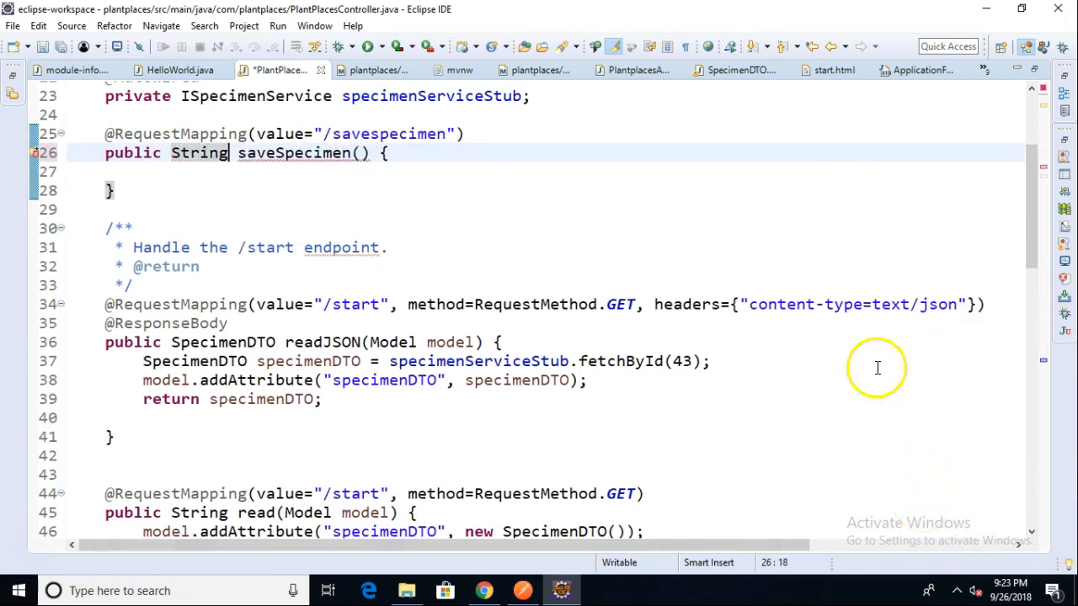
{"action": "mouse_move", "coordinate": [480, 233]}
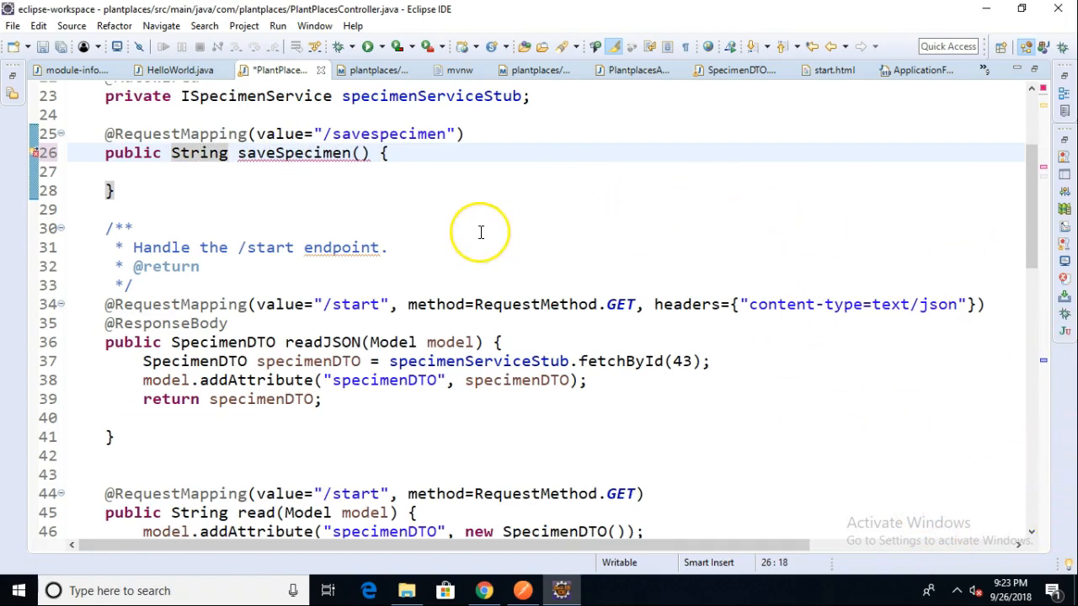
{"action": "scroll", "scroll_direction": "down", "scroll_amount": 3}
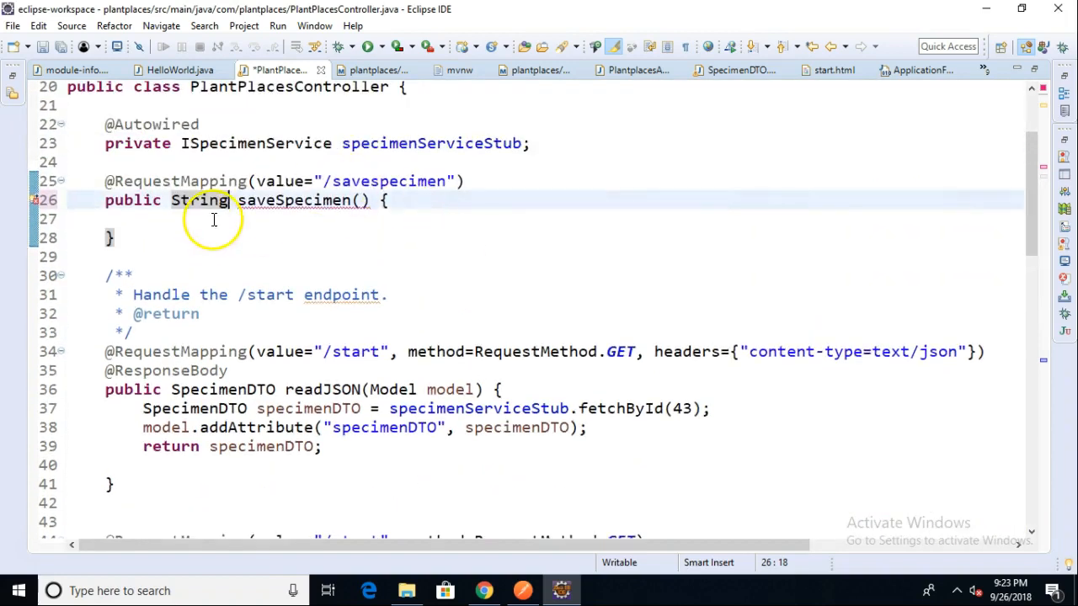
{"action": "type", "text": "retu"}
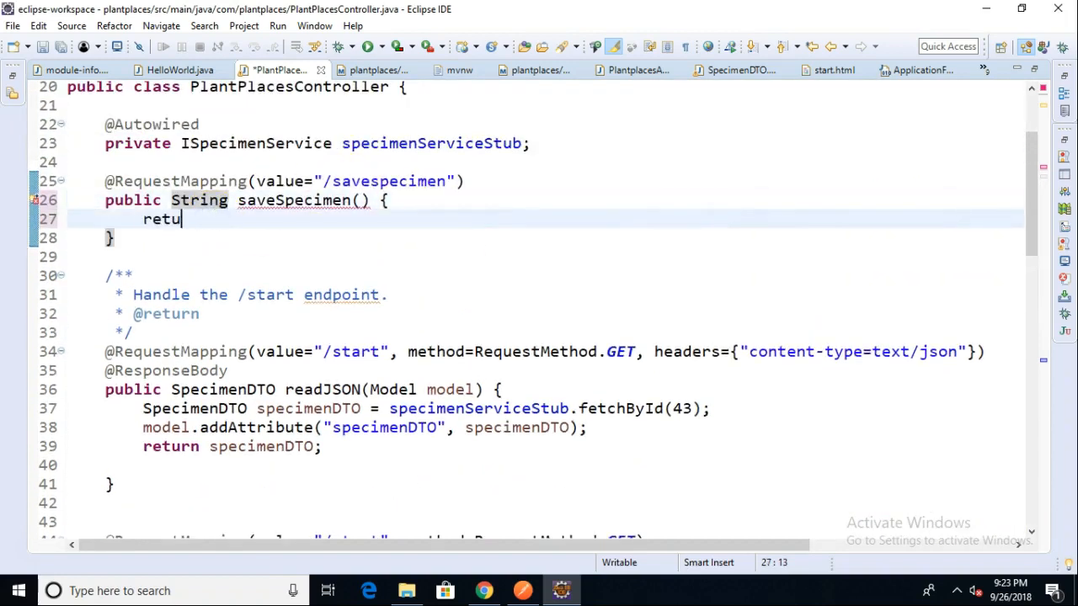
{"action": "type", "text": "rn \"start\""}
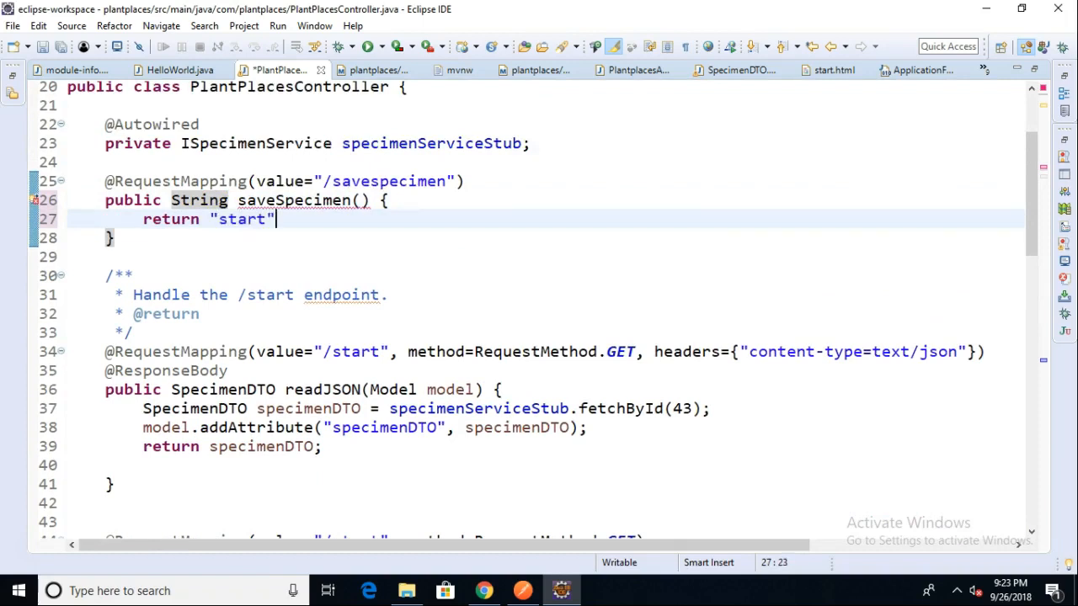
{"action": "type", "text": ";"}
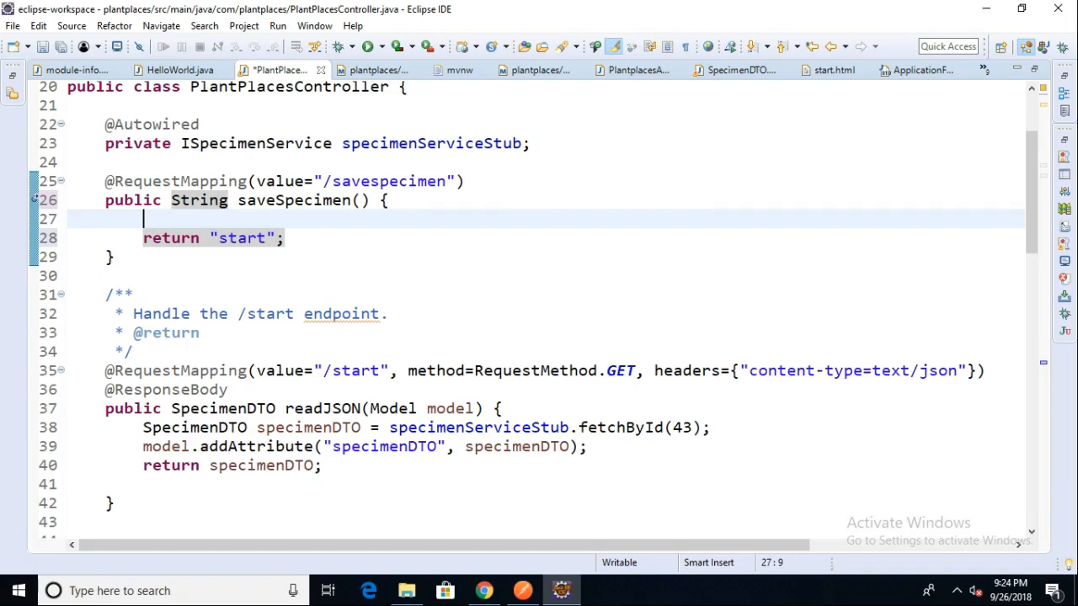
{"action": "mouse_move", "coordinate": [397, 219]}
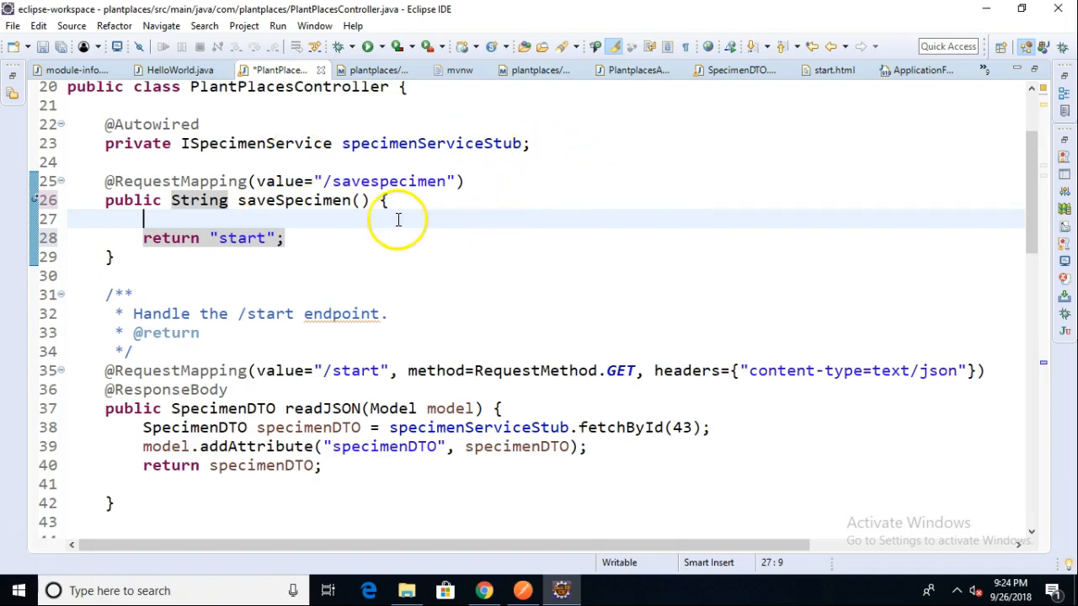
Step: Add a SpecimenDTO specimenDTO parameter and call specimenDTO.setPlantId(13) in the body
{"action": "left_click", "coordinate": [362, 201]}
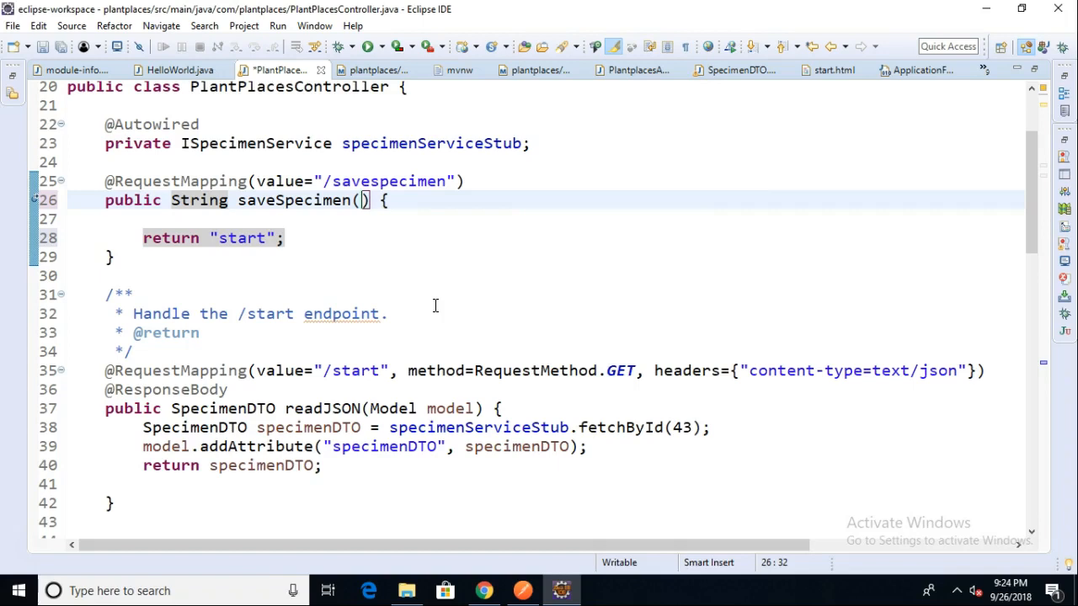
{"action": "mouse_move", "coordinate": [435, 307]}
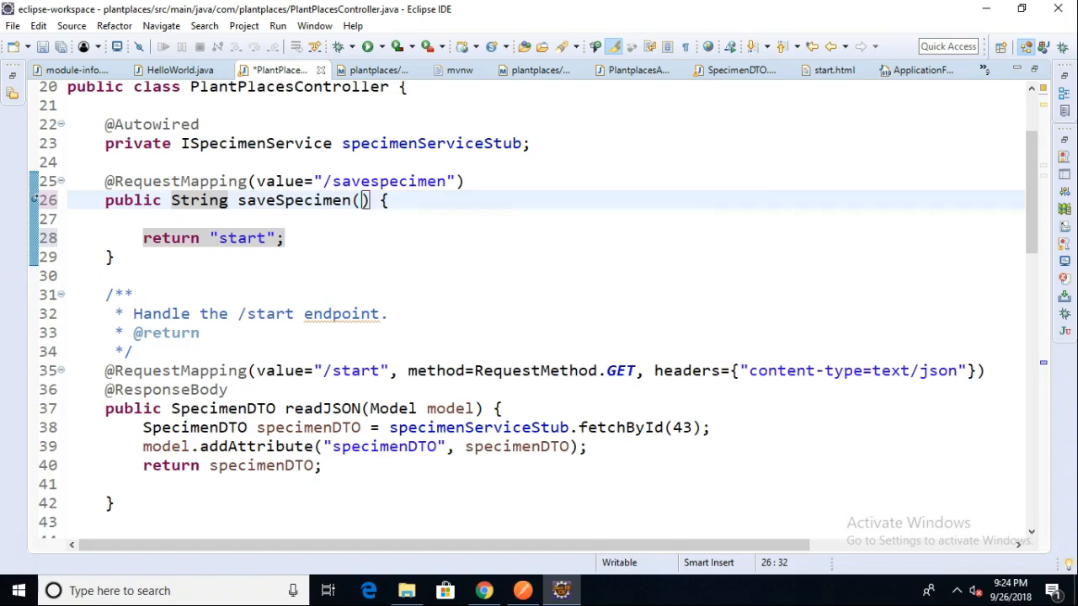
{"action": "type", "text": "SpecimenDTO"}
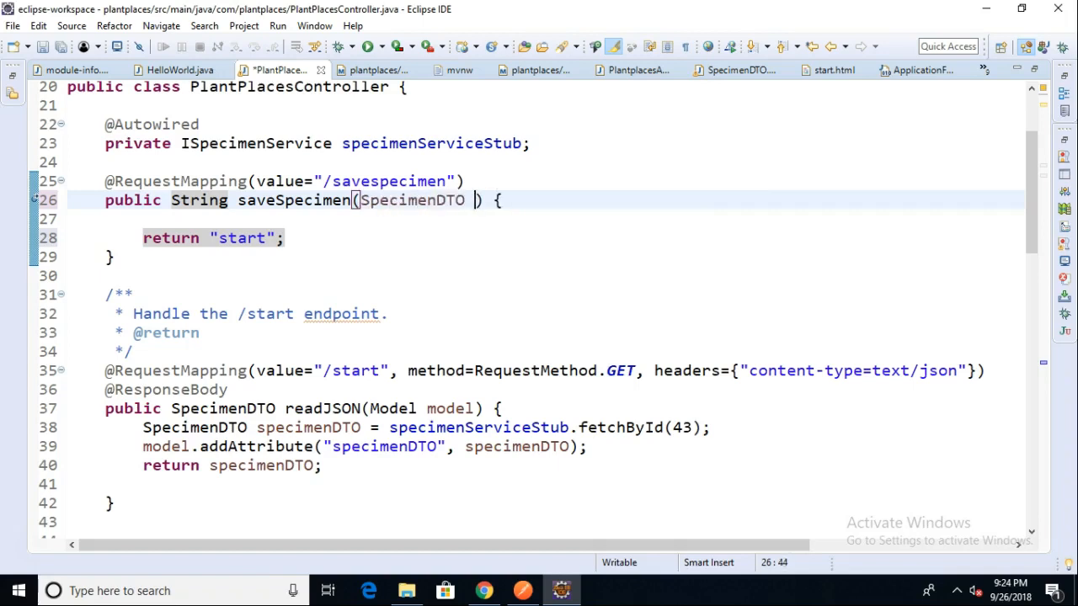
{"action": "type", "text": "specimenDTO"}
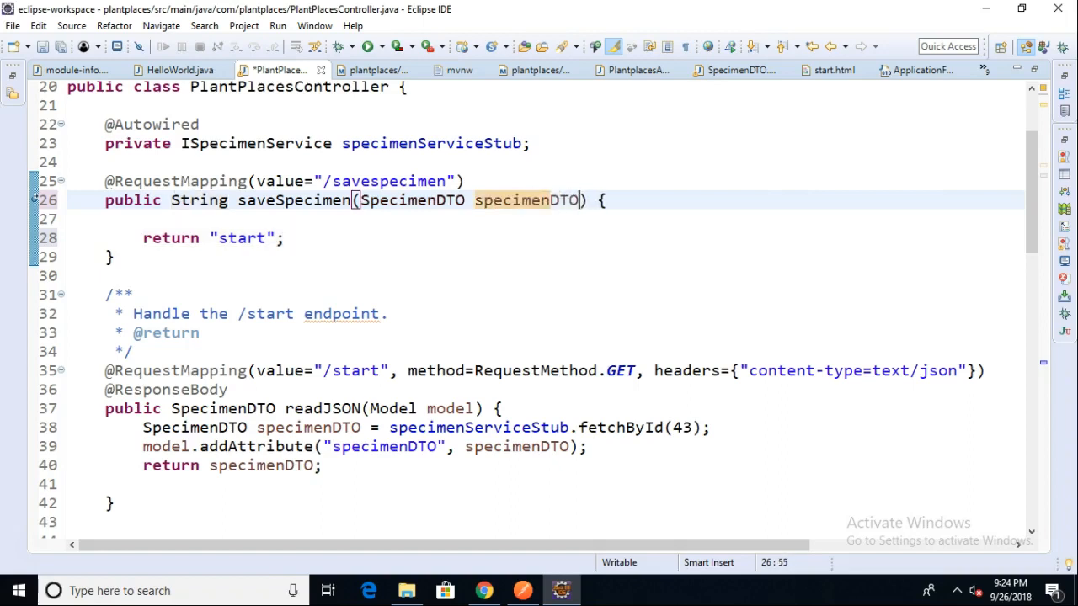
{"action": "left_click", "coordinate": [195, 219]}
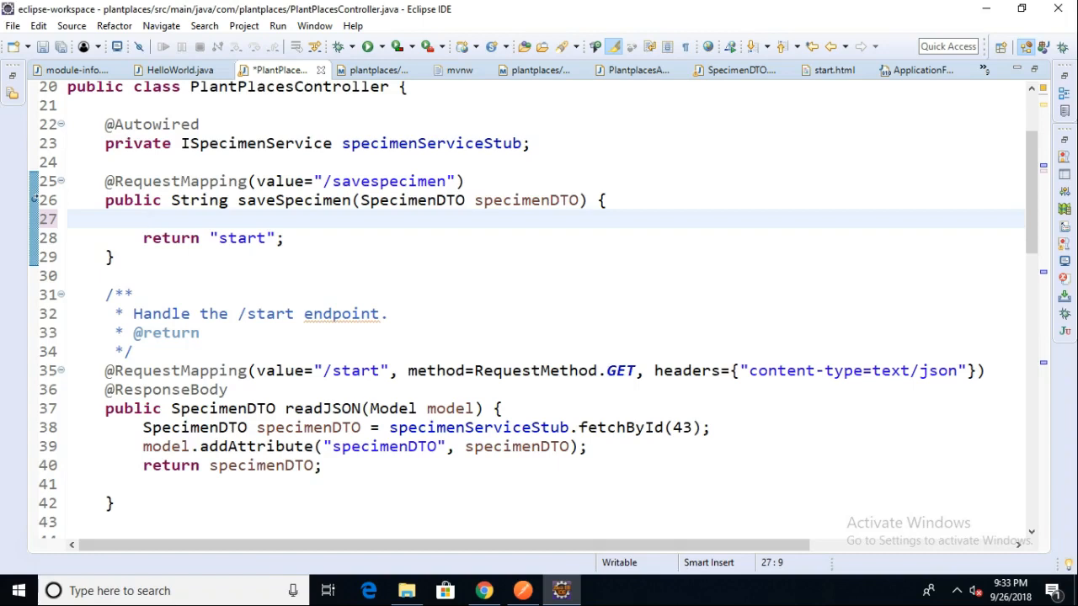
{"action": "type", "text": "specimen"}
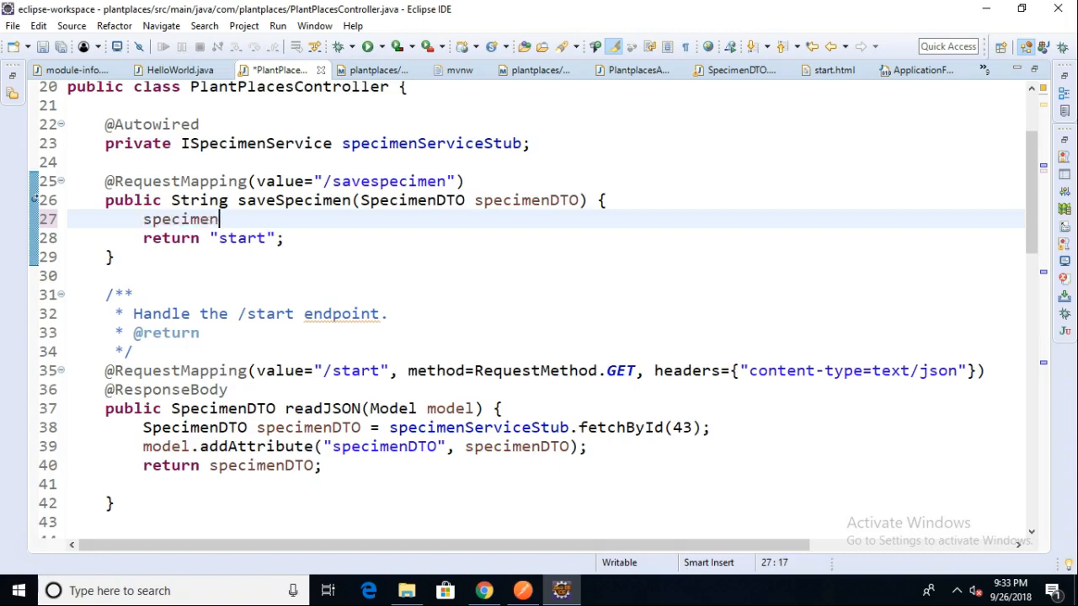
{"action": "type", "text": "DTO.setPlantId(13);"}
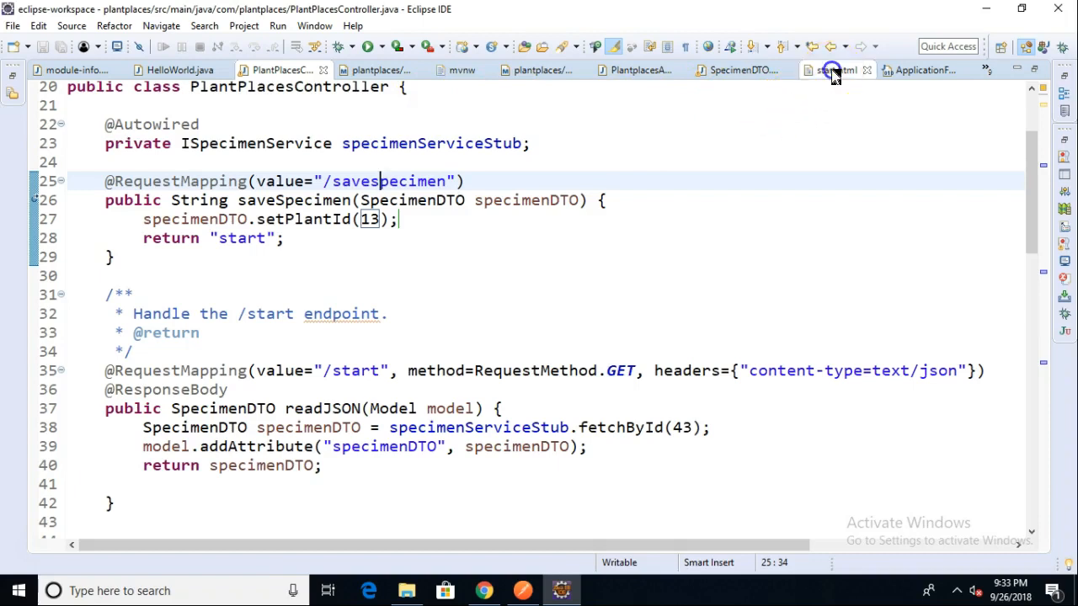
{"action": "left_click", "coordinate": [836, 70]}
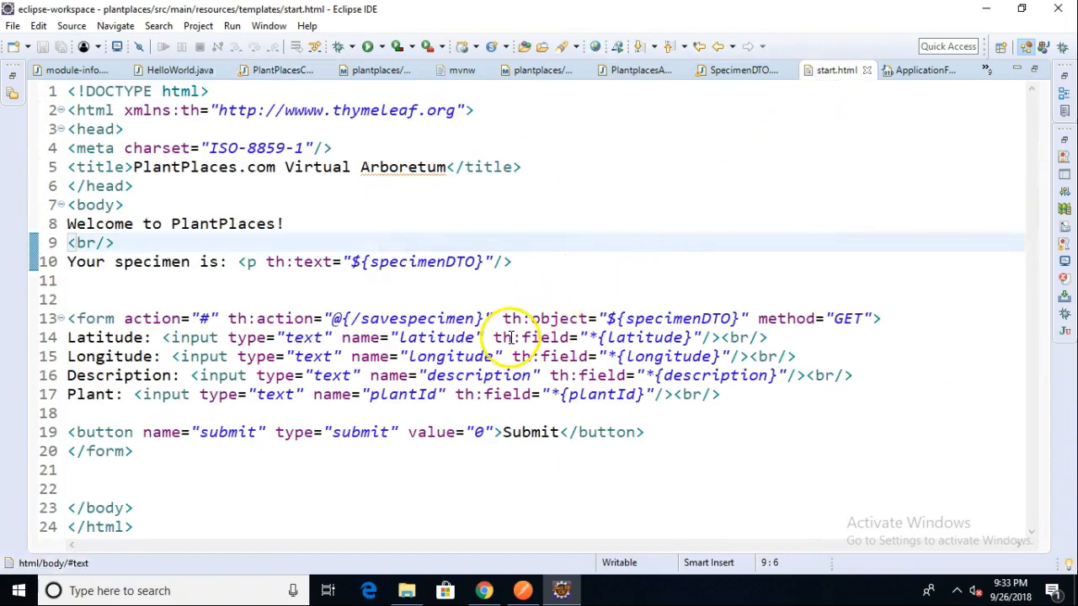
{"action": "left_click", "coordinate": [485, 263]}
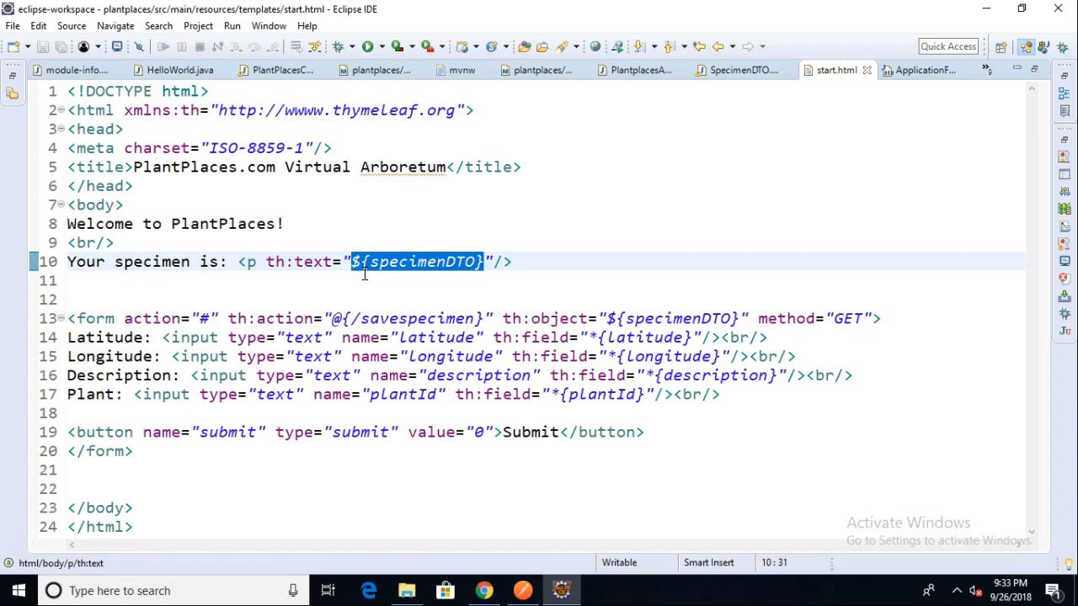
{"action": "mouse_move", "coordinate": [424, 207]}
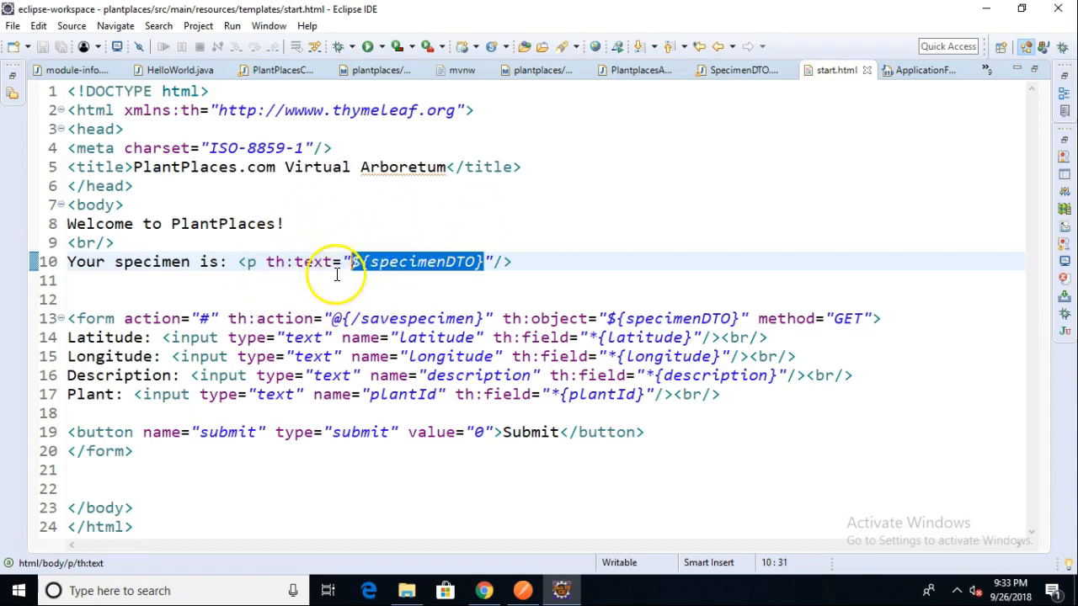
{"action": "mouse_move", "coordinate": [481, 590]}
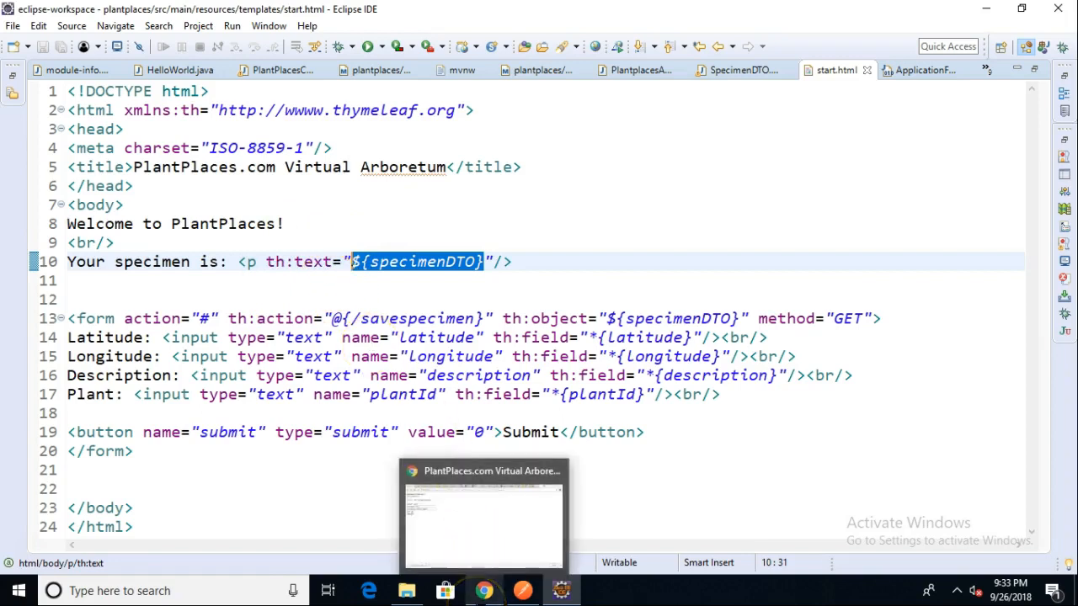
Step: Enter 39.75, -84.50, Walnut Tree and plant 25 in the start form and submit it
{"action": "left_click", "coordinate": [482, 514]}
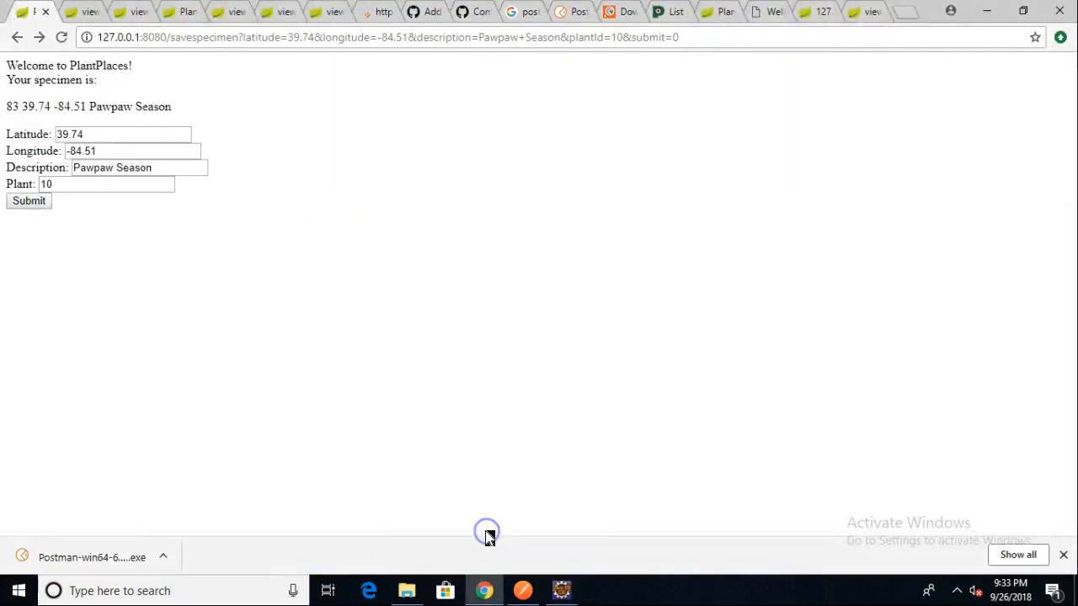
{"action": "mouse_move", "coordinate": [135, 102]}
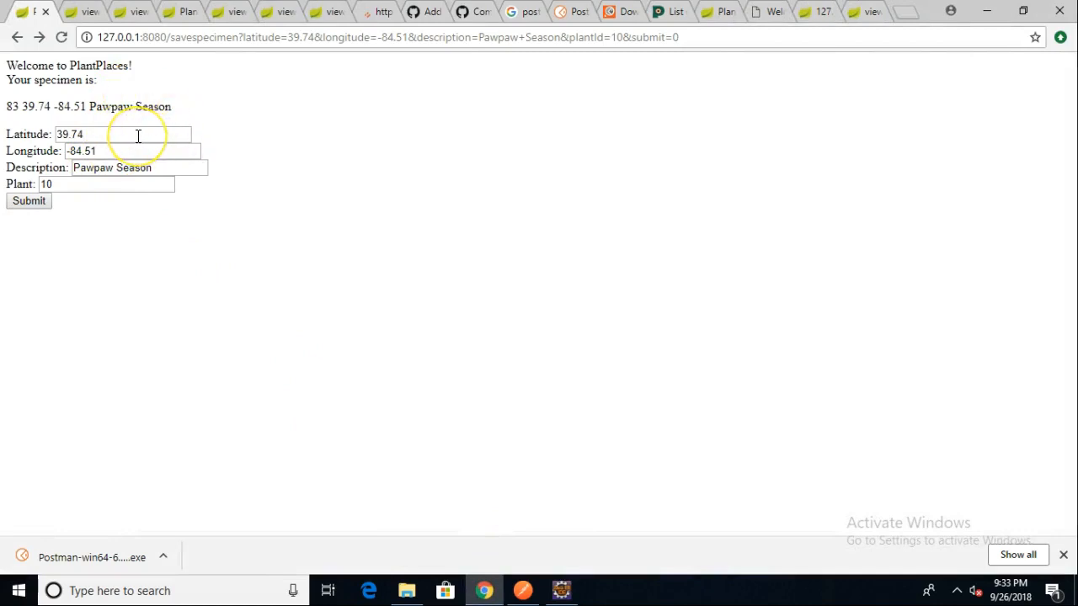
{"action": "left_click", "coordinate": [122, 135]}
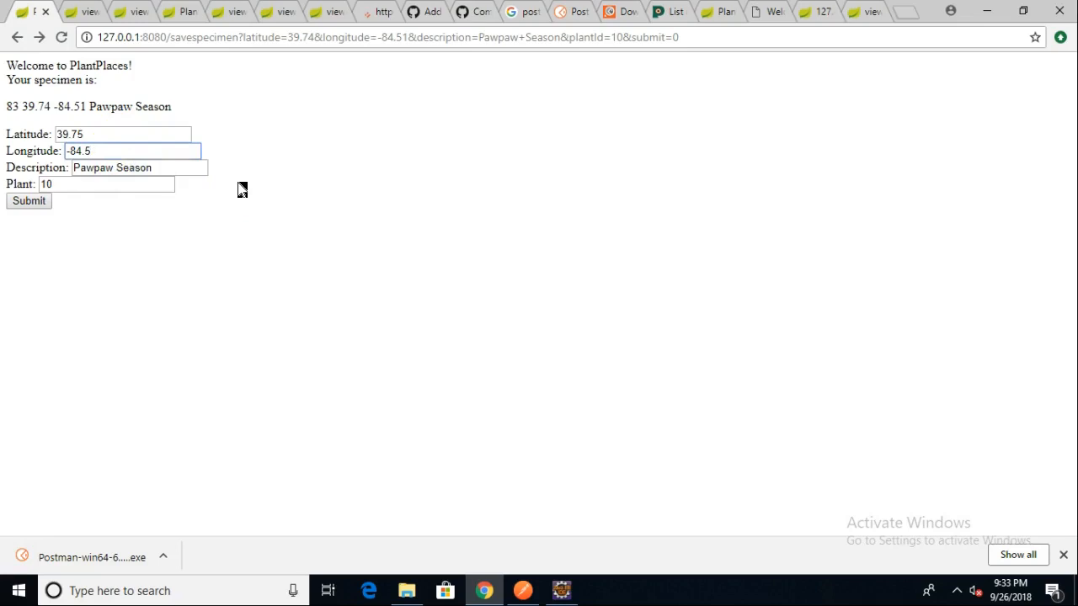
{"action": "type", "text": "0"}
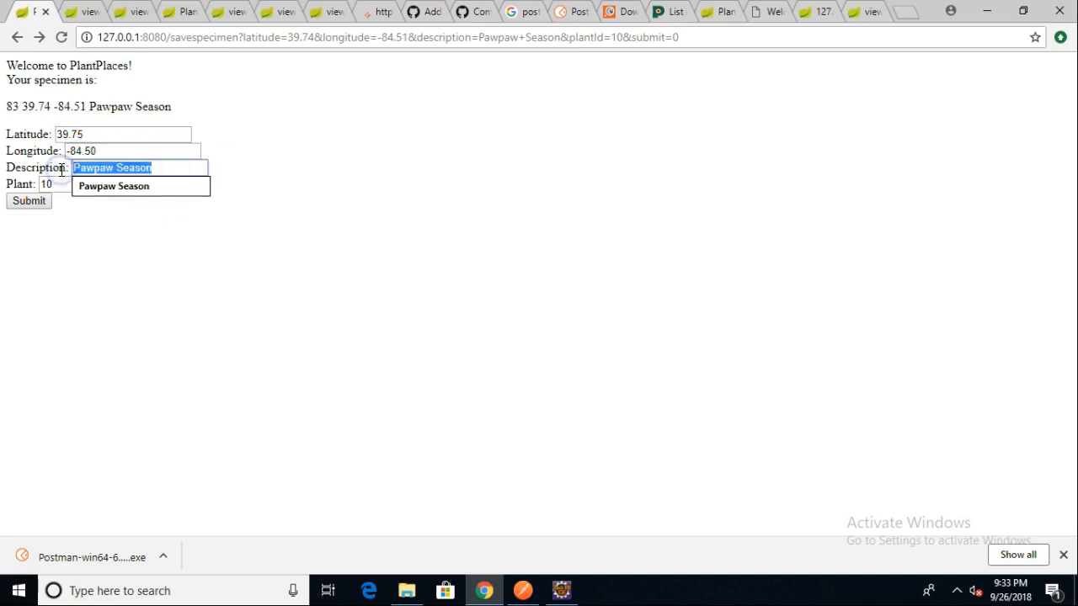
{"action": "type", "text": "Wa"}
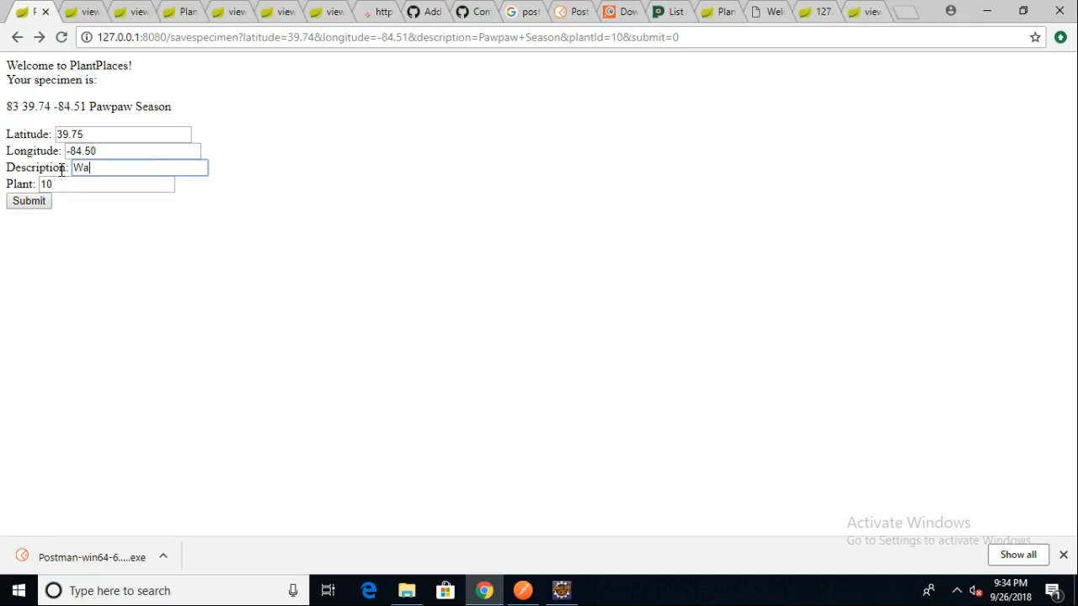
{"action": "type", "text": "lnut Tree"}
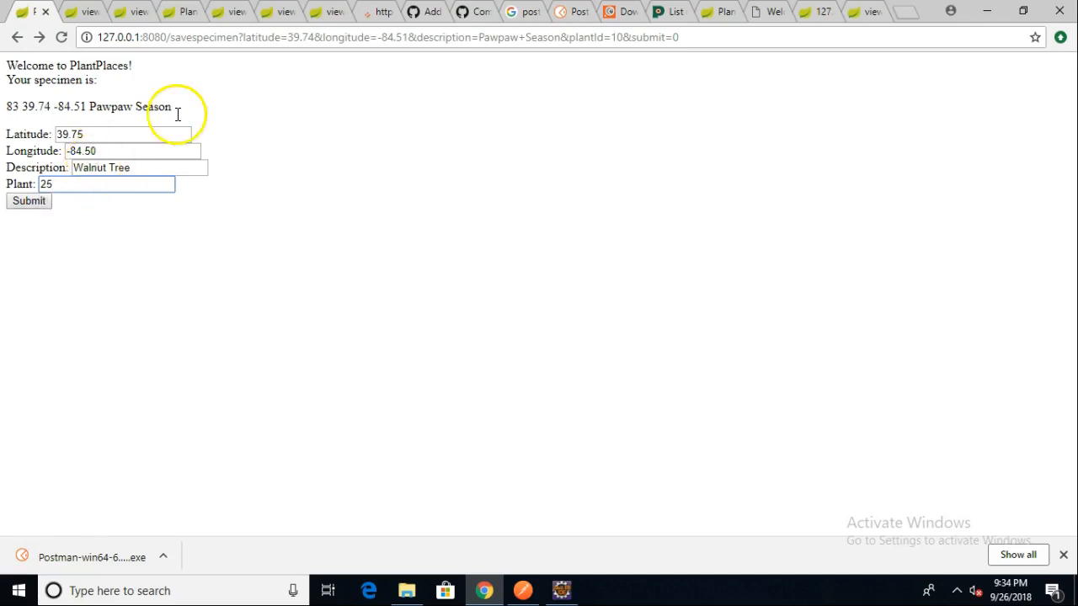
{"action": "mouse_move", "coordinate": [28, 201]}
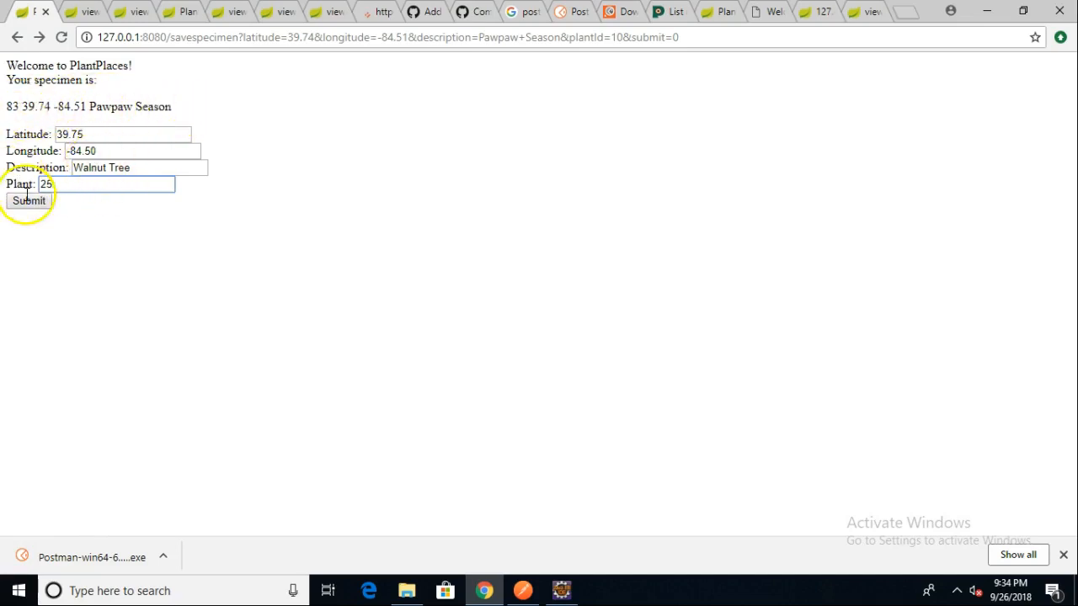
{"action": "left_click", "coordinate": [29, 200]}
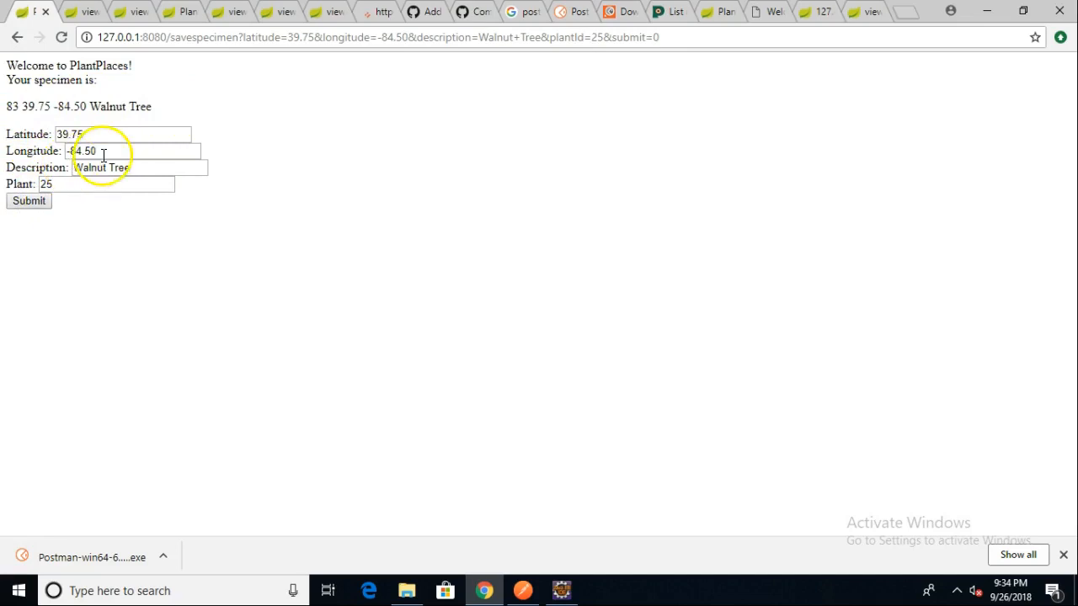
{"action": "mouse_move", "coordinate": [81, 212]}
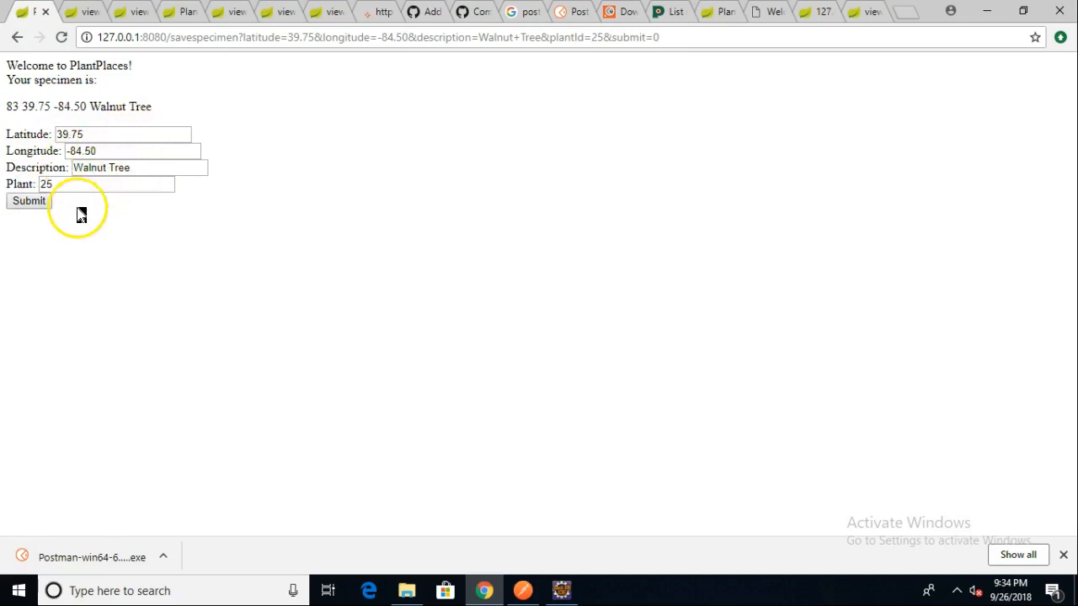
{"action": "mouse_move", "coordinate": [81, 219]}
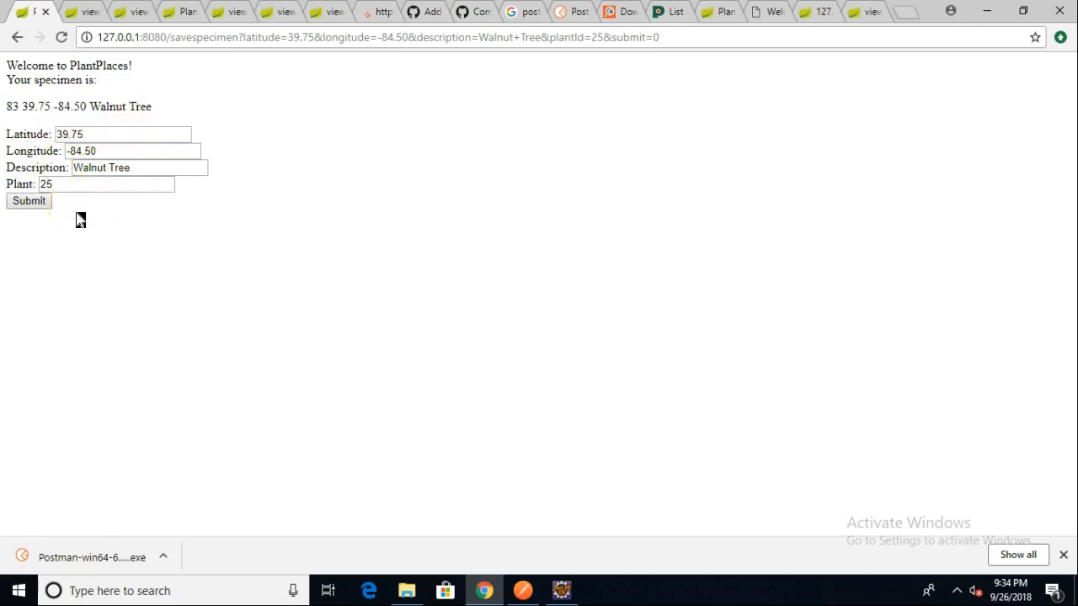
{"action": "mouse_move", "coordinate": [3, 116]}
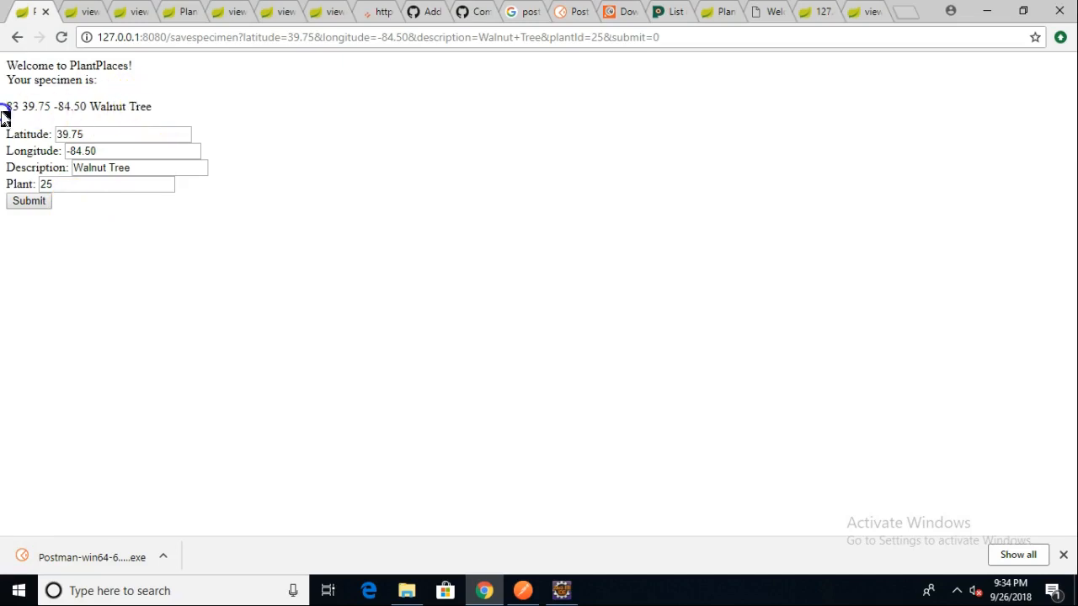
Step: Change the description to Echinacea, resubmit the specimen, then return to Eclipse
{"action": "left_click", "coordinate": [138, 168]}
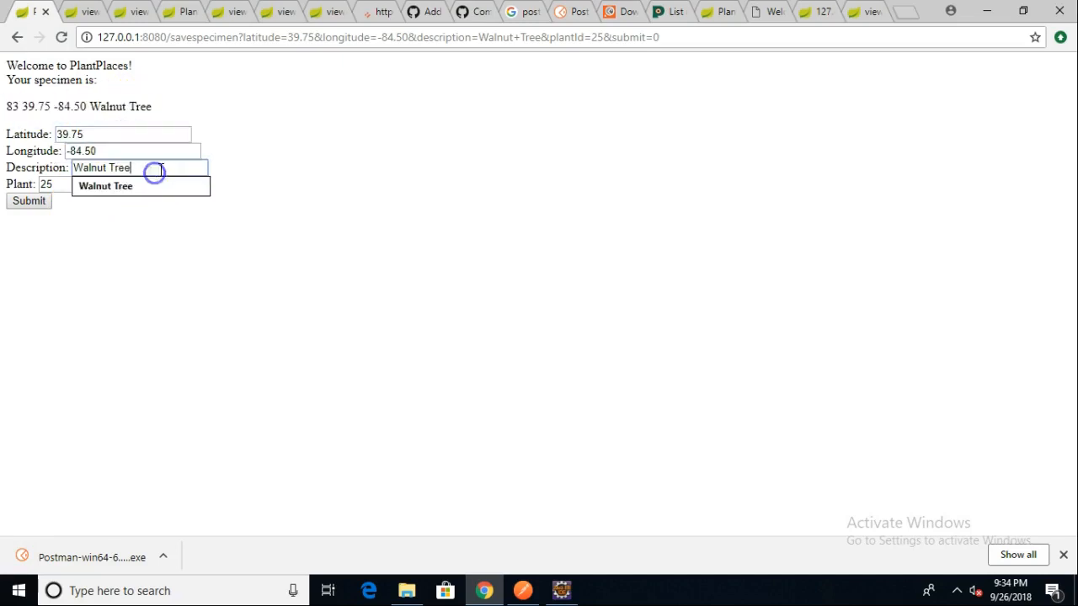
{"action": "type", "text": "Echinacea"}
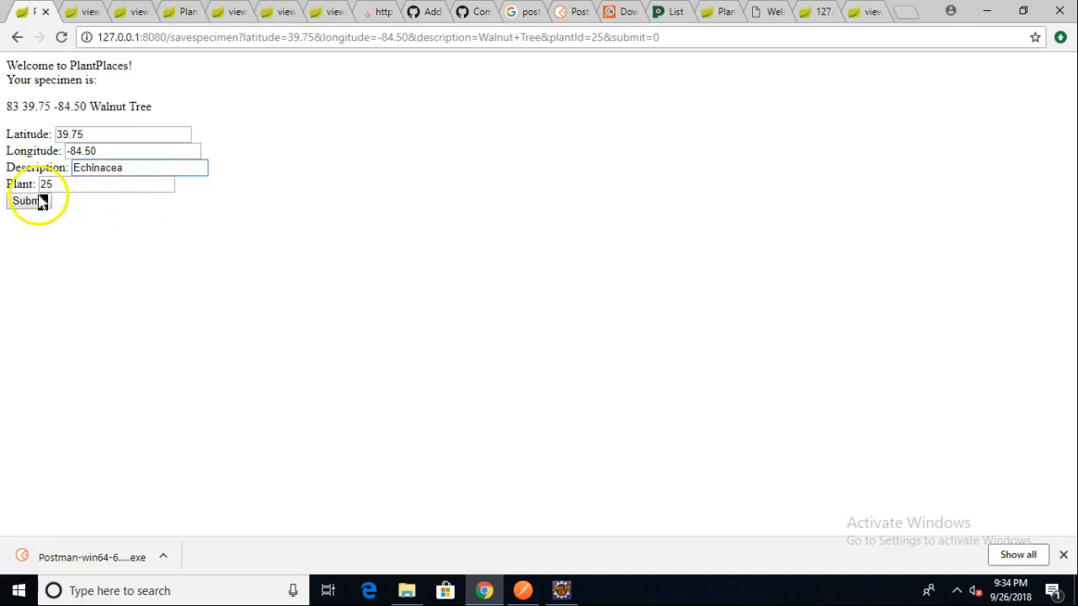
{"action": "left_click", "coordinate": [29, 200]}
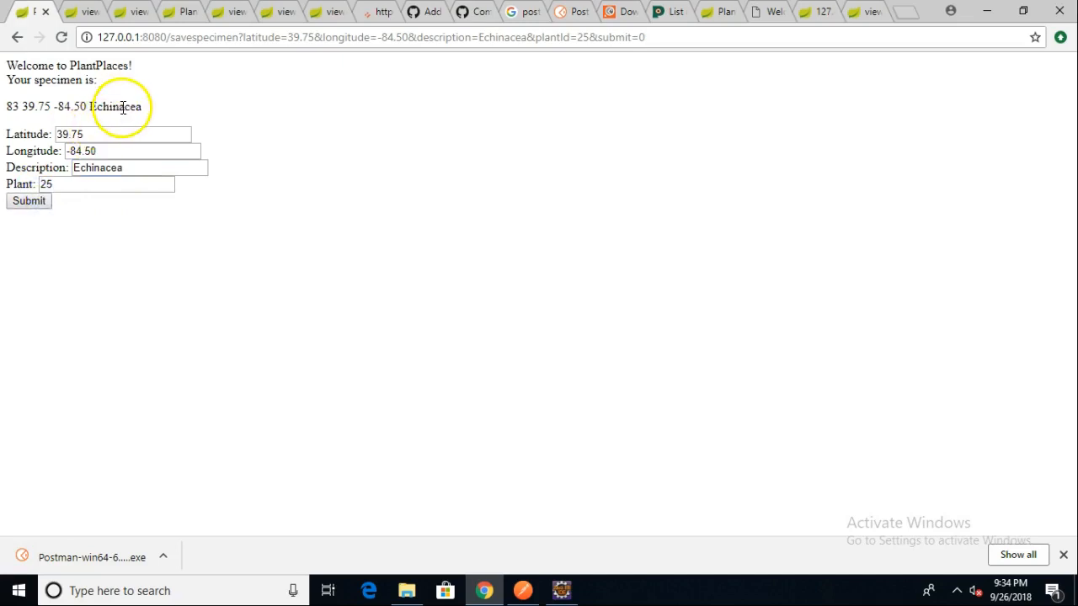
{"action": "mouse_move", "coordinate": [33, 553]}
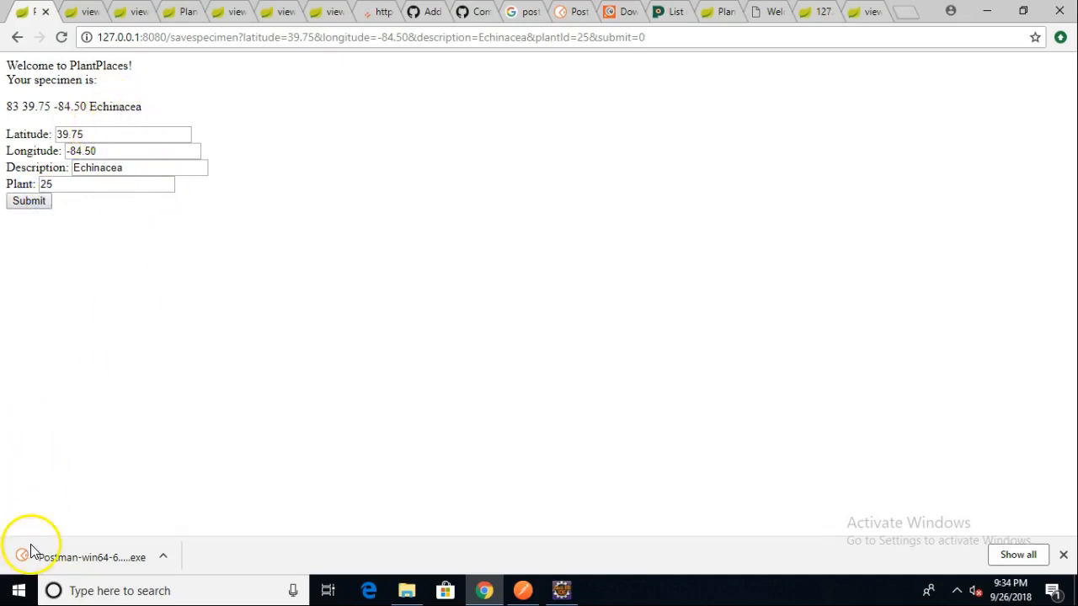
{"action": "left_click", "coordinate": [561, 590]}
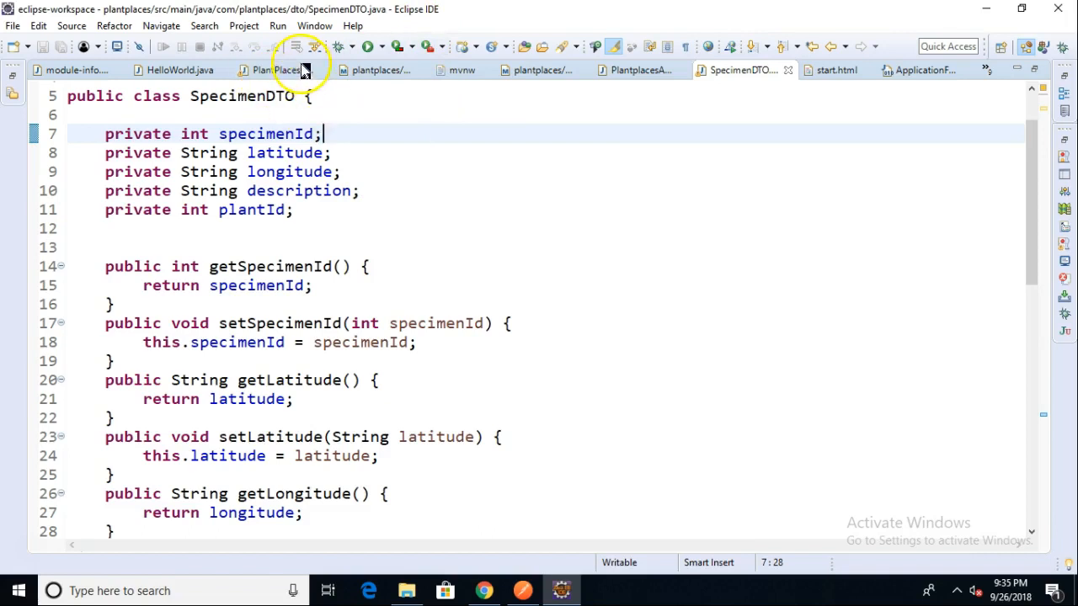
Step: Review PlantPlacesController and the SpecimenDTO class, then switch to the start.html template
{"action": "left_click", "coordinate": [283, 71]}
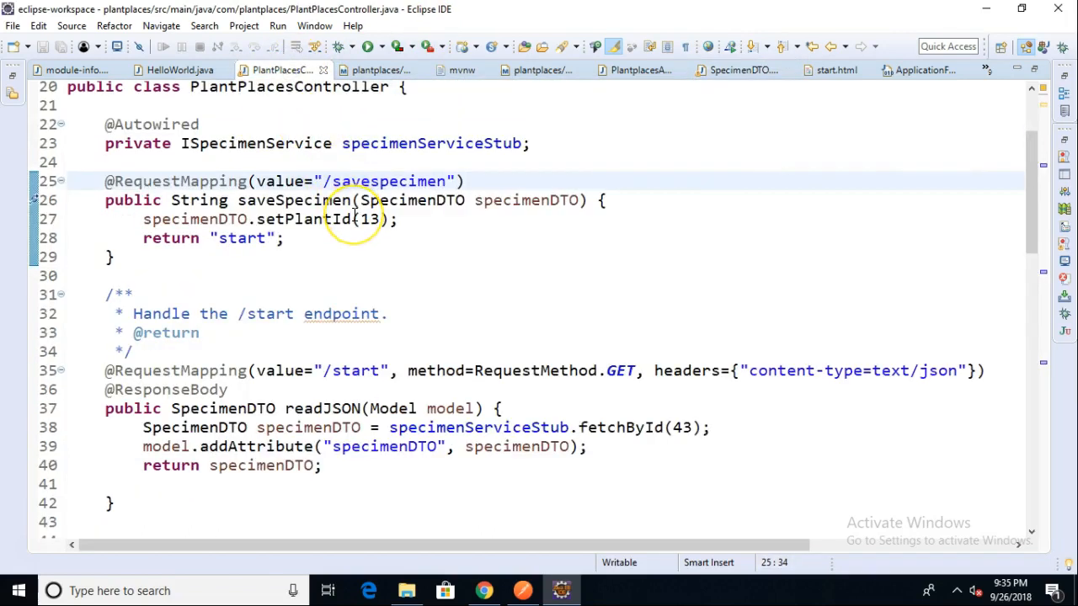
{"action": "scroll", "scroll_direction": "down", "scroll_amount": 3}
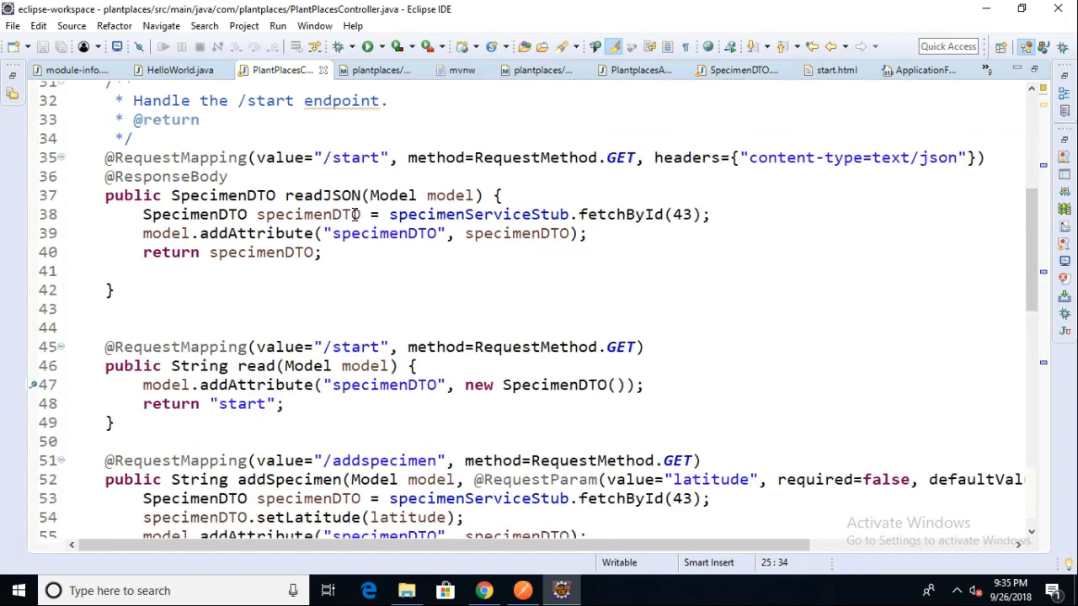
{"action": "scroll", "scroll_direction": "down", "scroll_amount": 3}
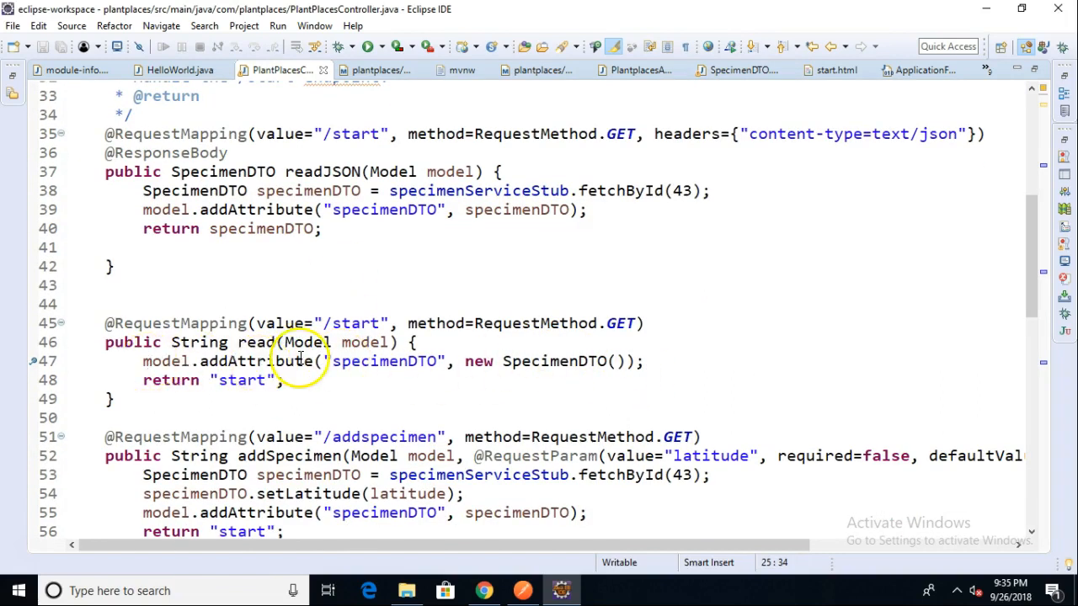
{"action": "mouse_move", "coordinate": [505, 239]}
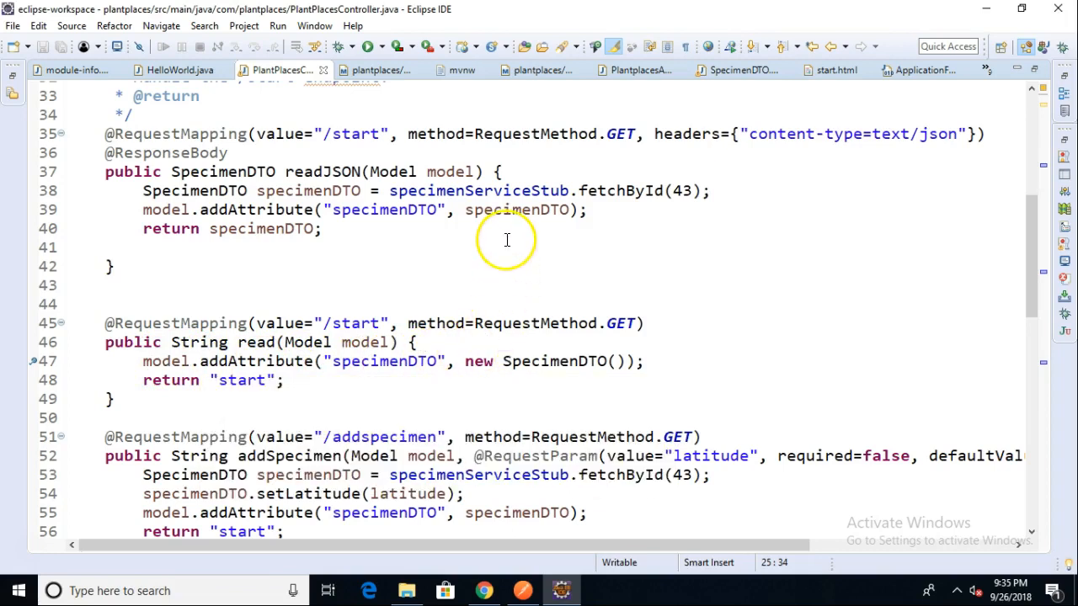
{"action": "left_click", "coordinate": [740, 70]}
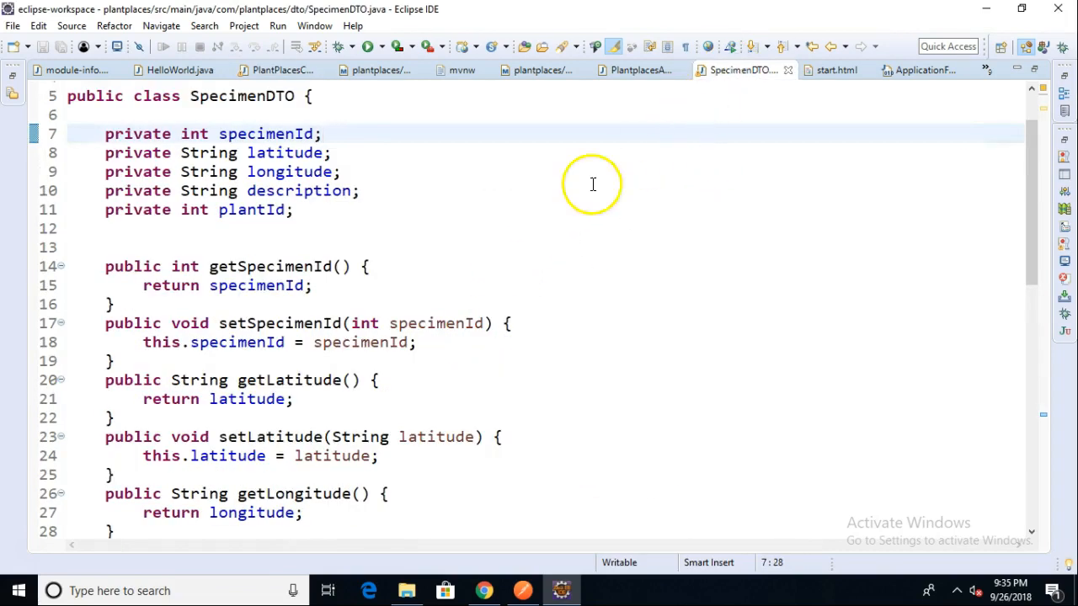
{"action": "mouse_move", "coordinate": [580, 192]}
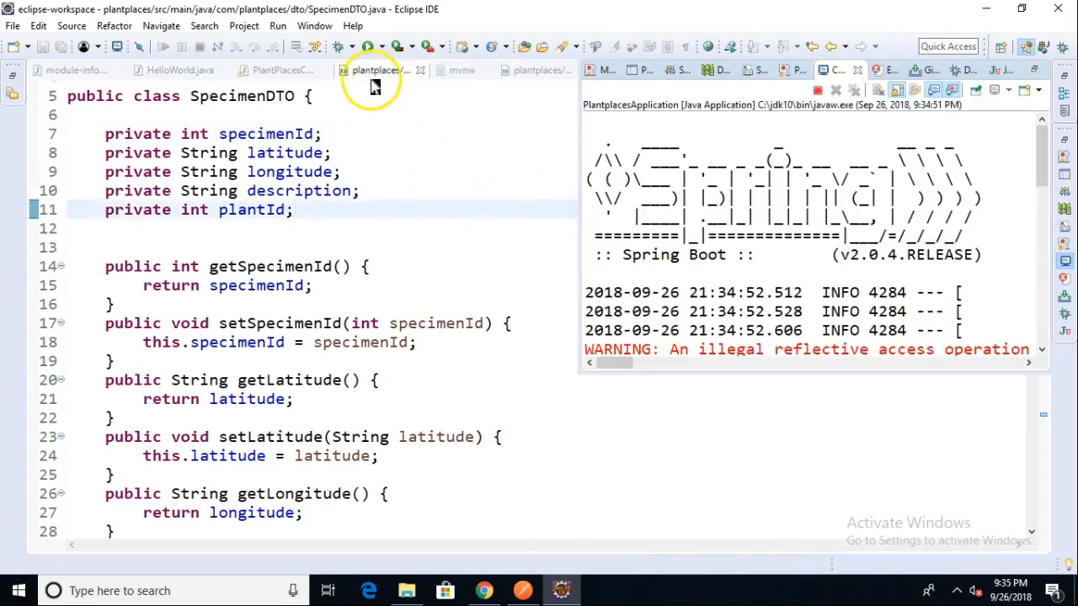
{"action": "left_click", "coordinate": [278, 71]}
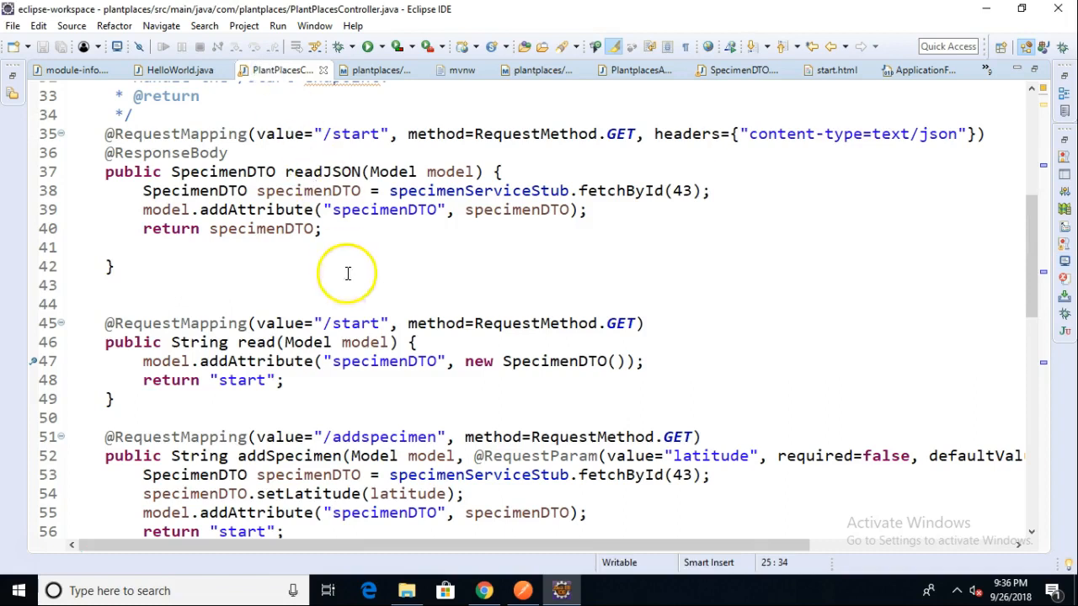
{"action": "mouse_move", "coordinate": [324, 261]}
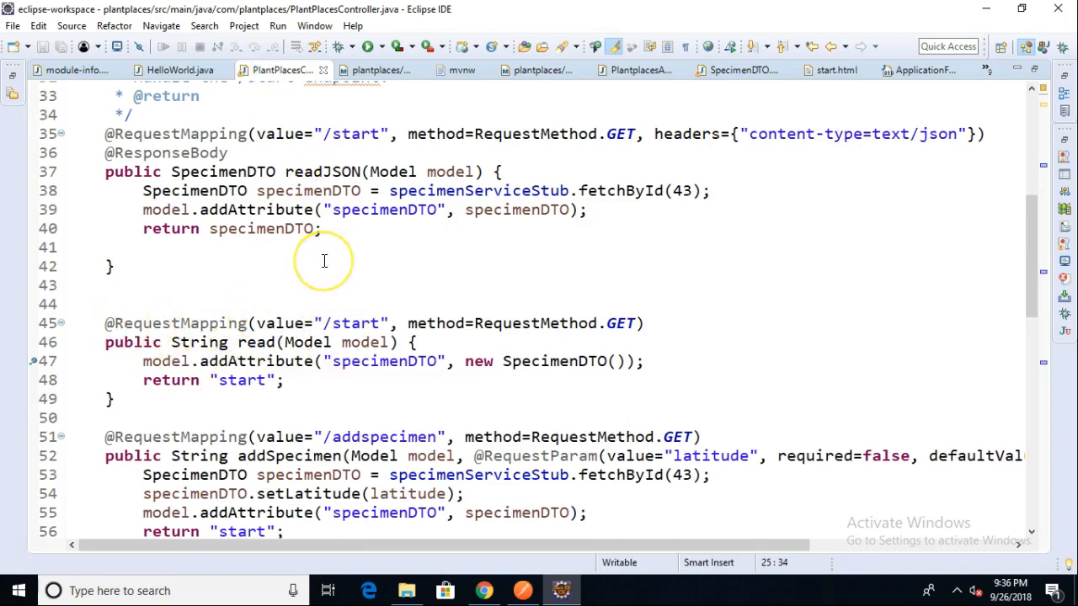
{"action": "scroll", "scroll_direction": "up", "scroll_amount": 3}
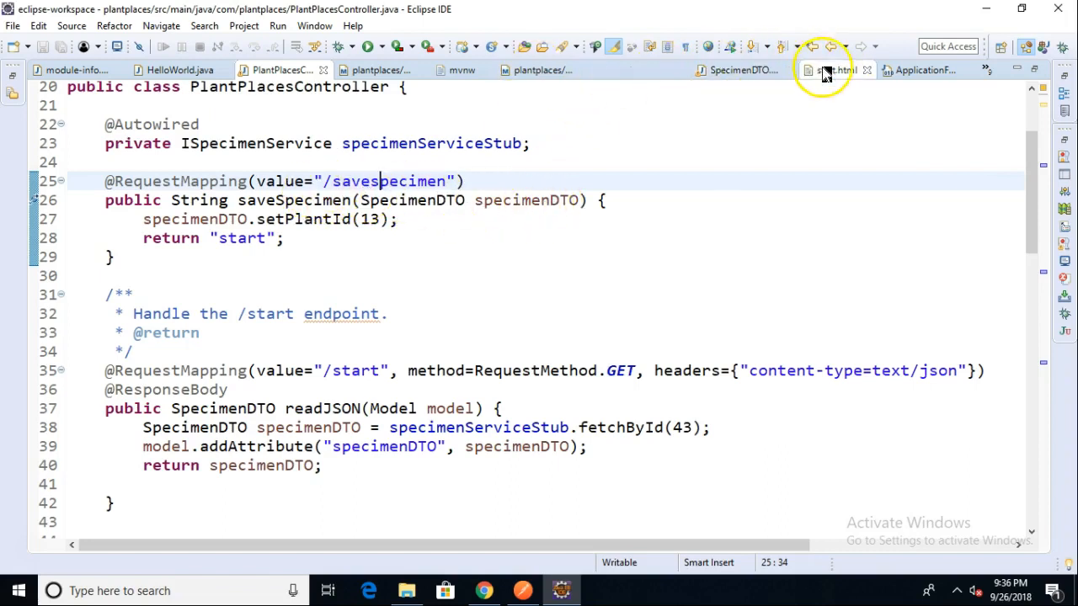
{"action": "left_click", "coordinate": [835, 70]}
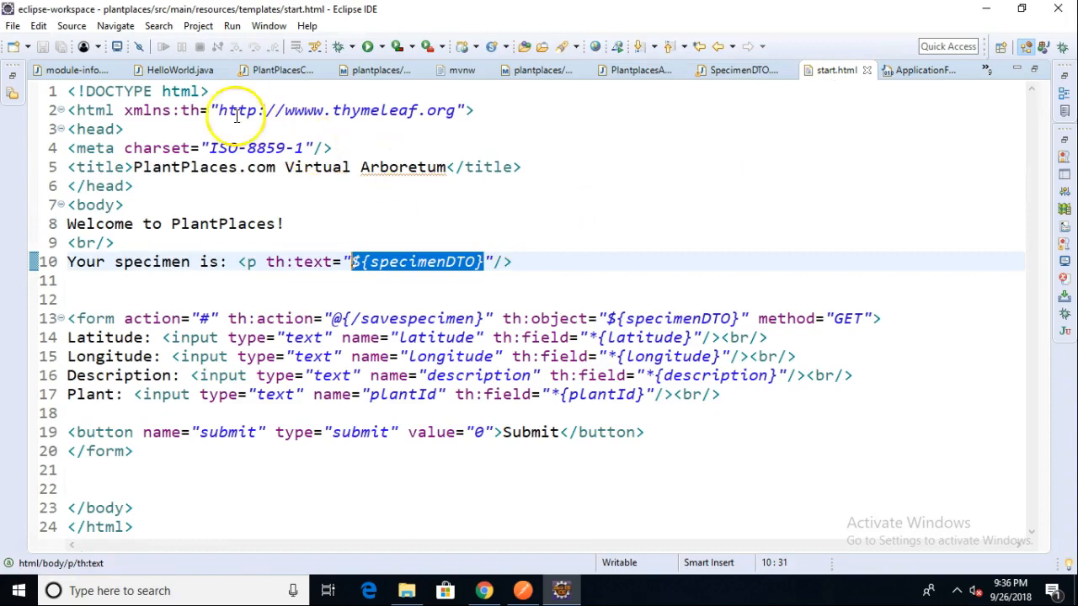
{"action": "left_click", "coordinate": [205, 91]}
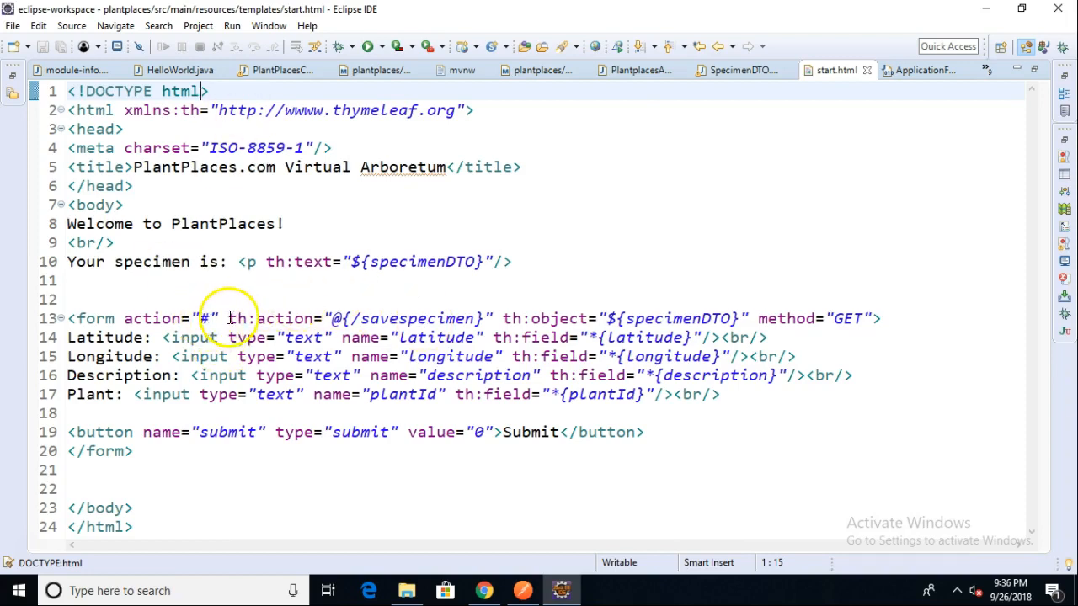
{"action": "mouse_move", "coordinate": [441, 318]}
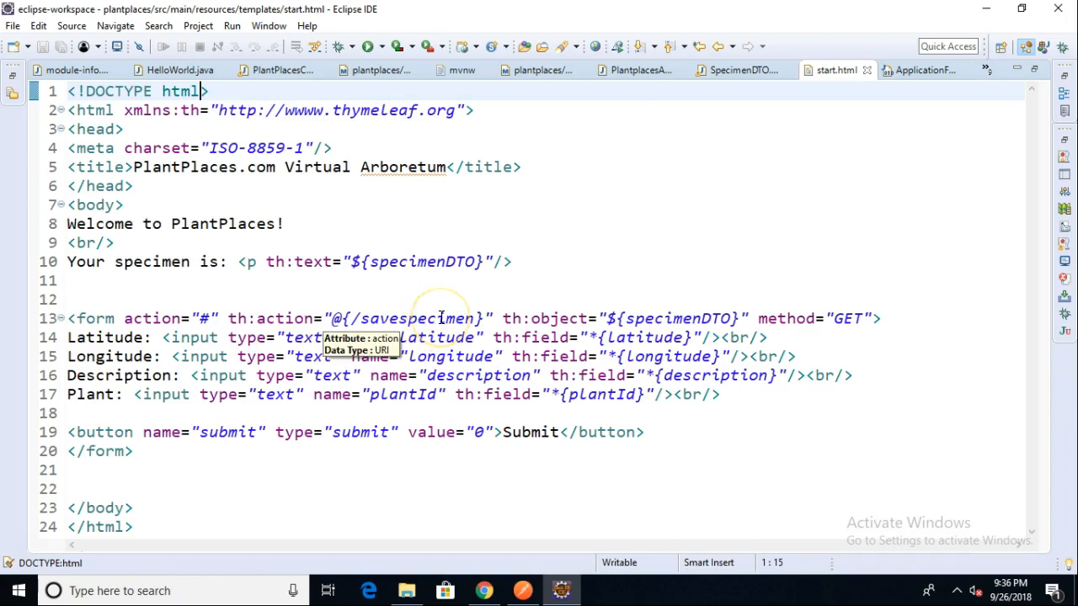
{"action": "mouse_move", "coordinate": [630, 318]}
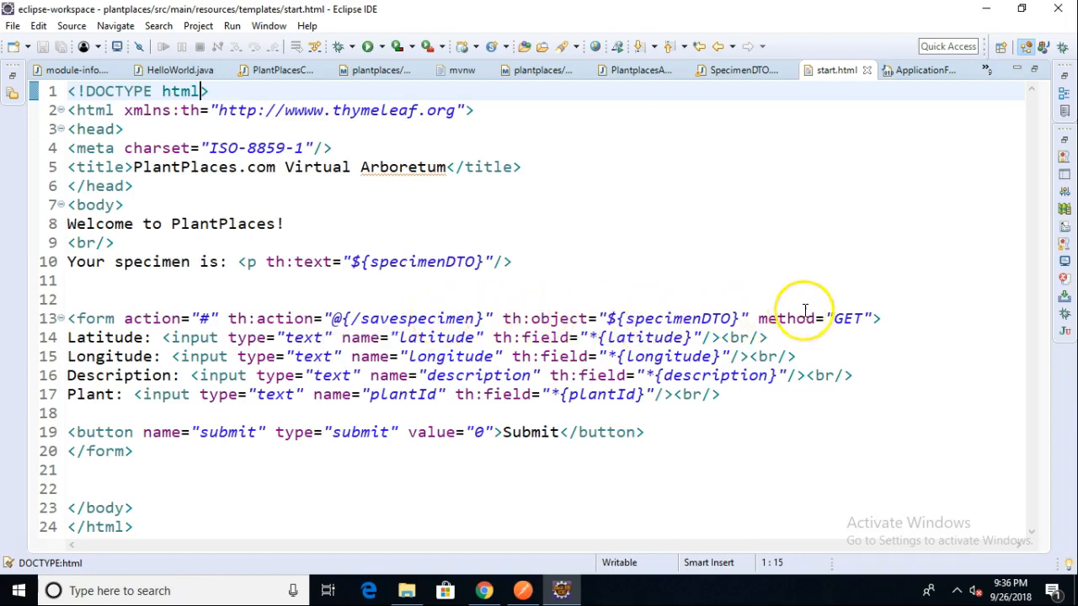
{"action": "mouse_move", "coordinate": [688, 402]}
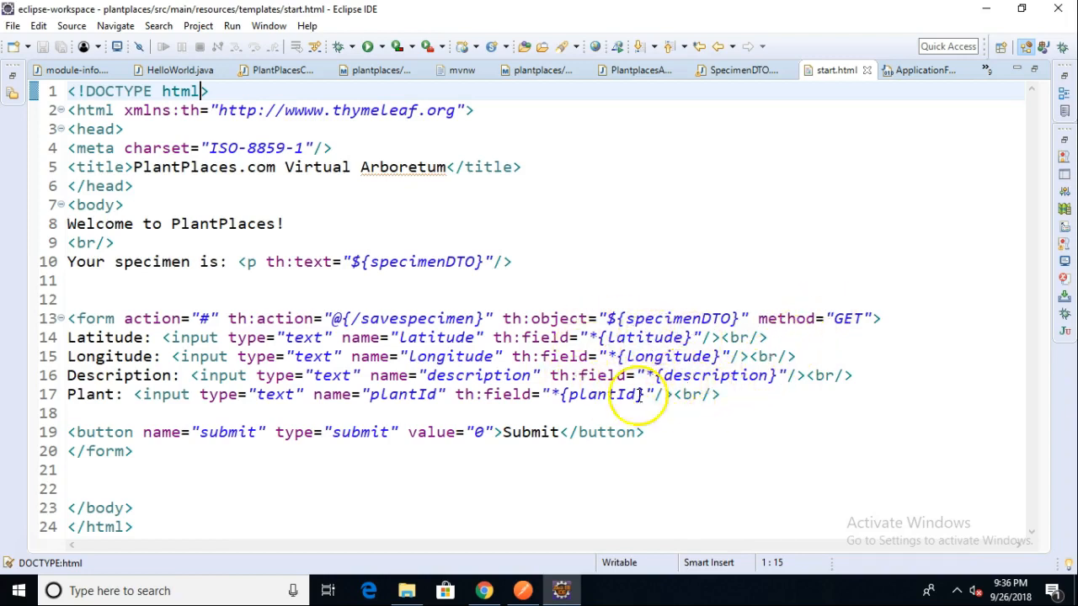
{"action": "mouse_move", "coordinate": [598, 438]}
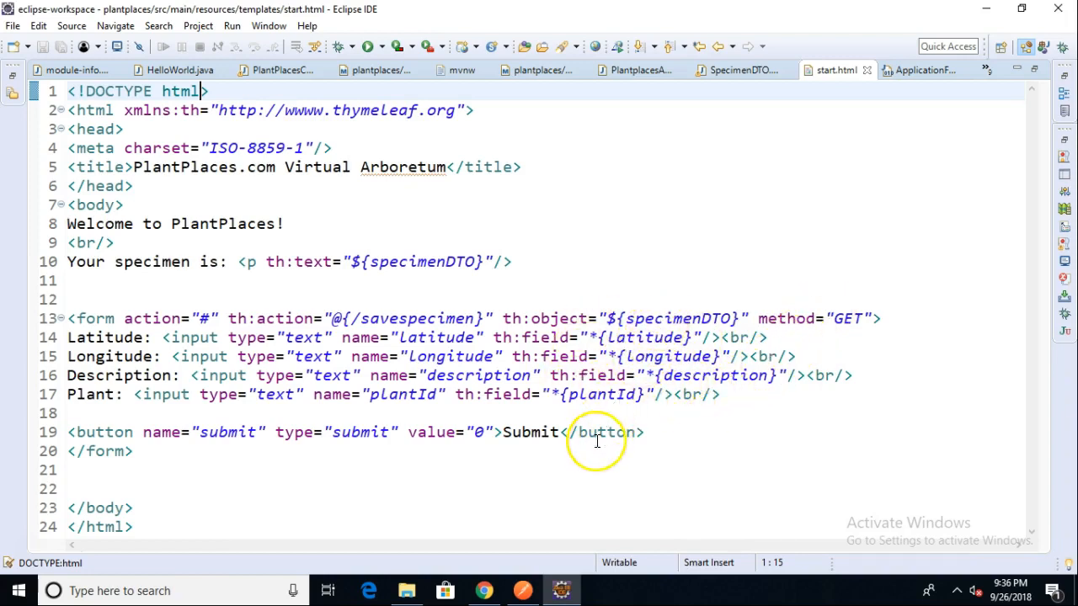
{"action": "mouse_move", "coordinate": [242, 516]}
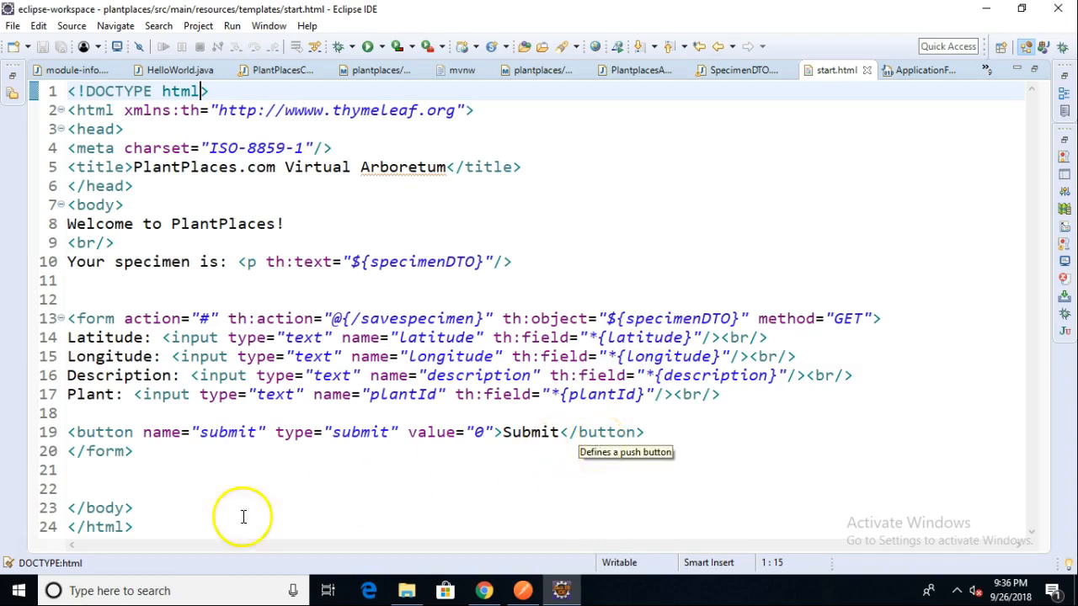